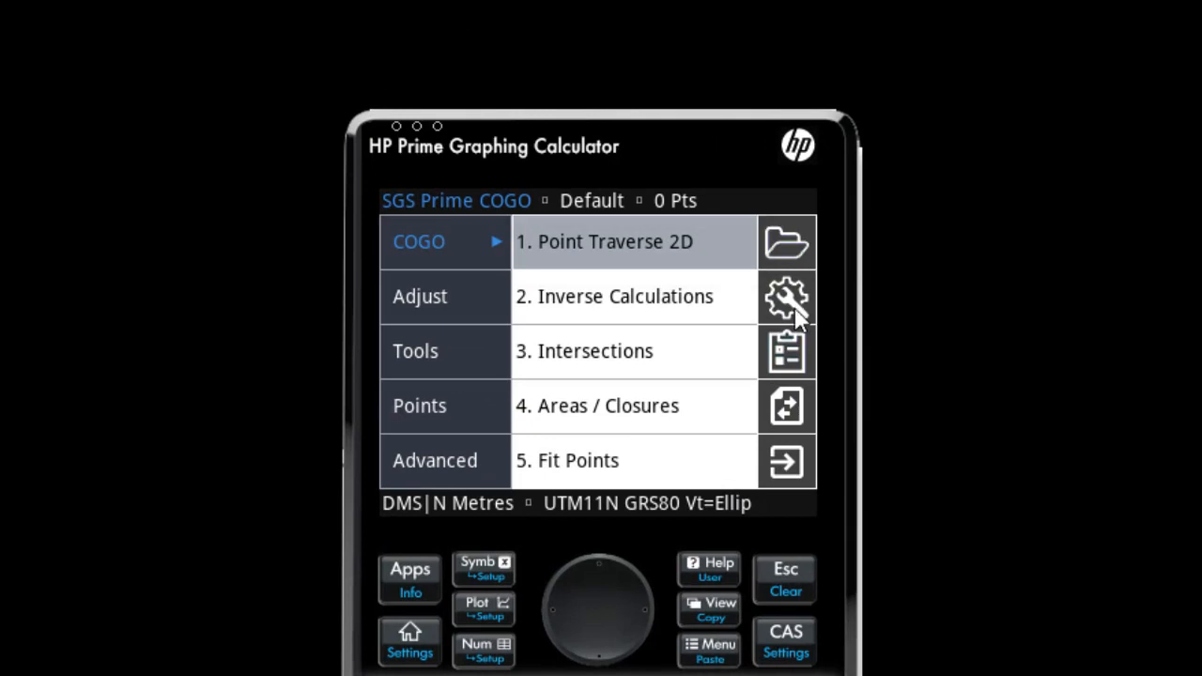
- Apply the AUS / NZL / ZAF terminology region and review the angle and distance unit settings
left_click(786, 297)
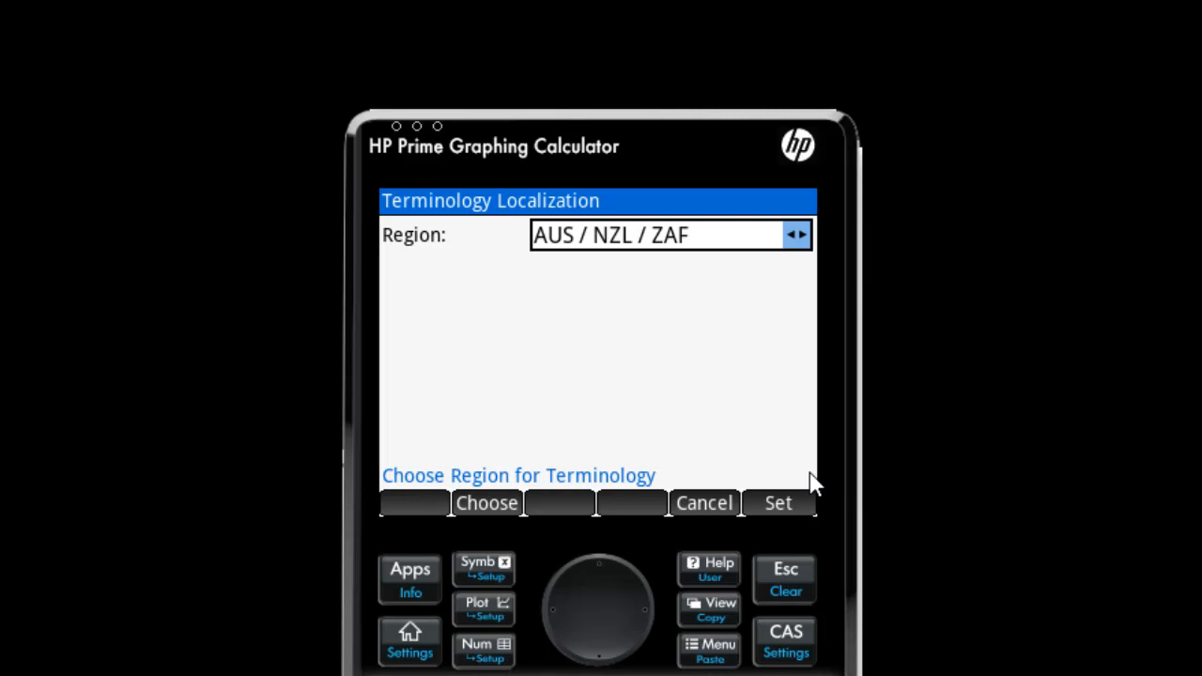
left_click(778, 503)
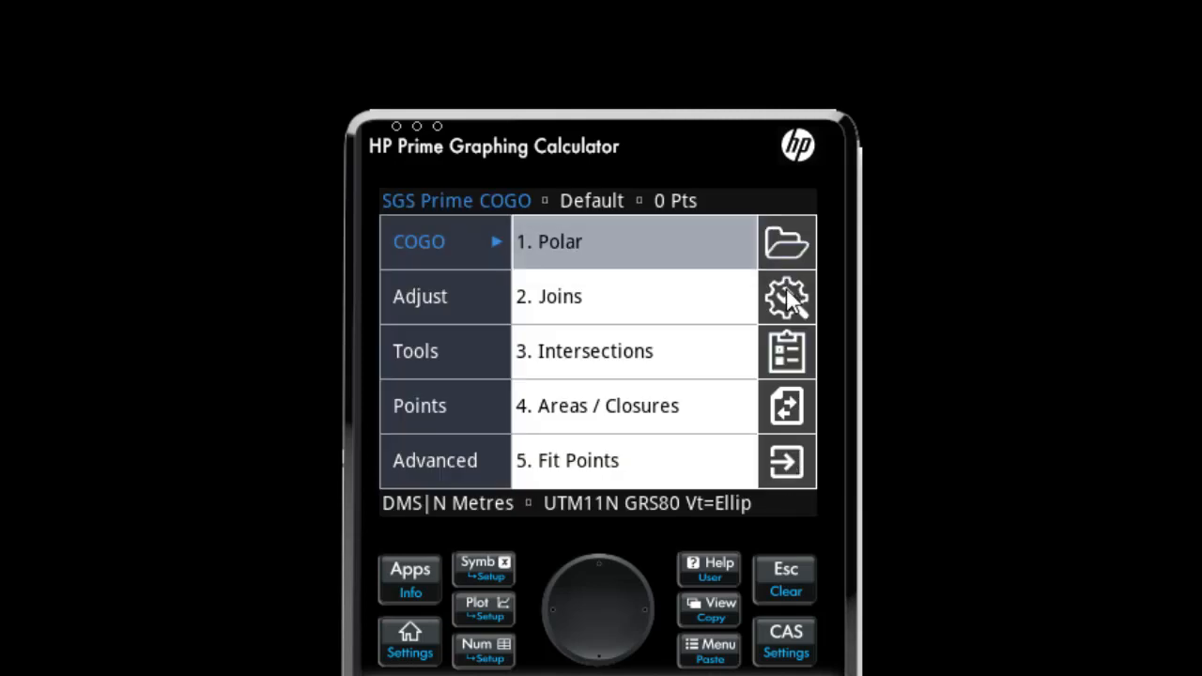
left_click(786, 297)
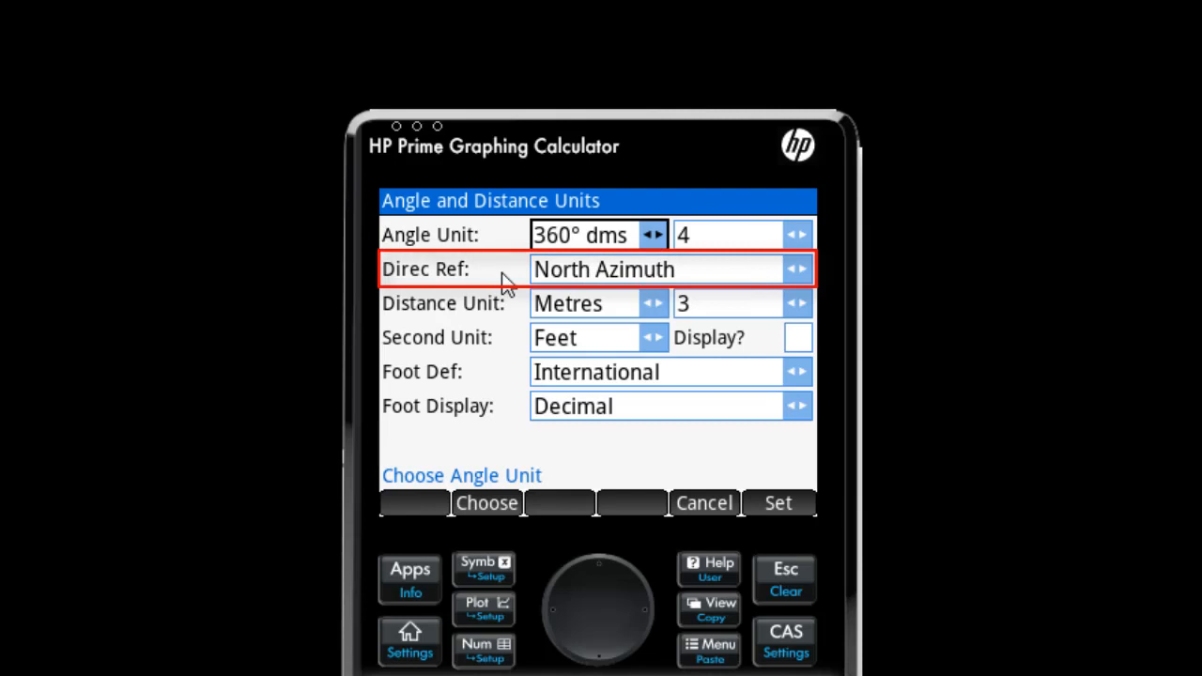
mouse_move(522, 312)
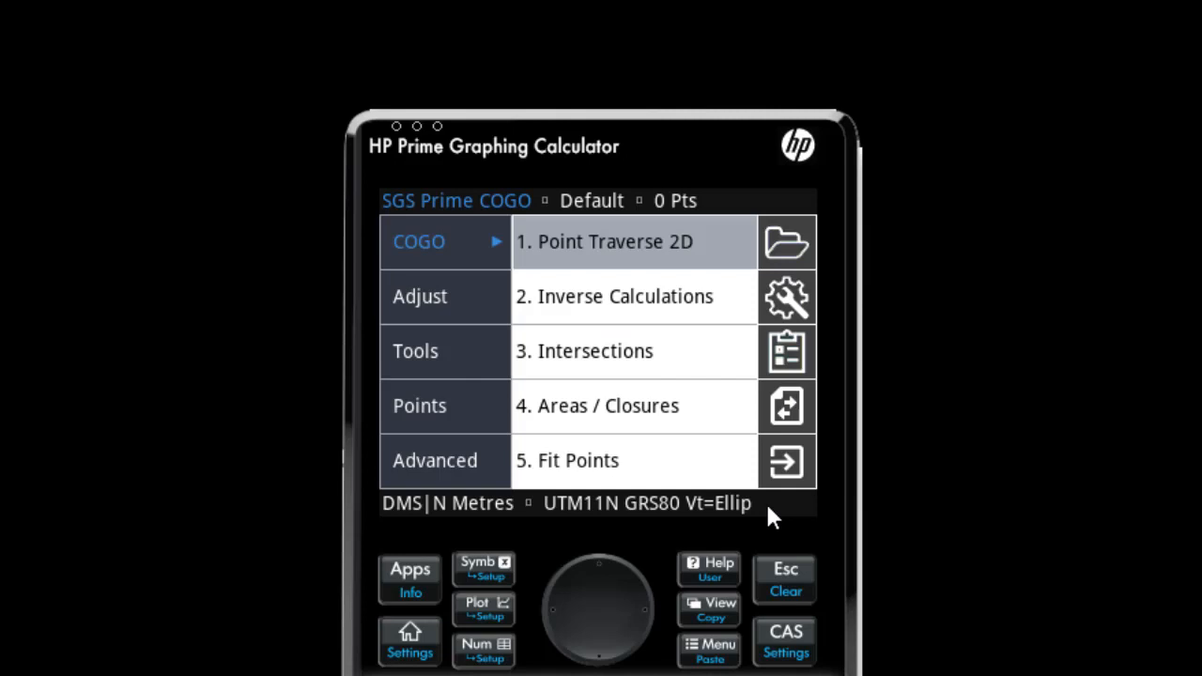
mouse_move(631, 242)
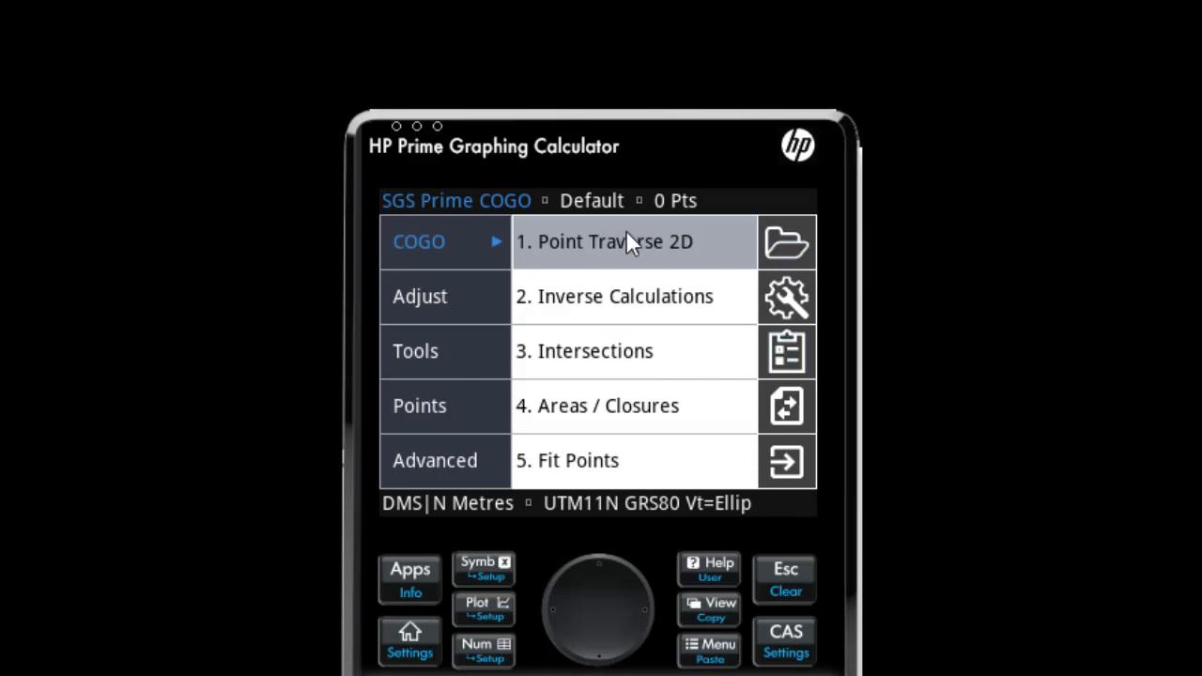
mouse_move(632, 255)
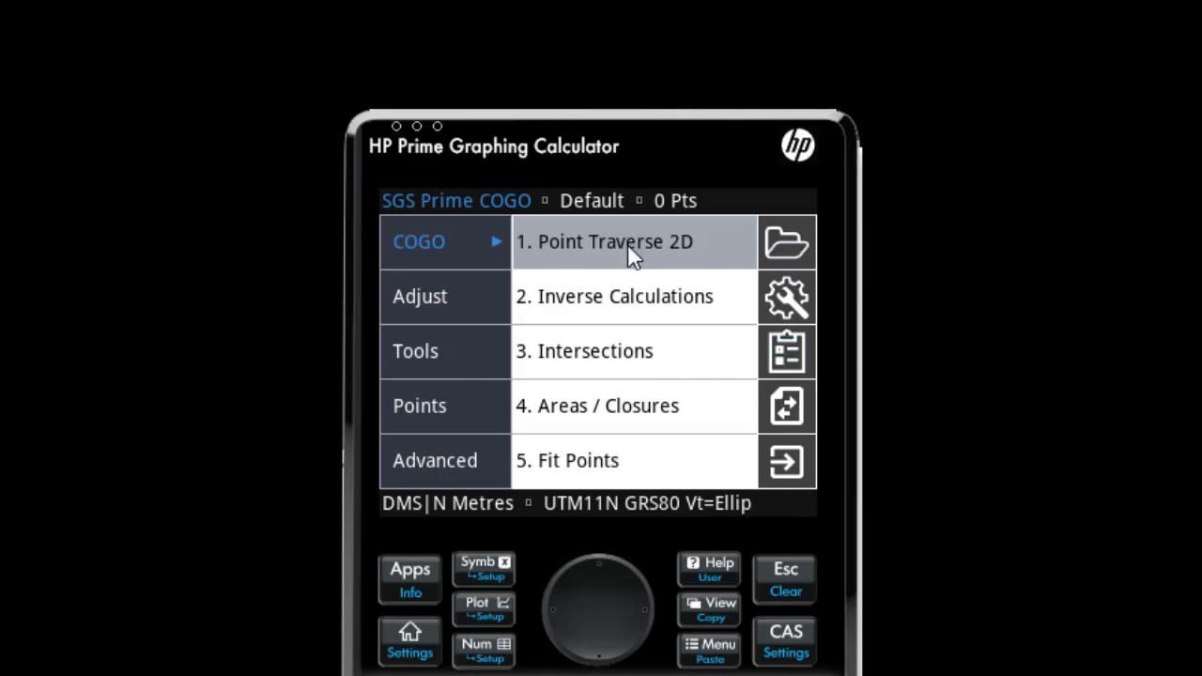
- Start the 2D Point Traverse calculation and keep its mode on Traverse
left_click(630, 243)
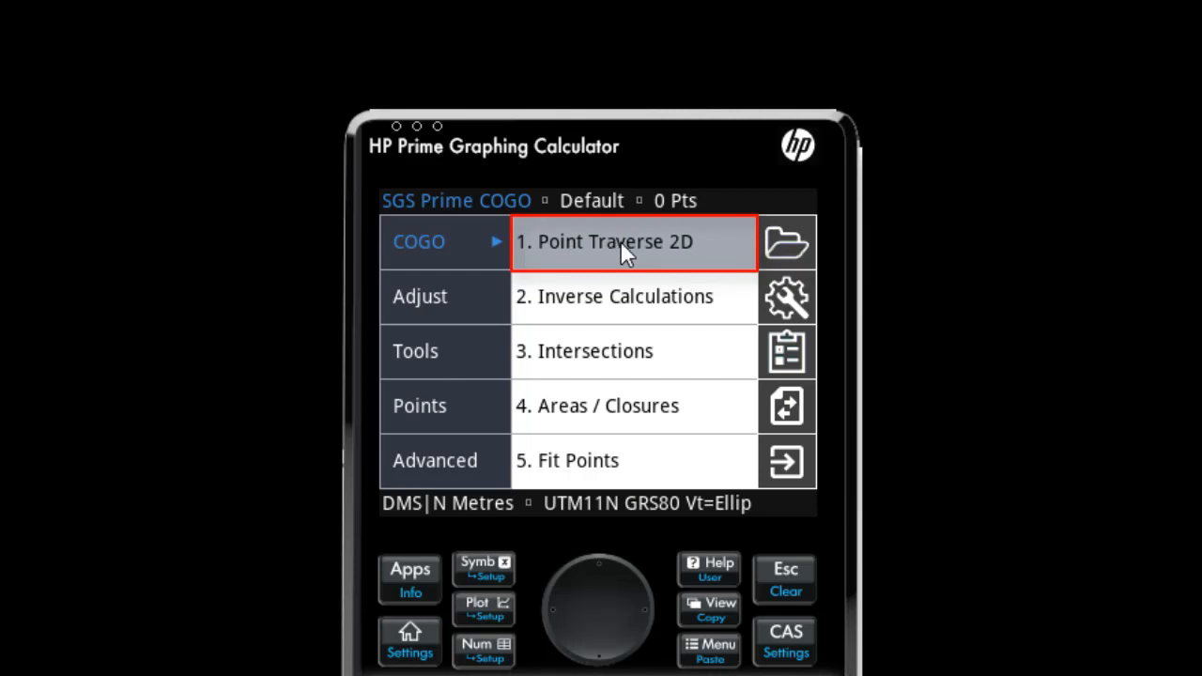
left_click(633, 242)
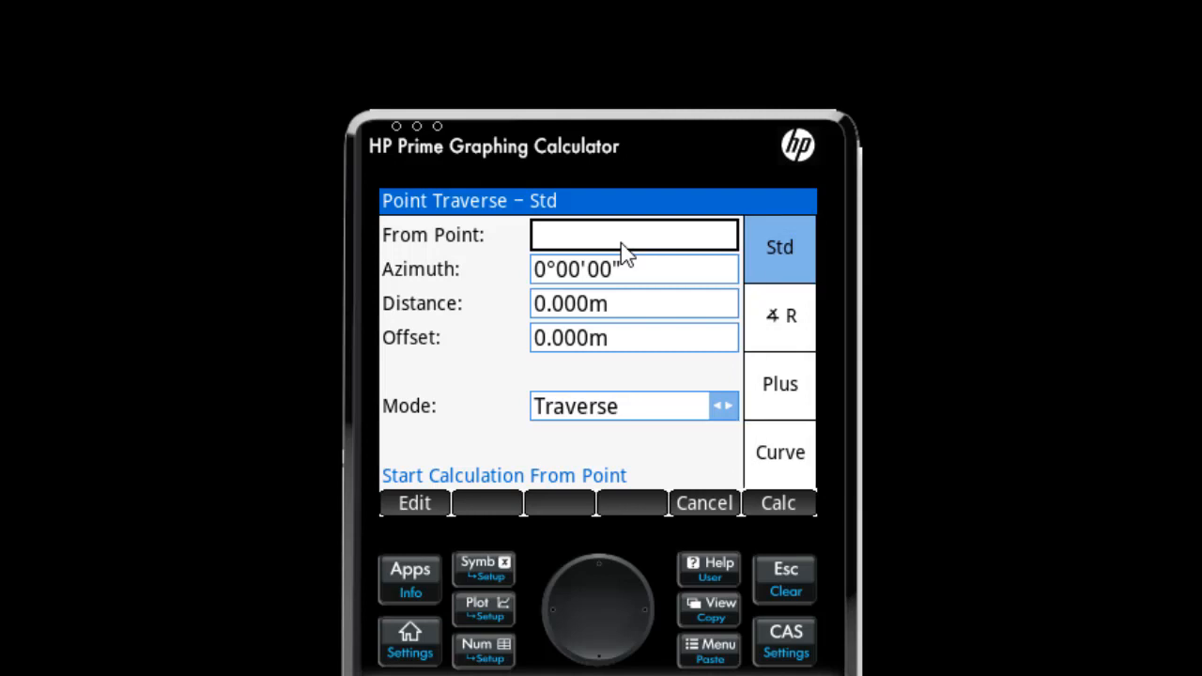
left_click(777, 248)
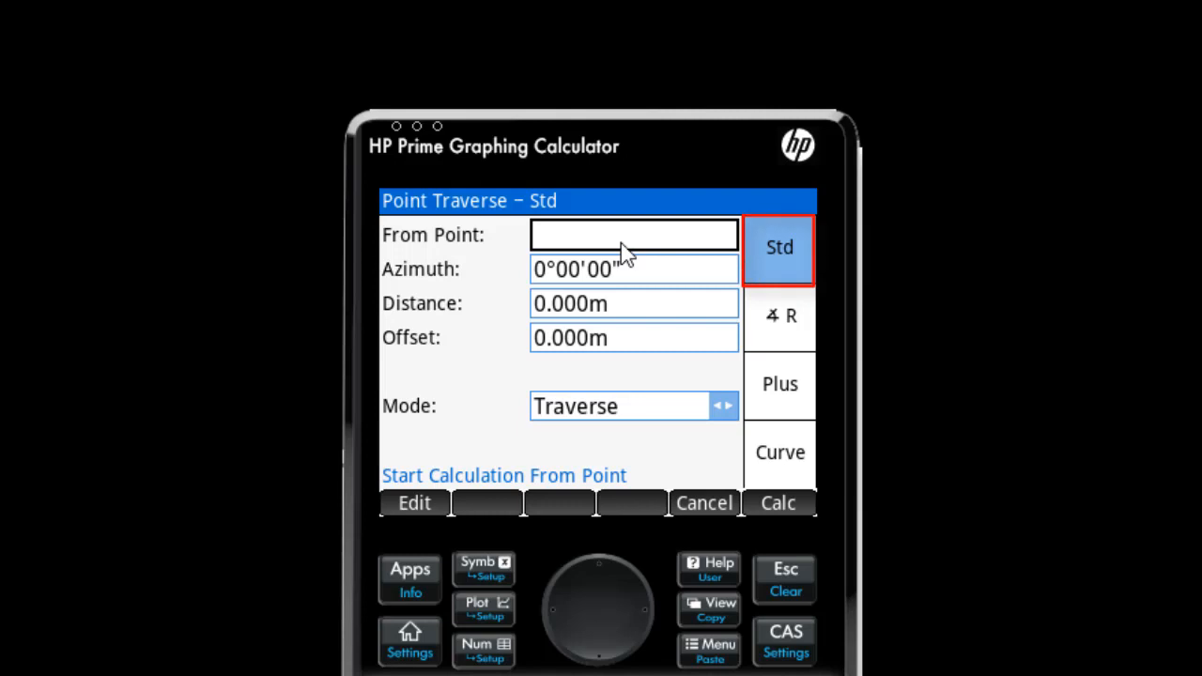
mouse_move(590, 146)
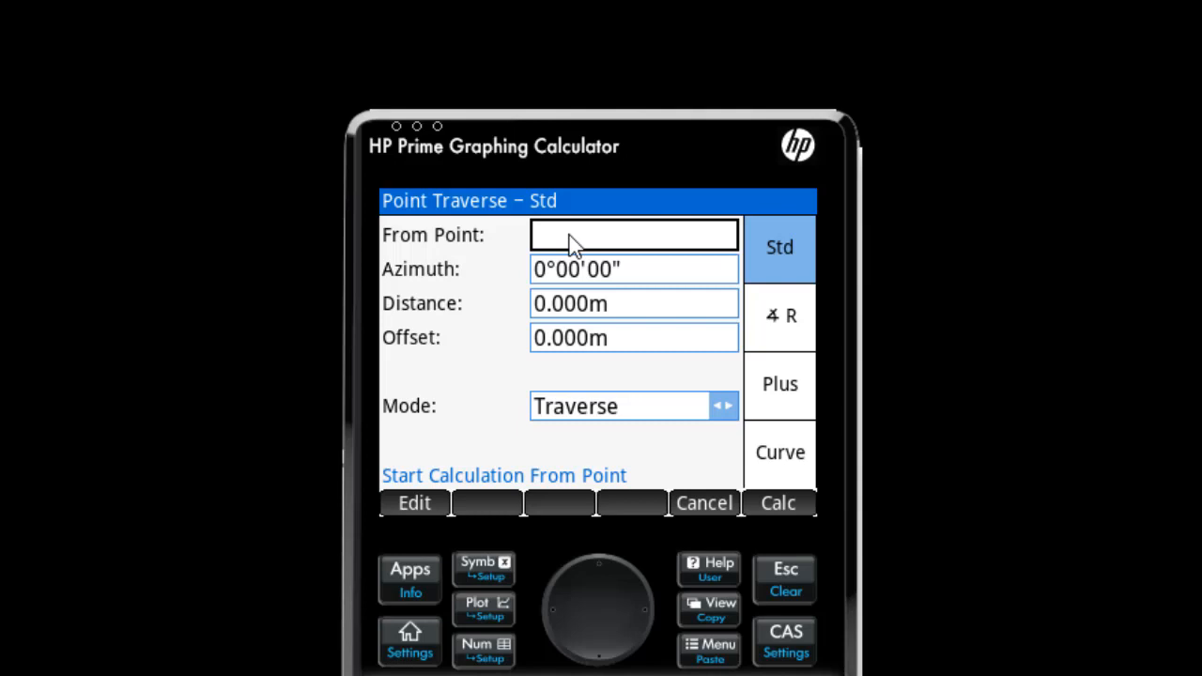
mouse_move(654, 315)
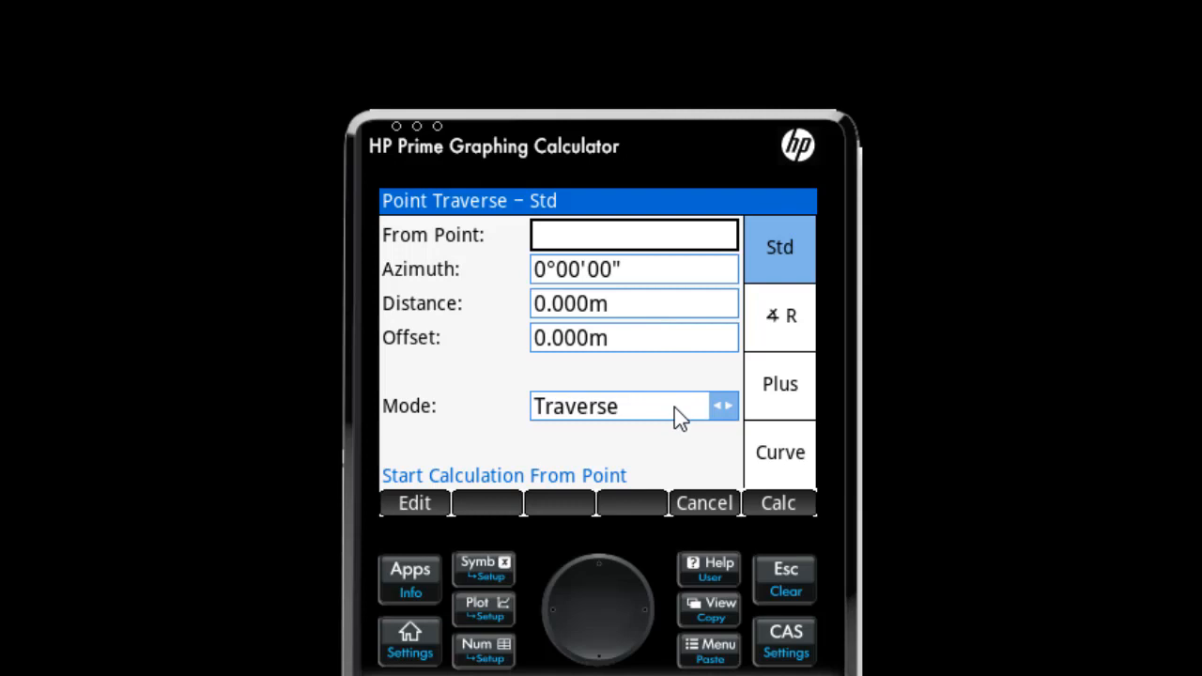
left_click(635, 405)
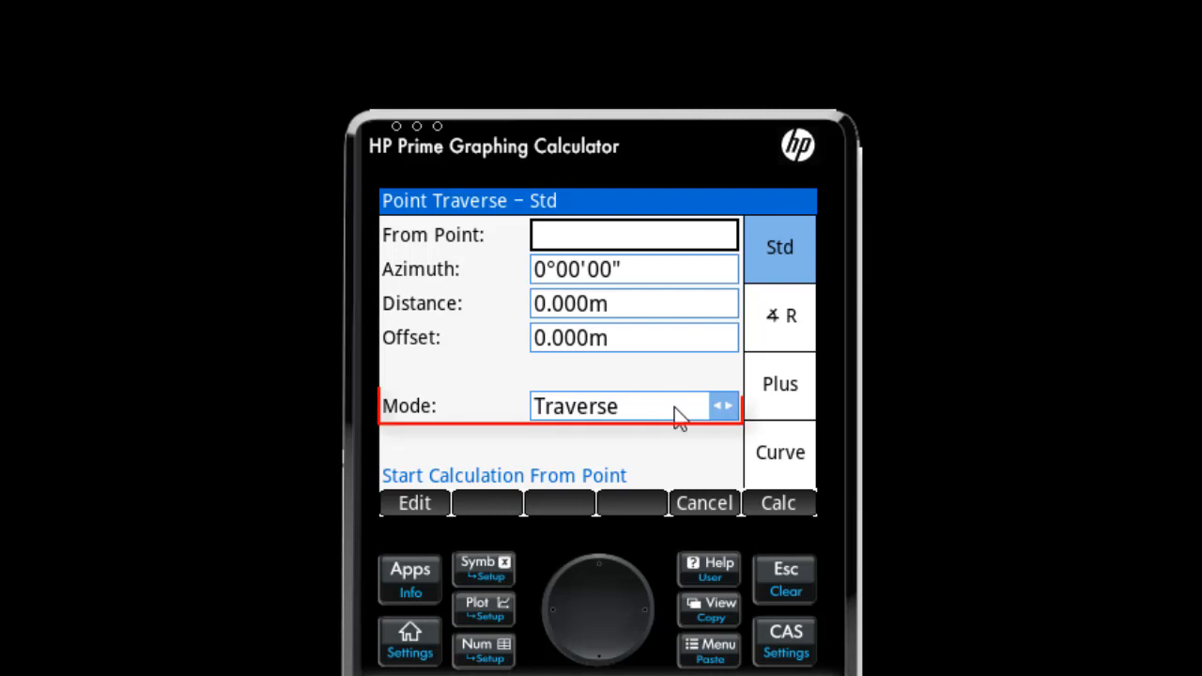
left_click(635, 406)
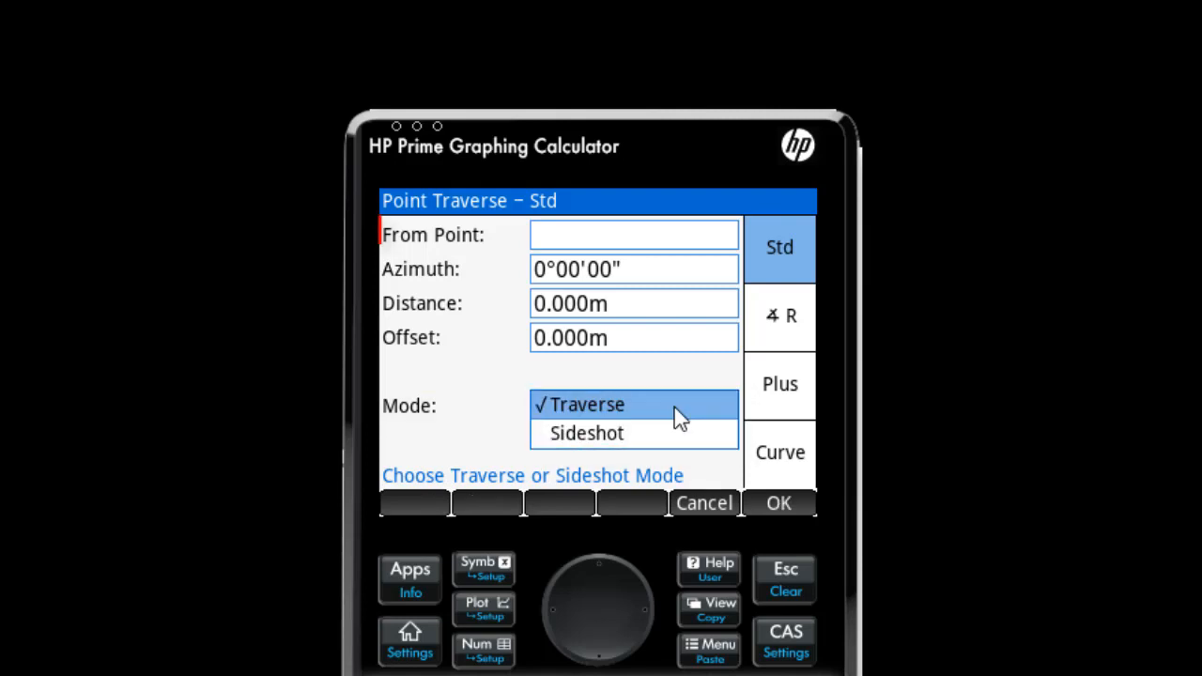
left_click(633, 234)
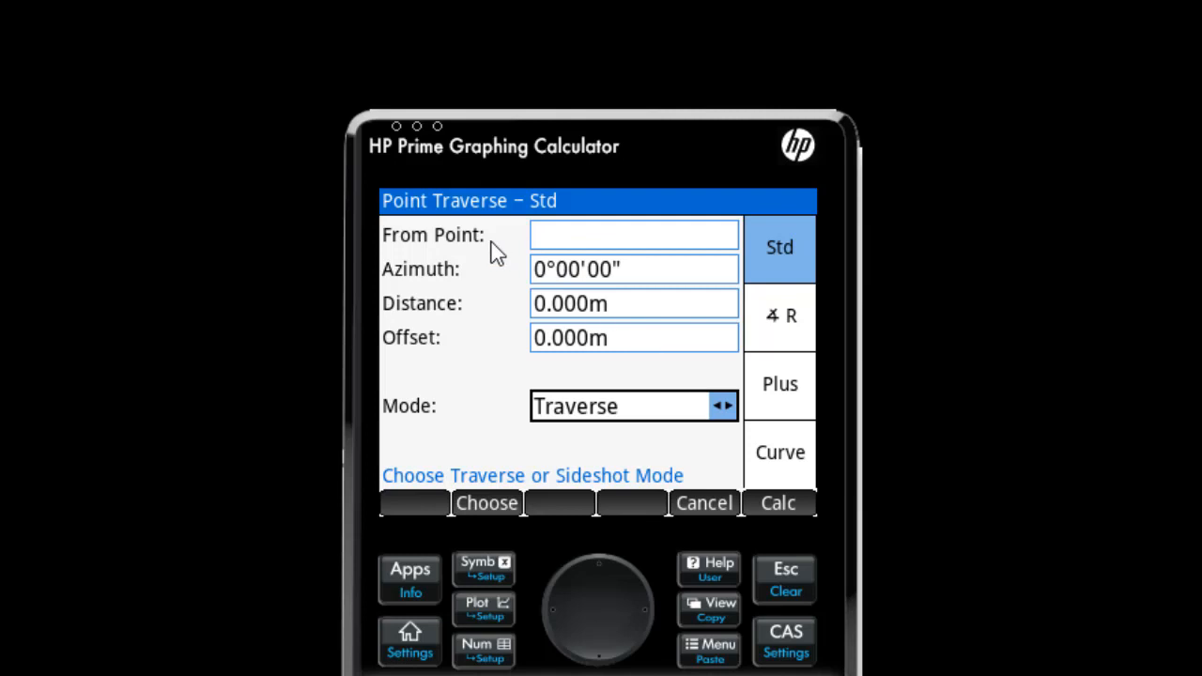
mouse_move(507, 248)
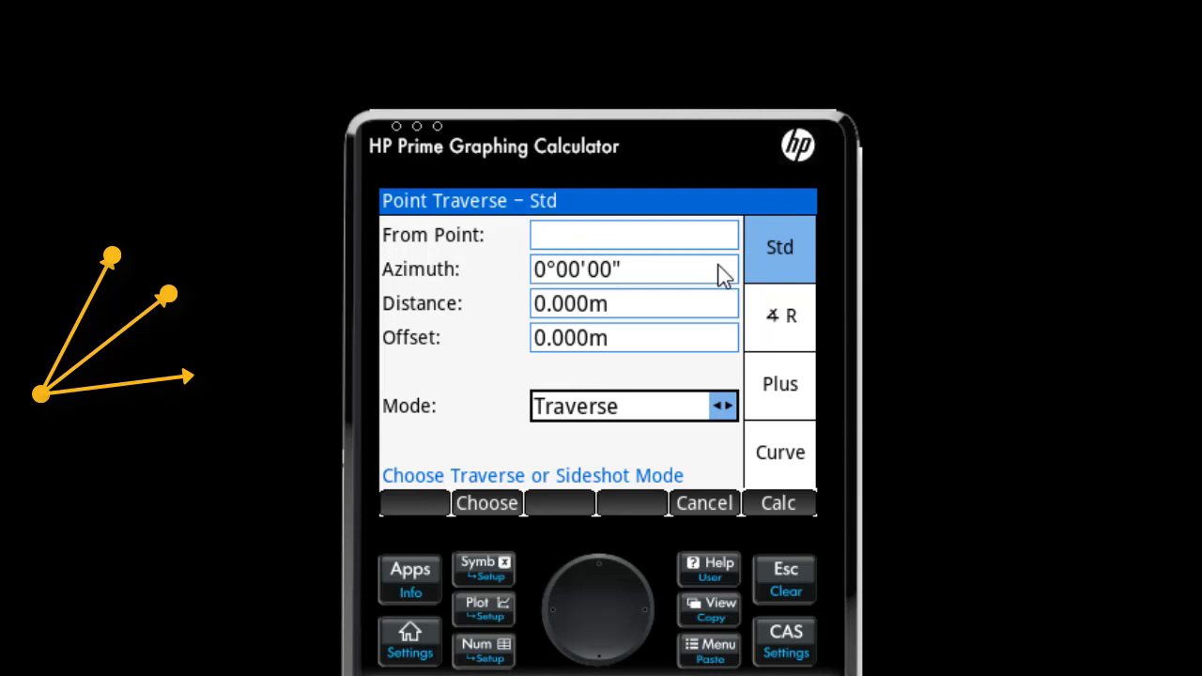
left_click(780, 316)
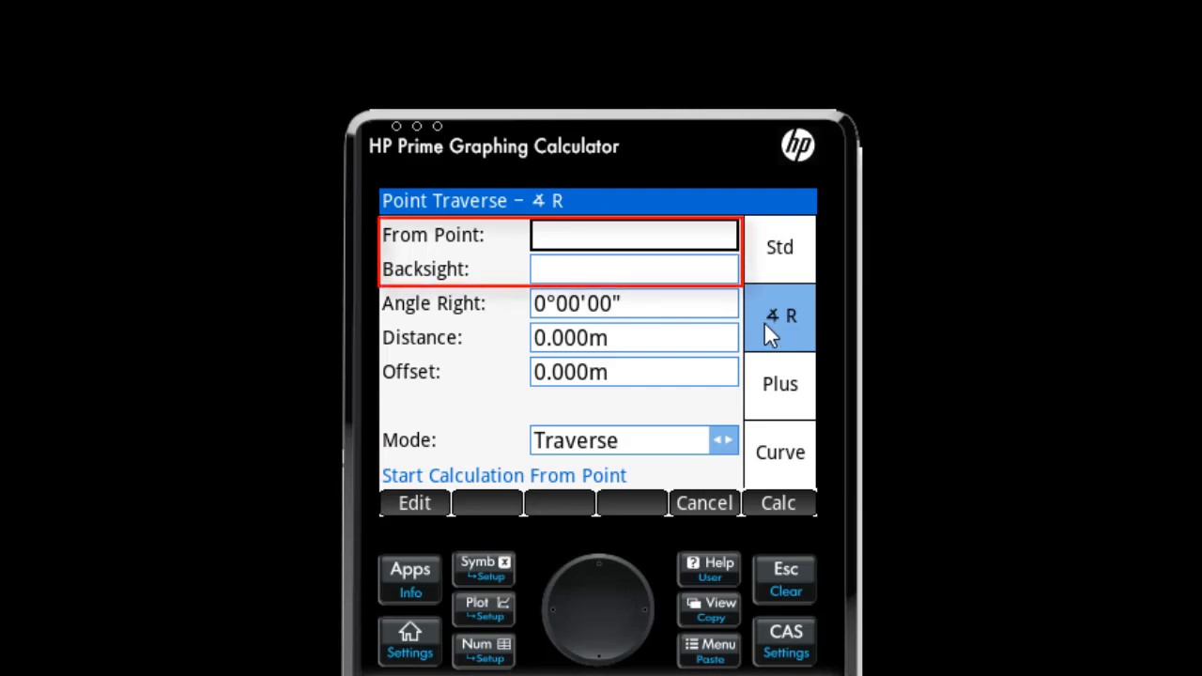
mouse_move(748, 338)
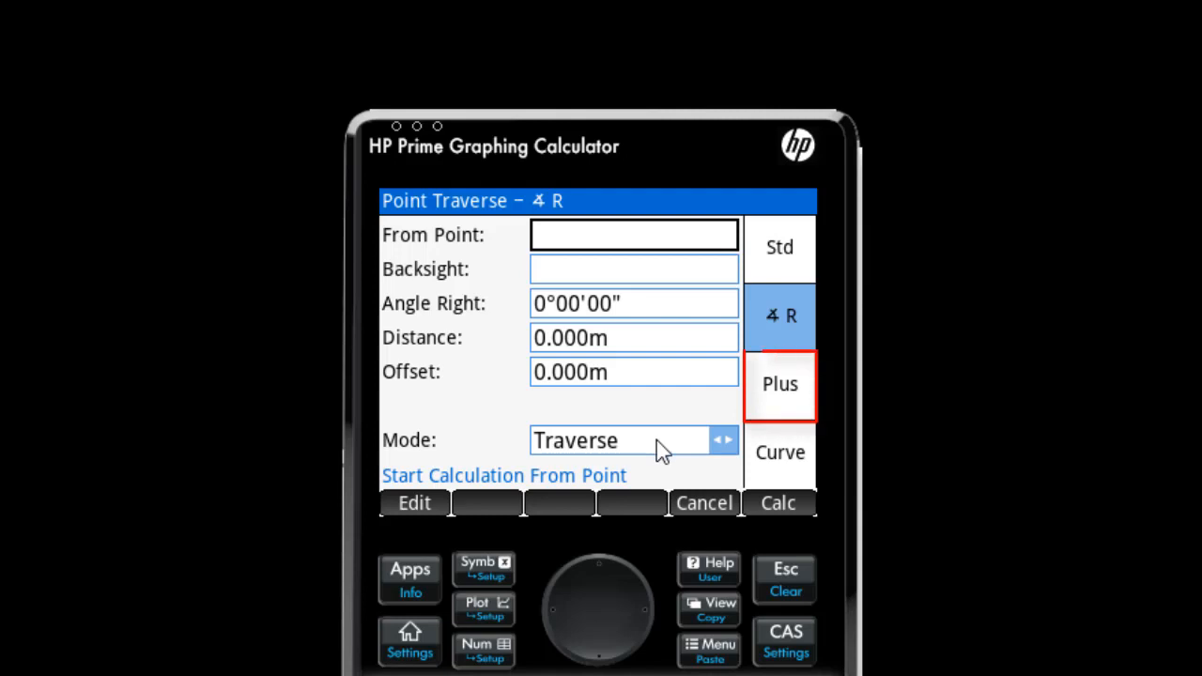
left_click(780, 385)
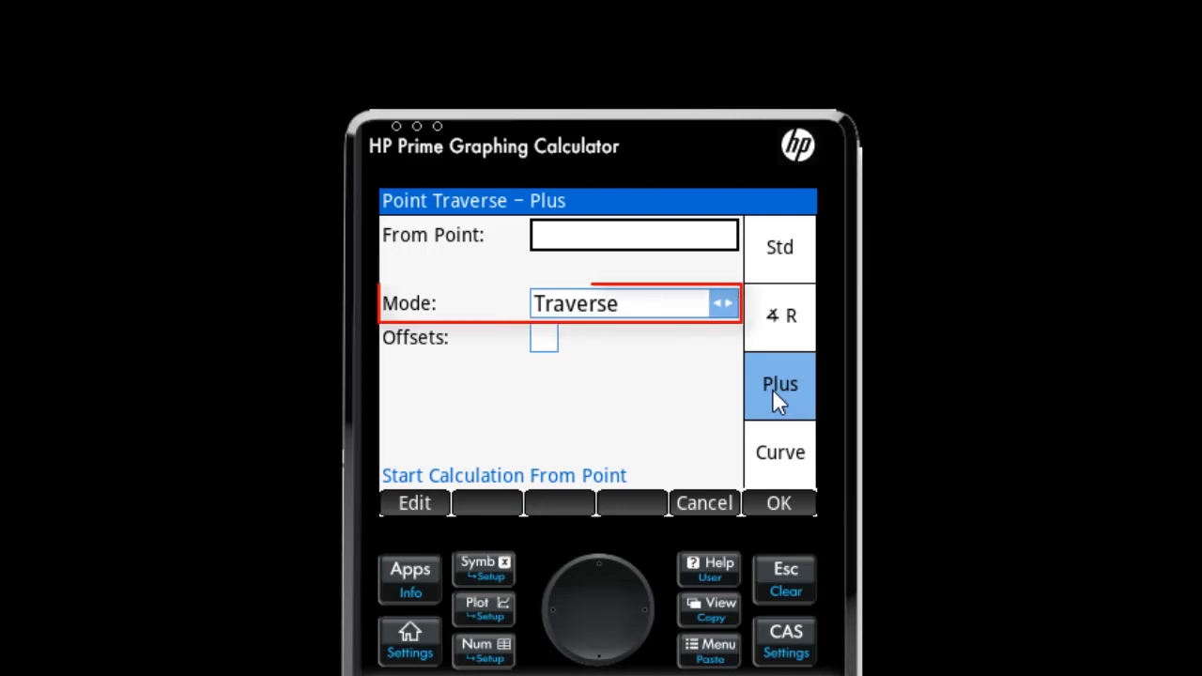
left_click(635, 302)
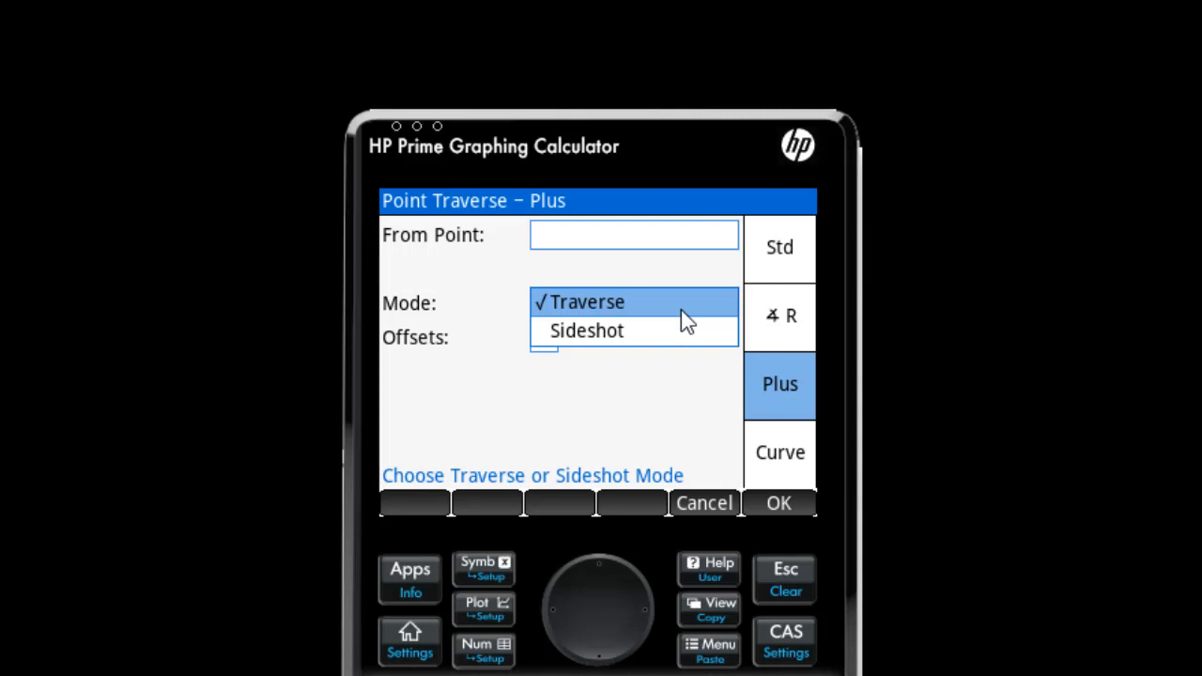
left_click(579, 300)
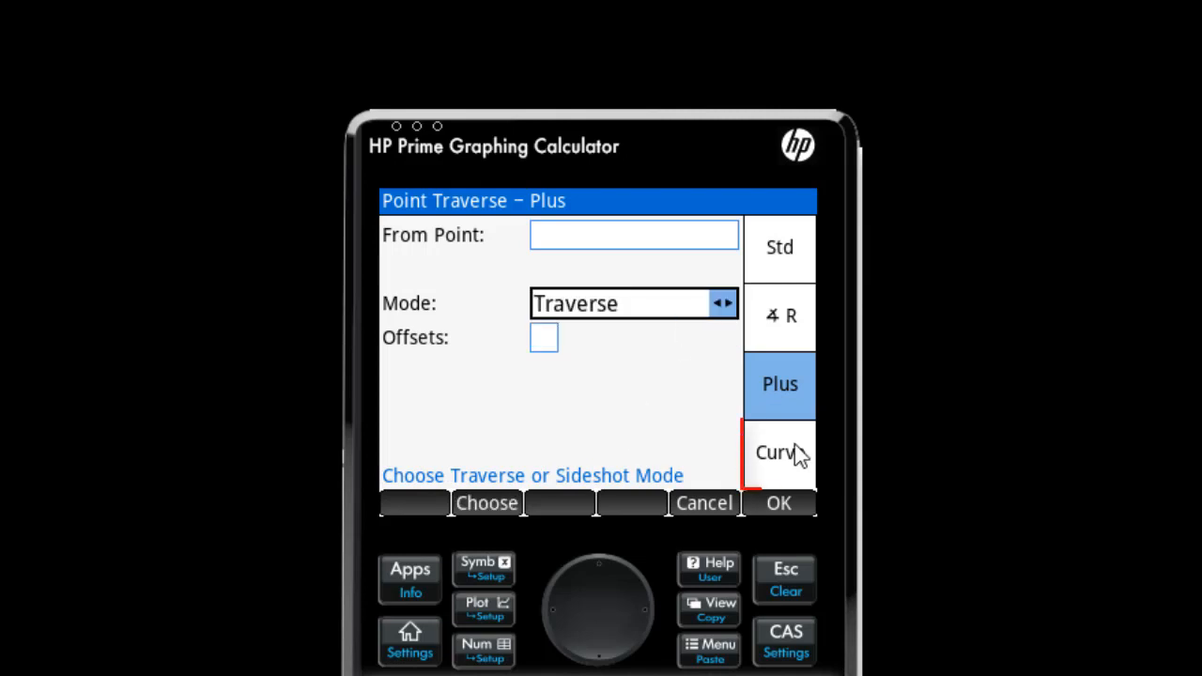
left_click(780, 453)
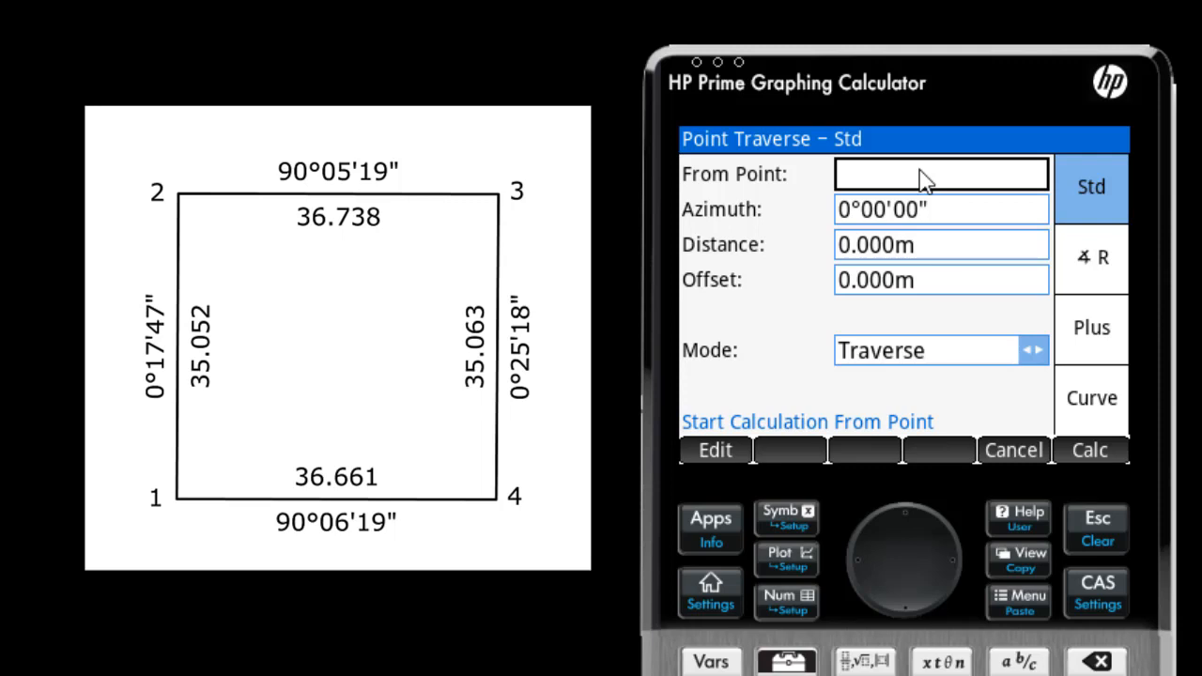
- Store point 1 at northing 0.000, easting 0.000 as the traverse start
type("1")
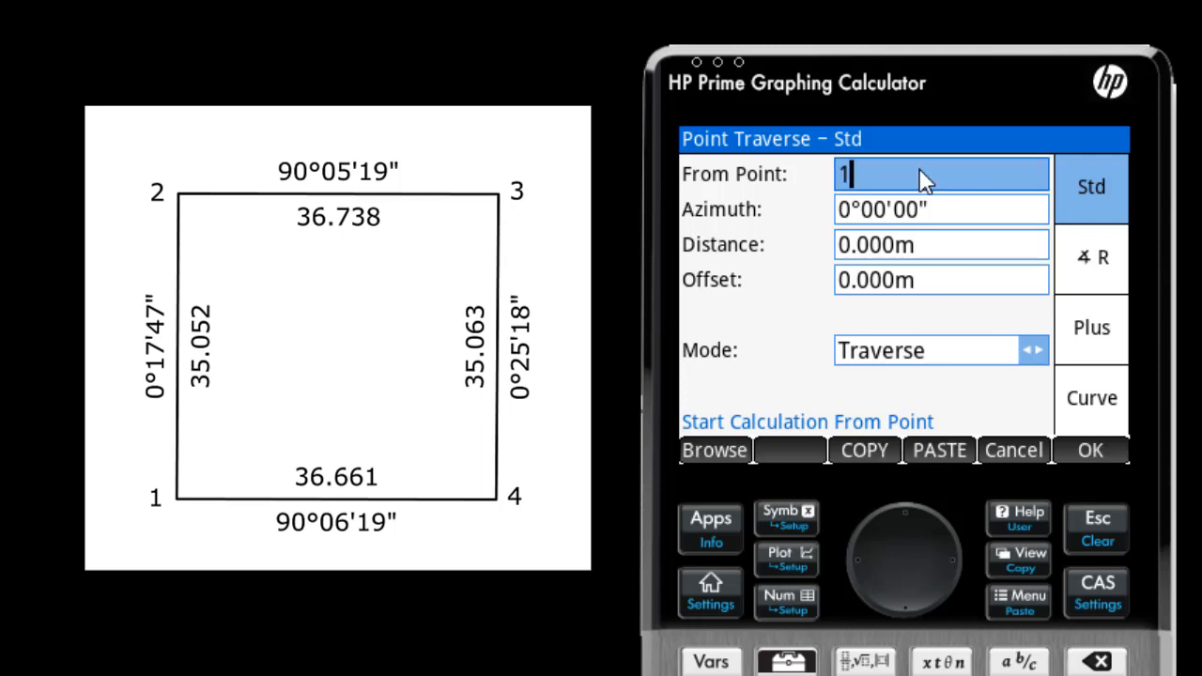
left_click(1089, 451)
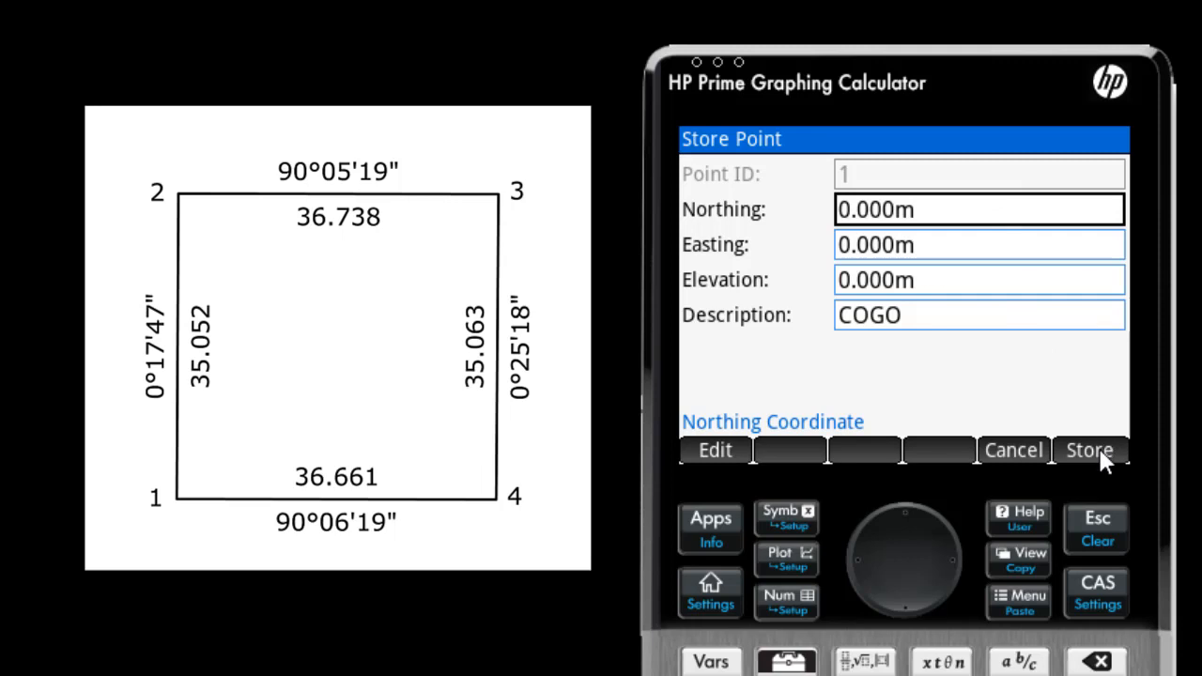
left_click(1090, 451)
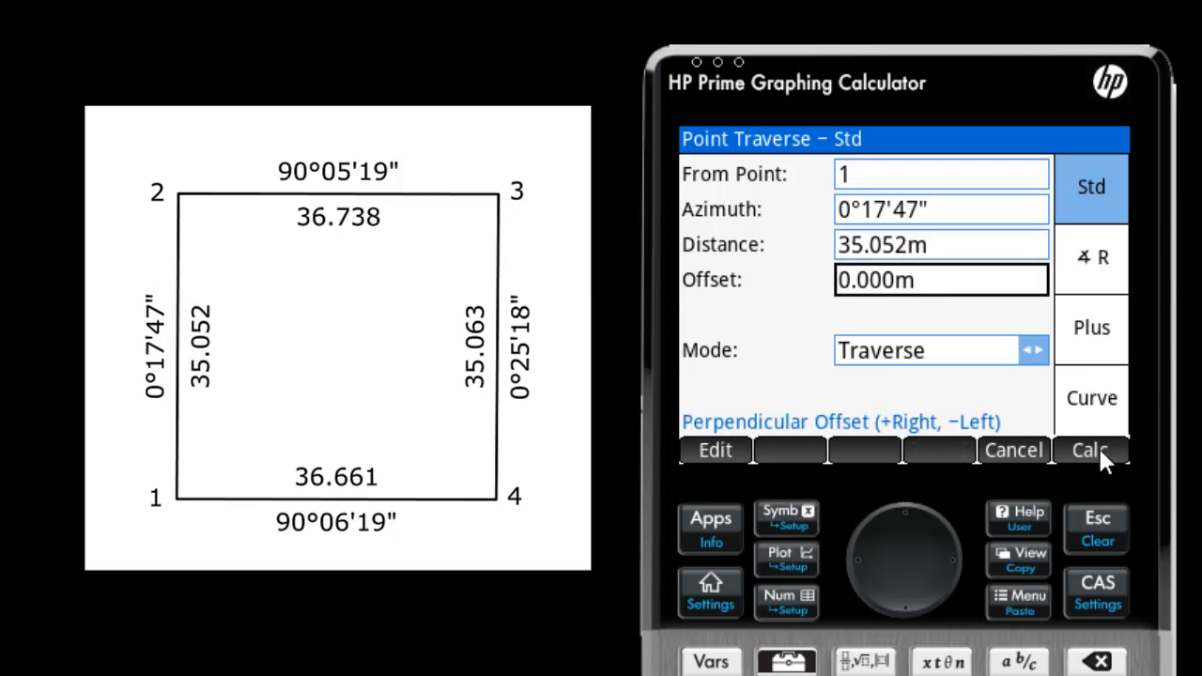
- Compute corner 2 from point 1 at 0°17'47", 35.052 m and store it as point 2
left_click(939, 279)
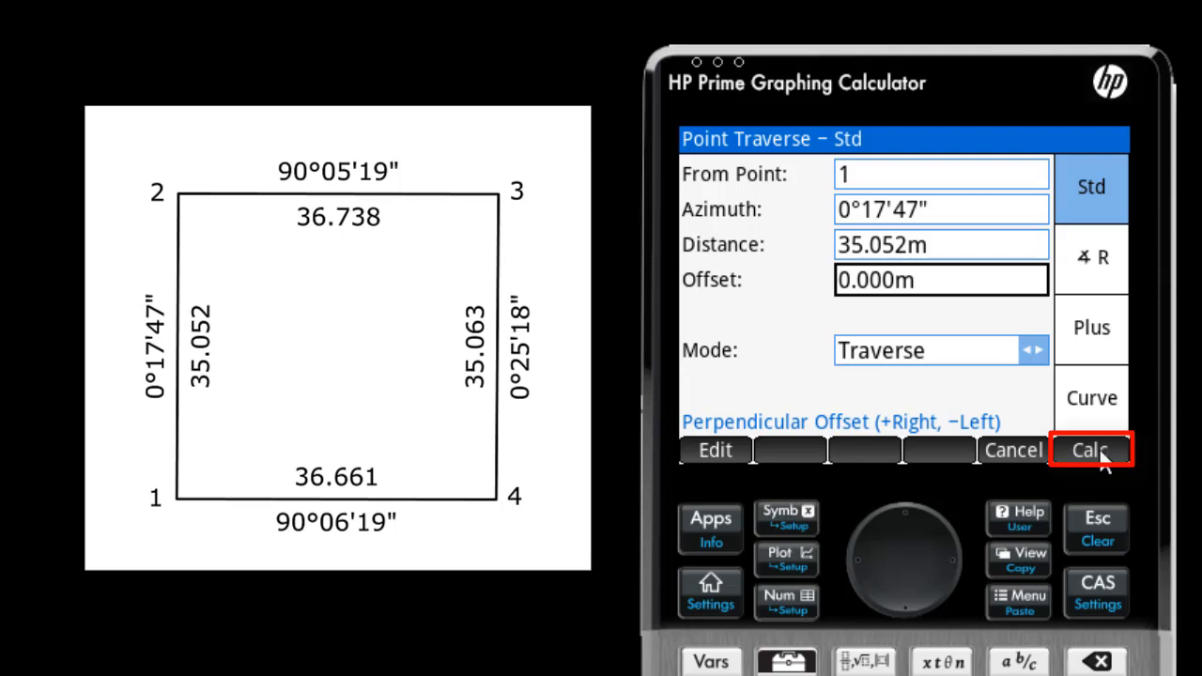
left_click(1092, 451)
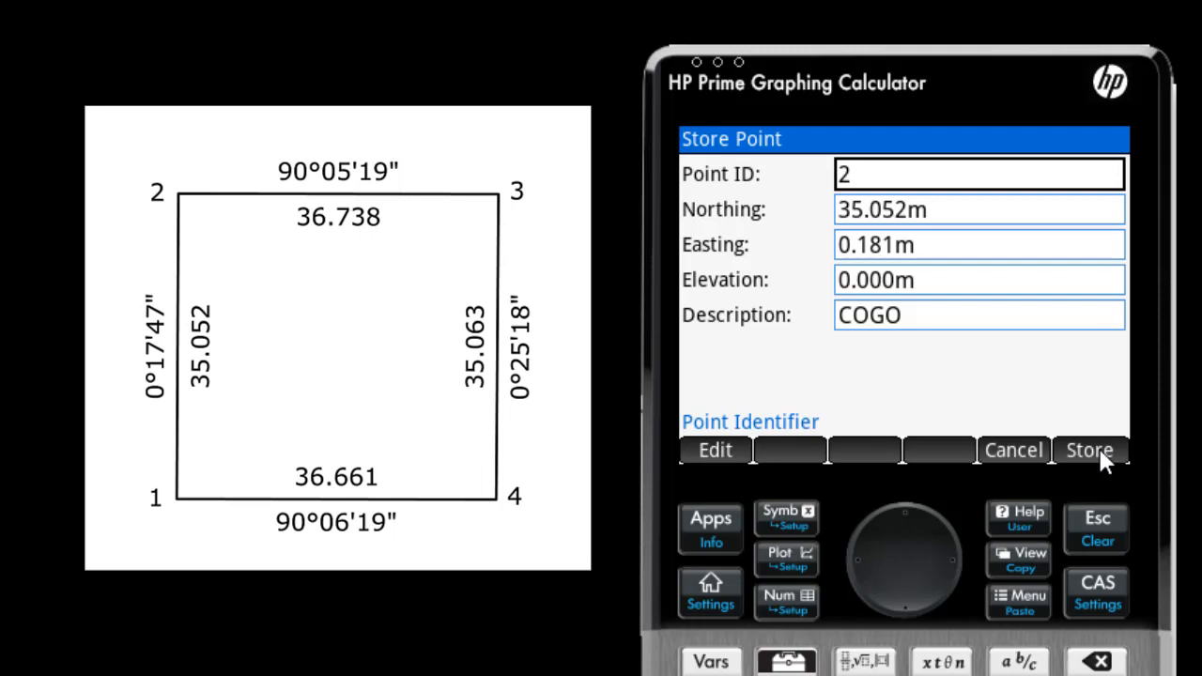
left_click(1090, 451)
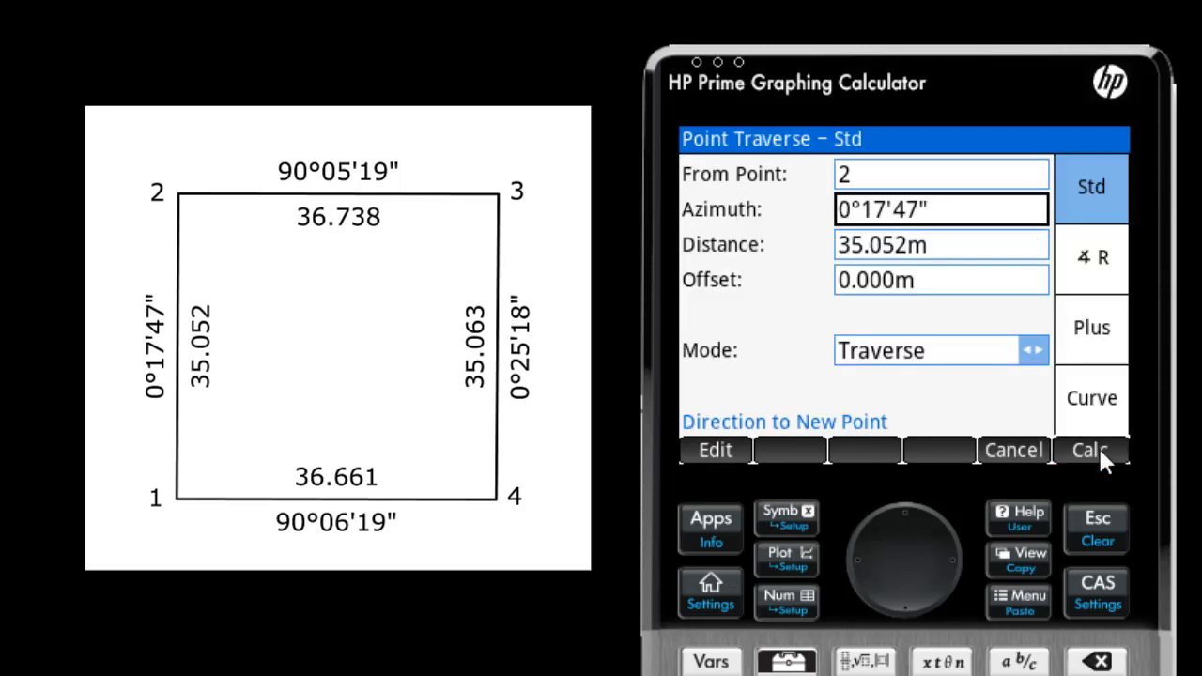
- Enter the leg from point 2 with azimuth 90.0519 toward corner 3
left_click(939, 173)
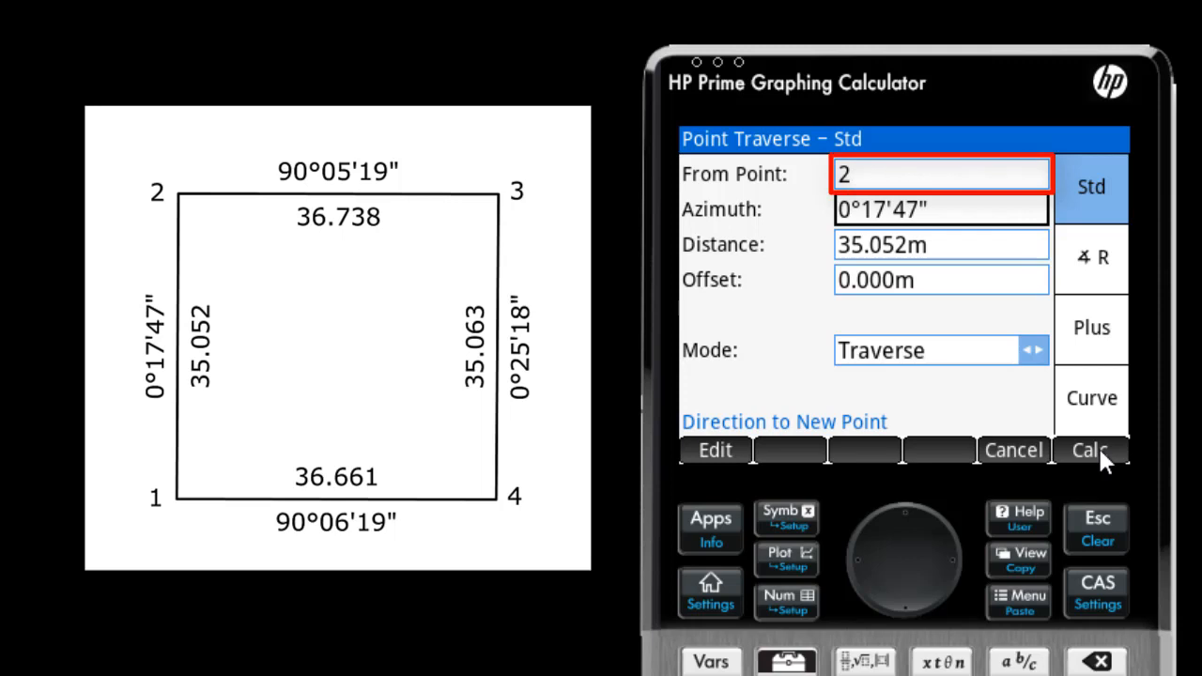
left_click(939, 210)
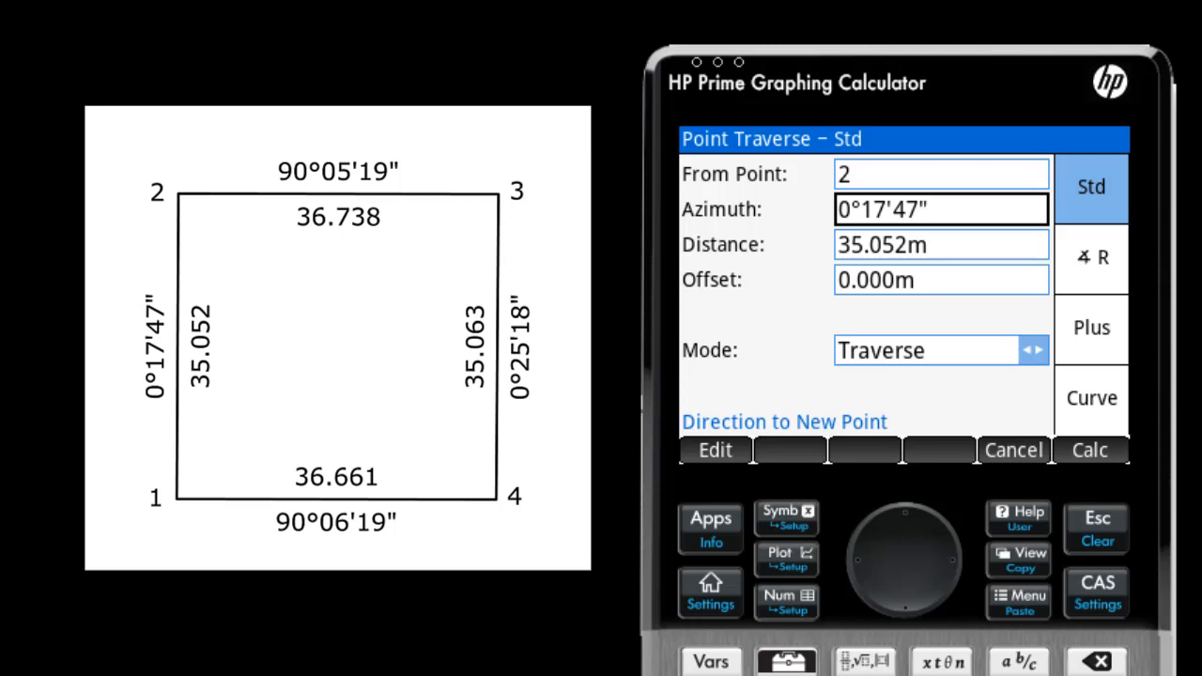
mouse_move(1011, 226)
type("9")
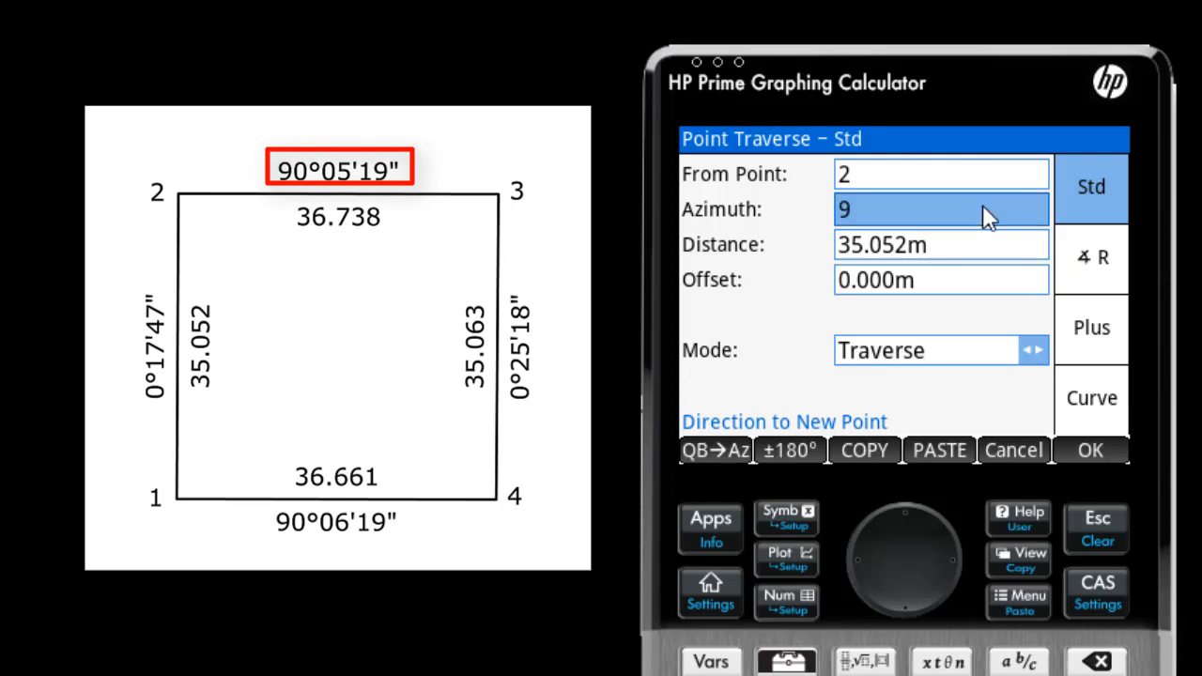
type("0.0519")
left_click(941, 244)
type("36.738m")
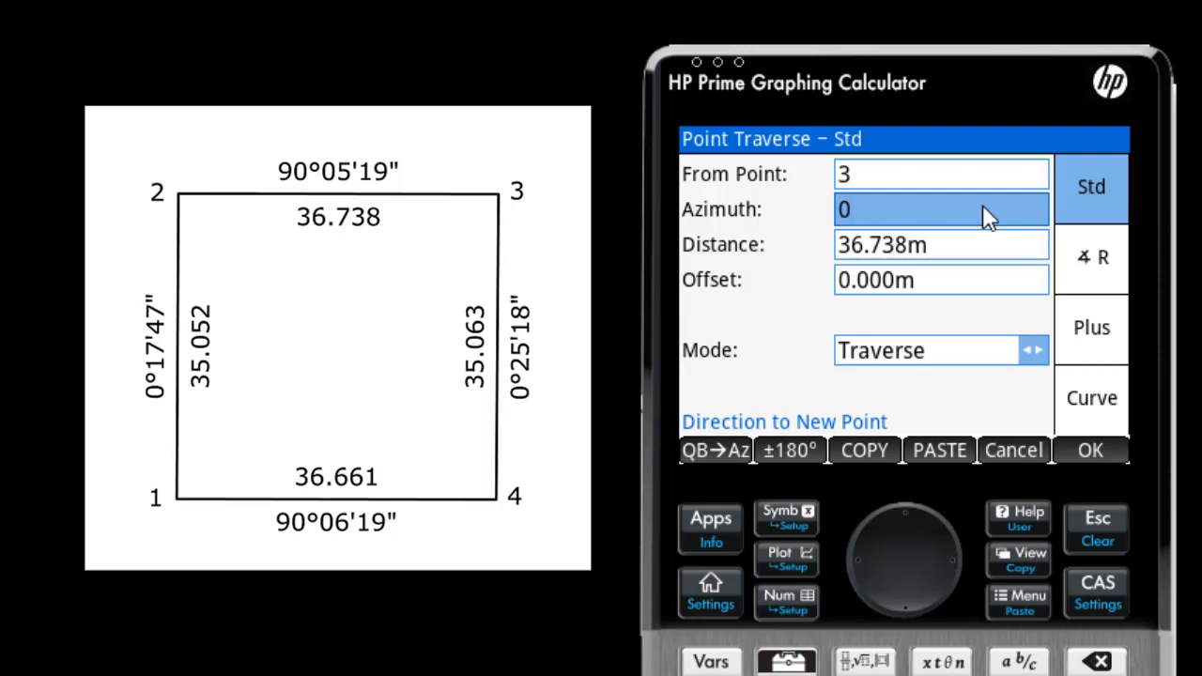
- Enter azimuth .2518 from point 3 and flip it with ±180° to 180°25'18"
type(".2518")
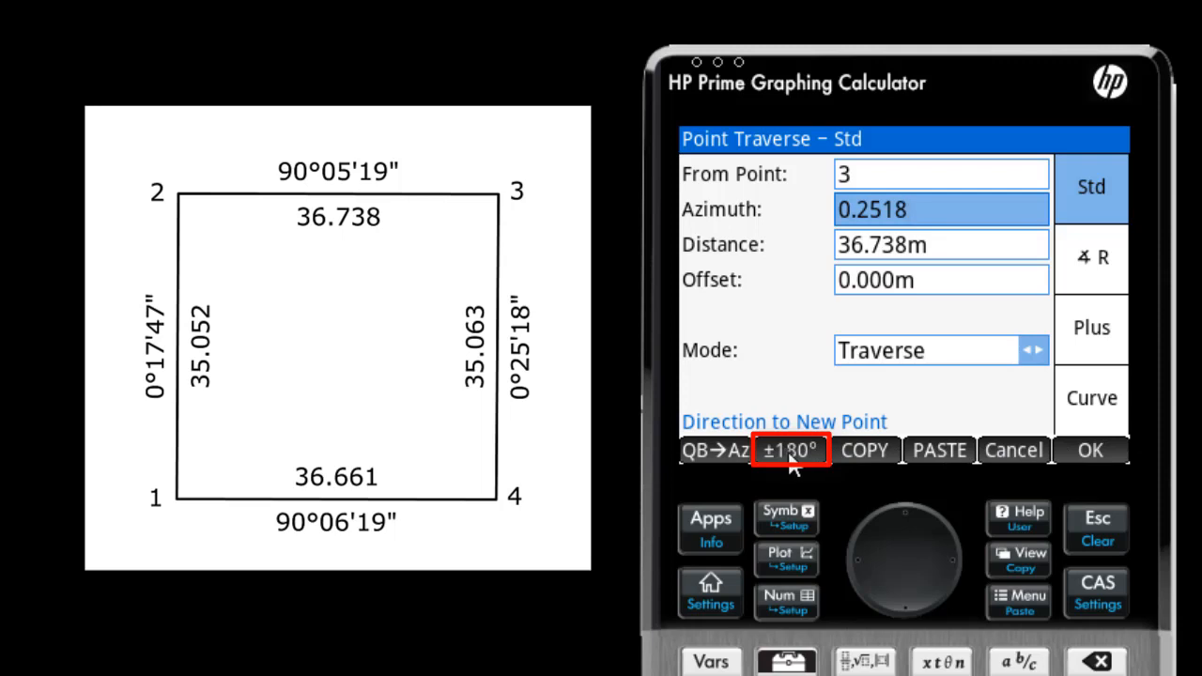
left_click(789, 451)
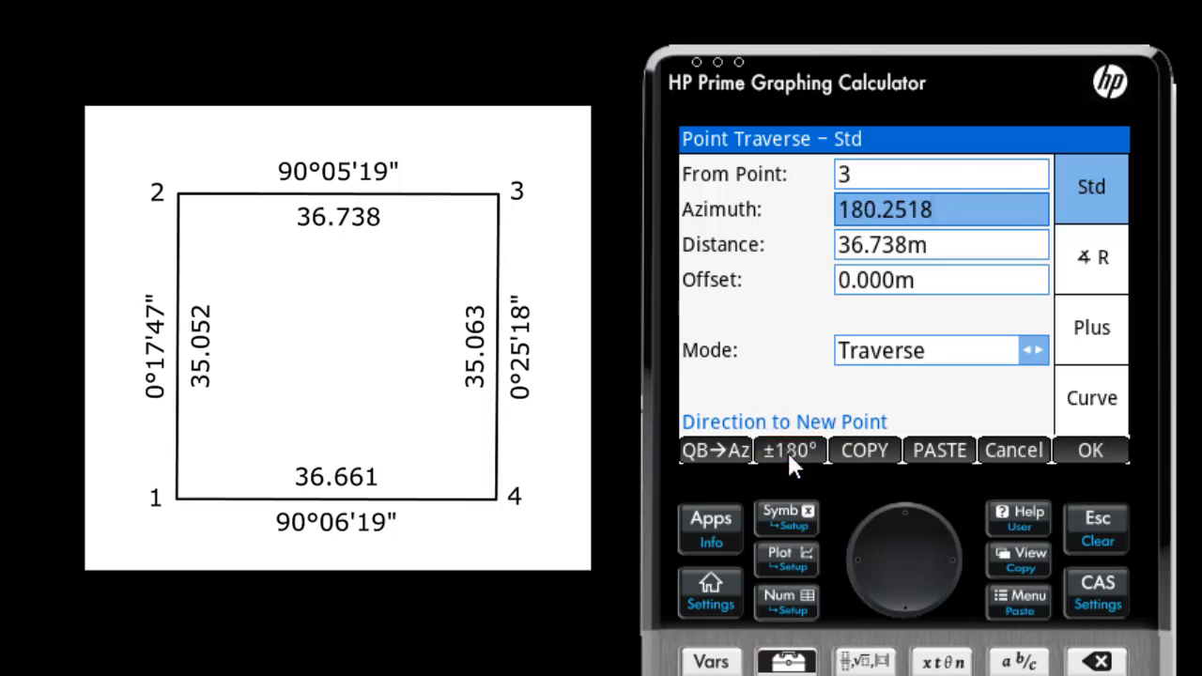
mouse_move(1090, 450)
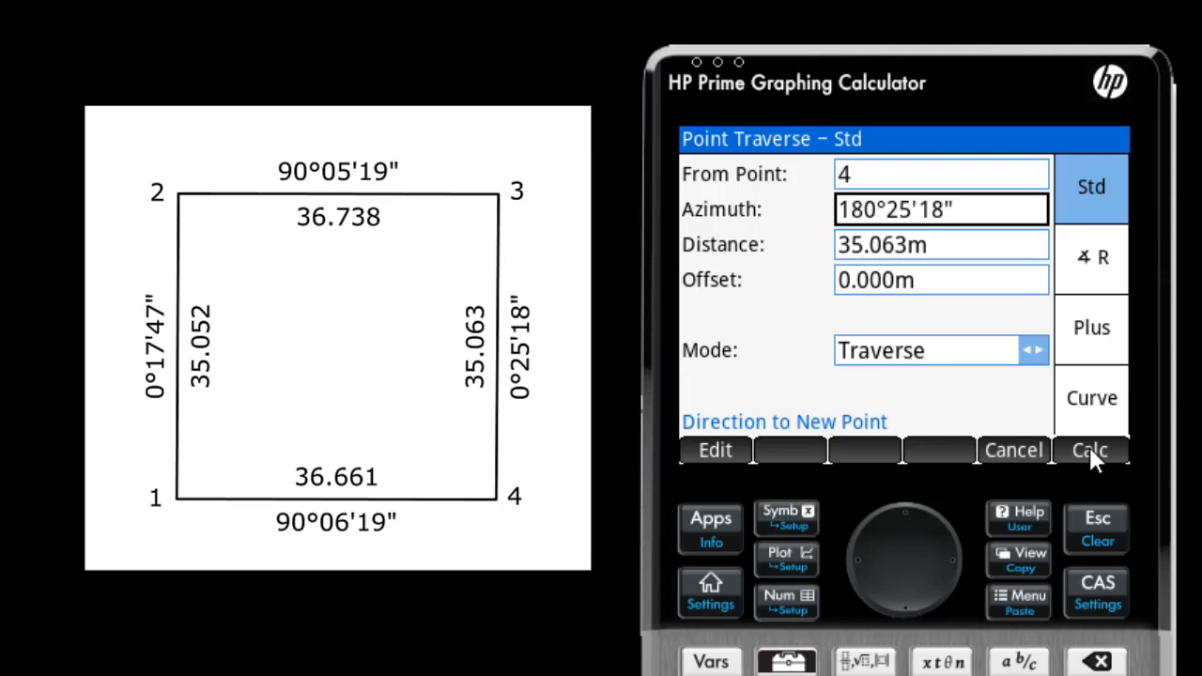
mouse_move(881, 186)
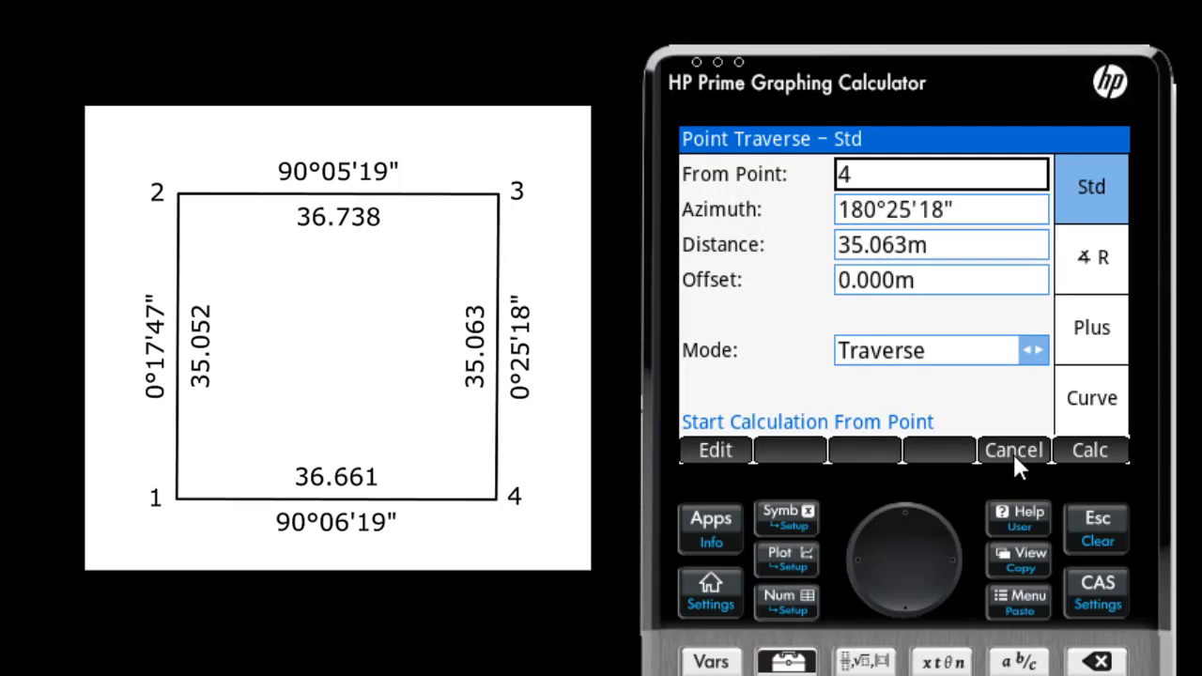
- Plot points 1..4 as a check, then cancel the pending traverse from point 4
left_click(785, 560)
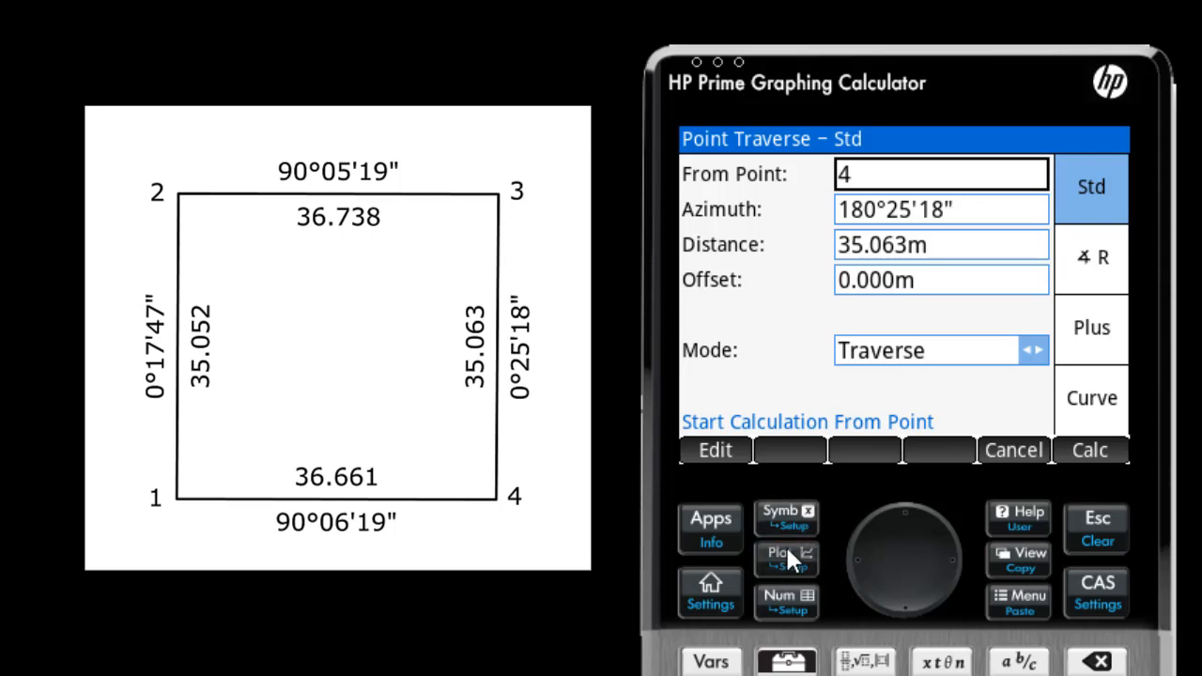
left_click(782, 552)
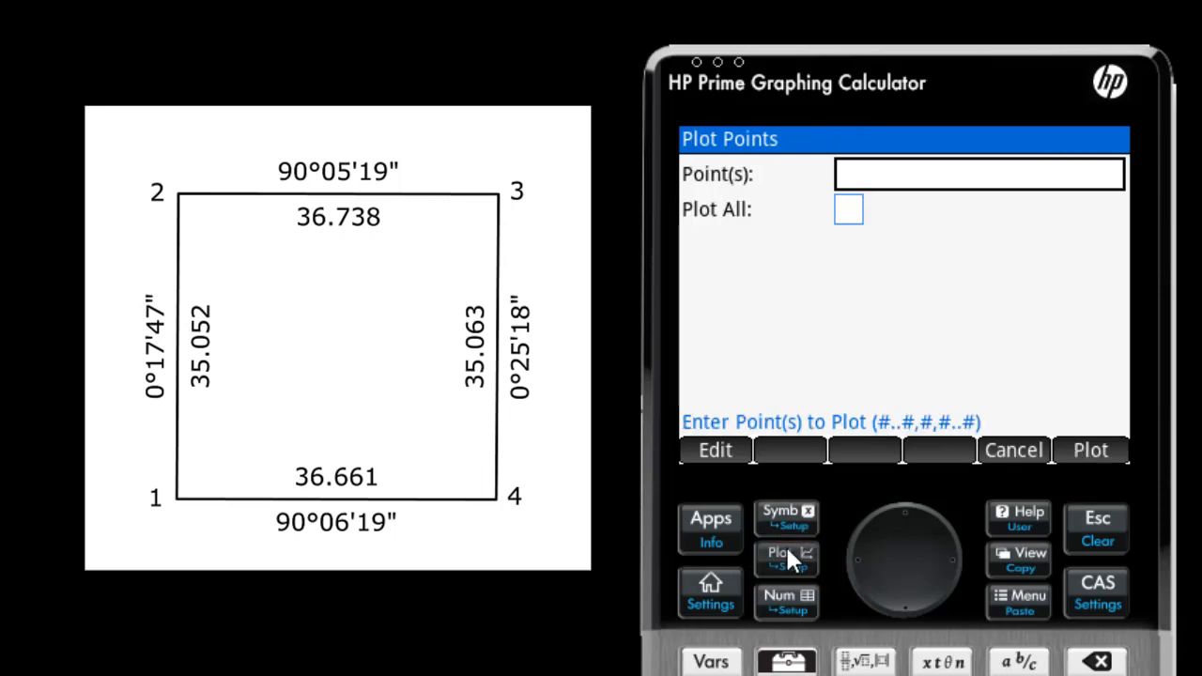
type("1")
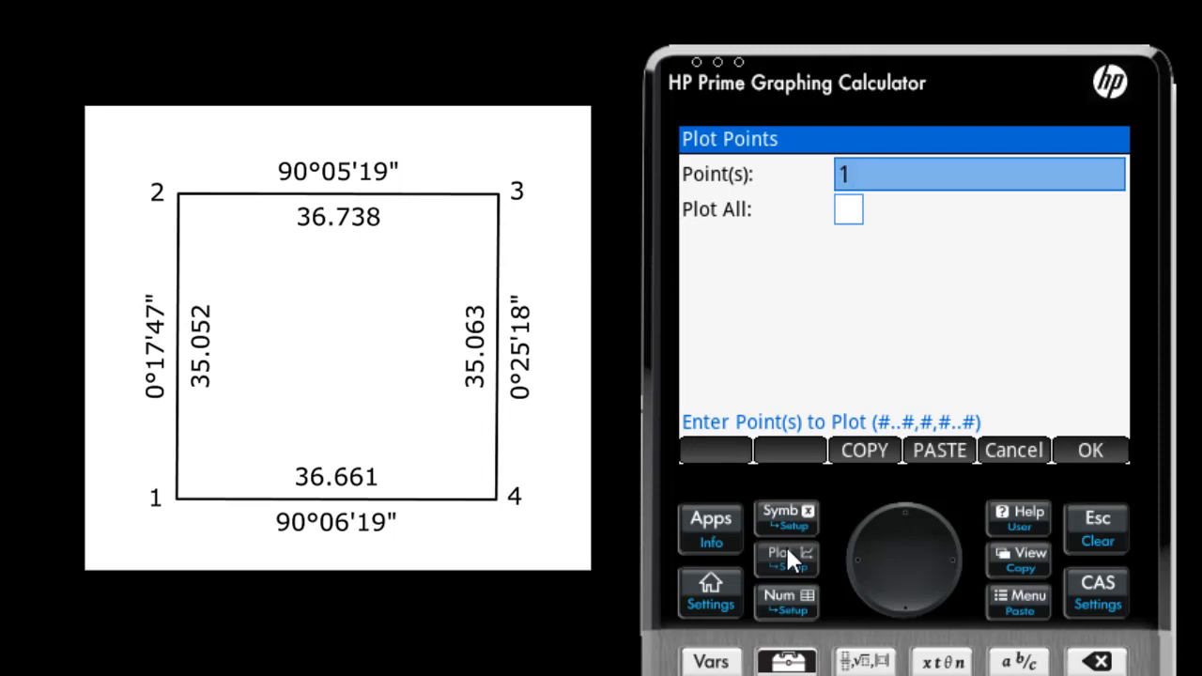
type("..4")
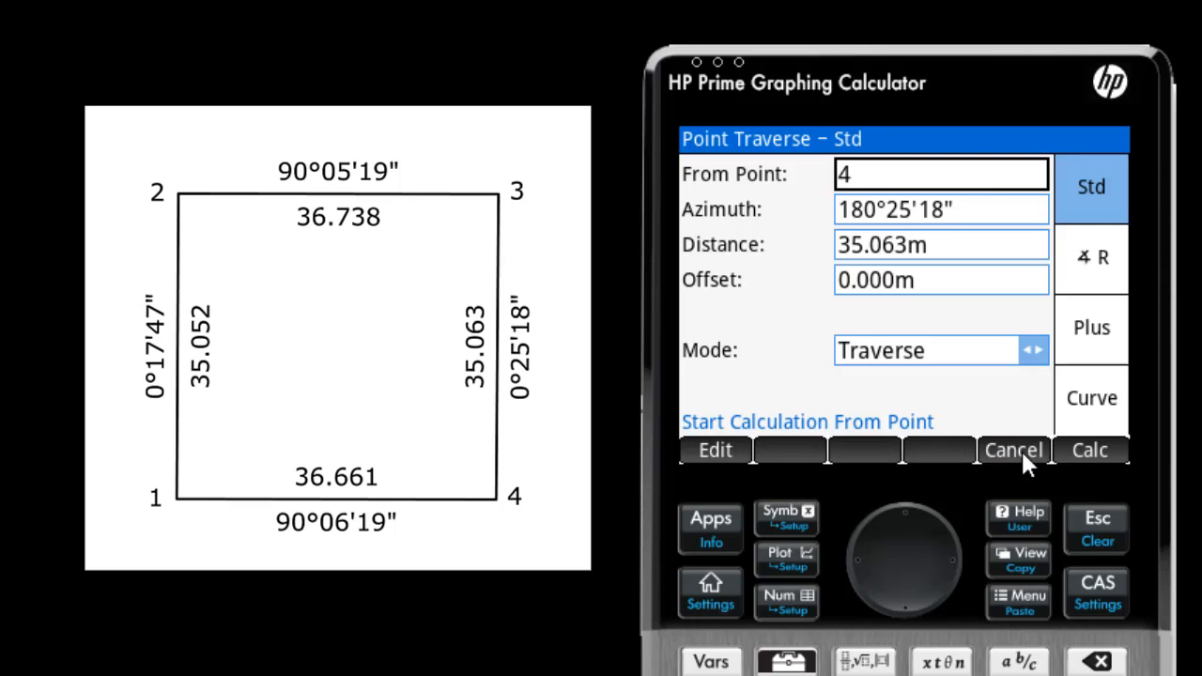
left_click(1090, 259)
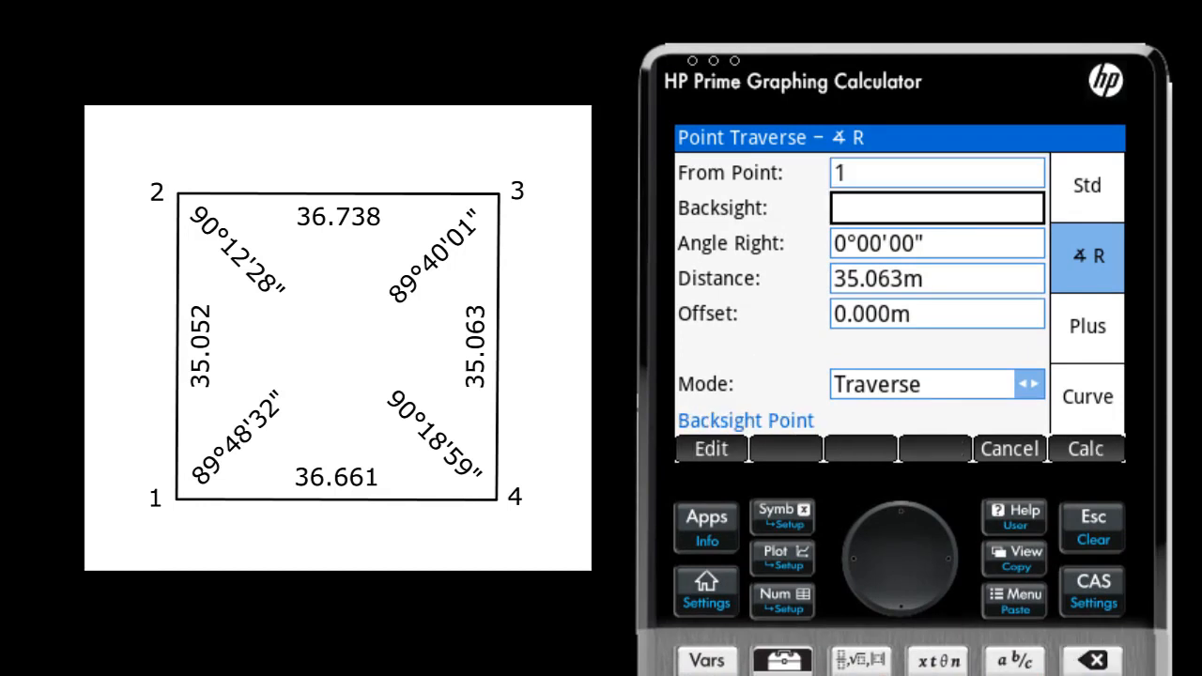
- With backsight 2 and angle right 89°48'32", 36.661 m, compute and store corner 4
type("2")
left_click(938, 245)
type("89.48")
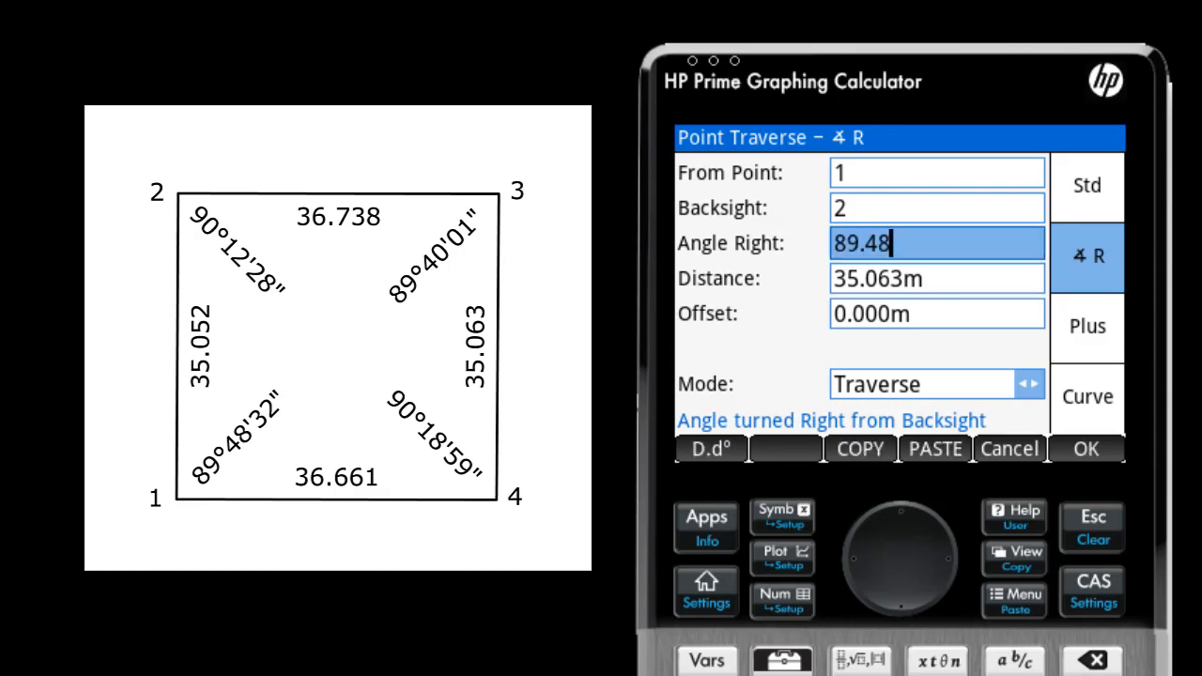
key("enter")
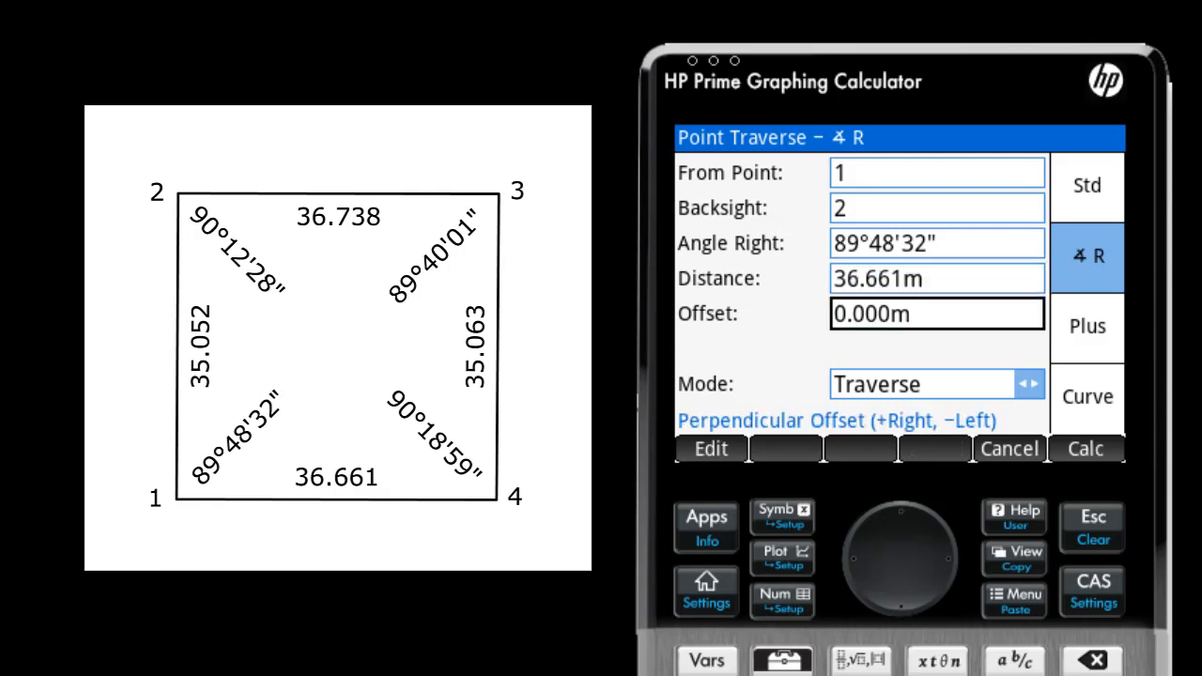
left_click(1086, 449)
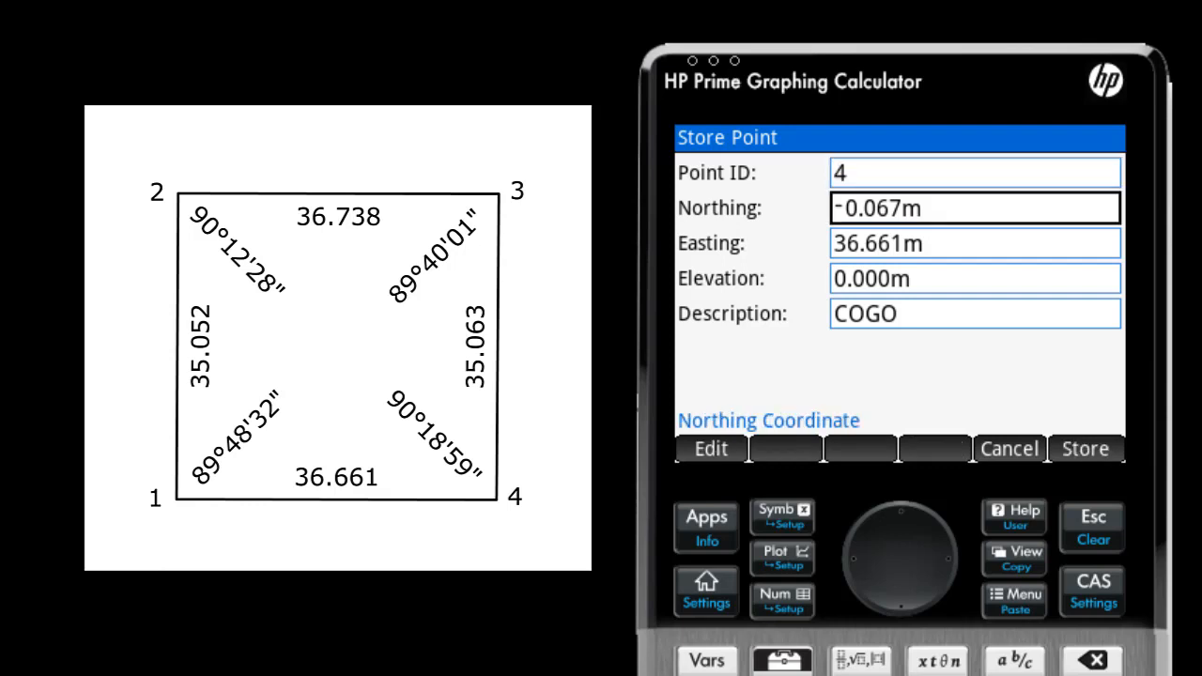
left_click(1086, 449)
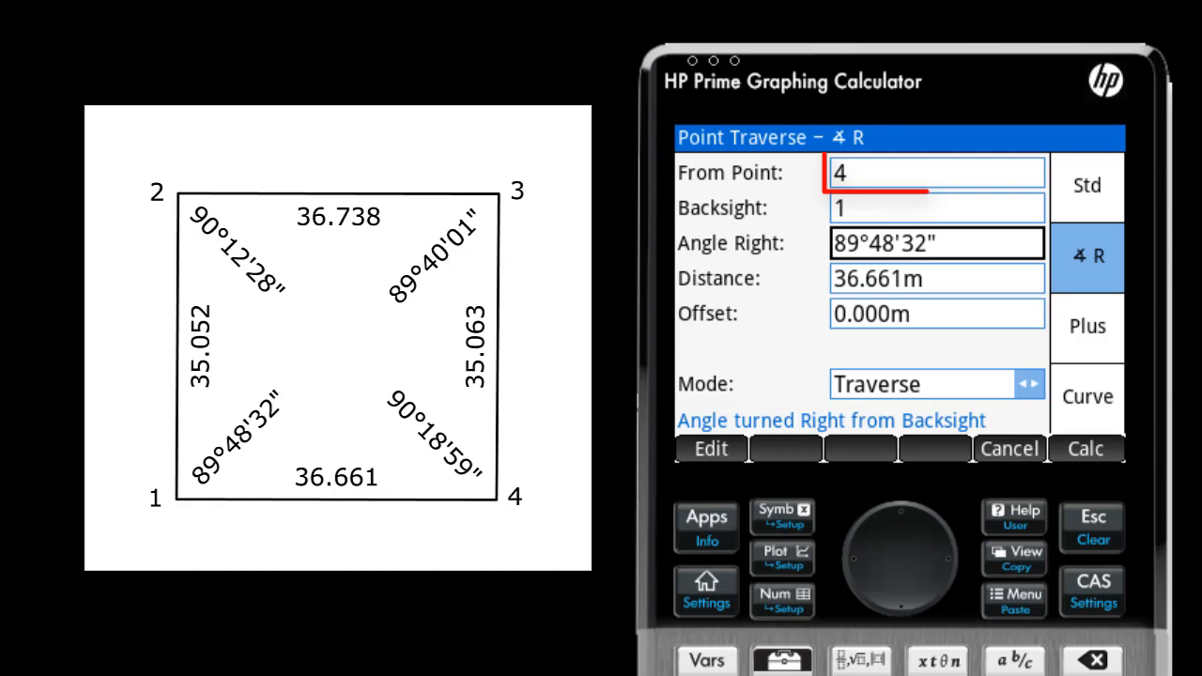
left_click(936, 173)
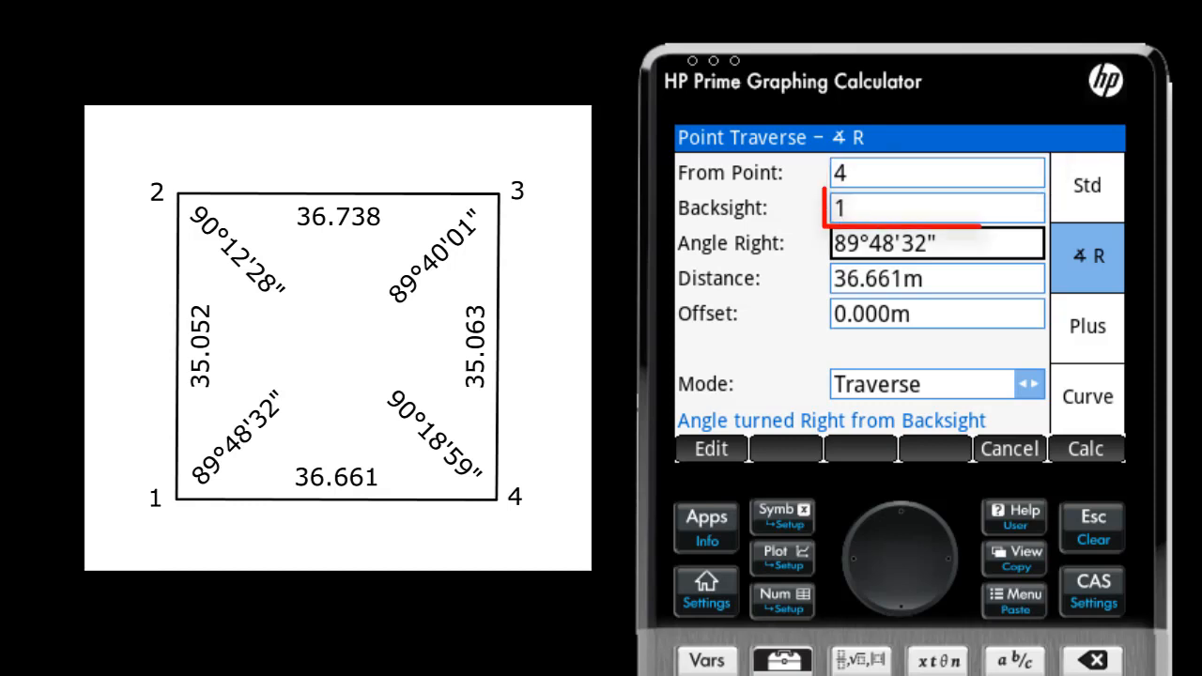
left_click(935, 207)
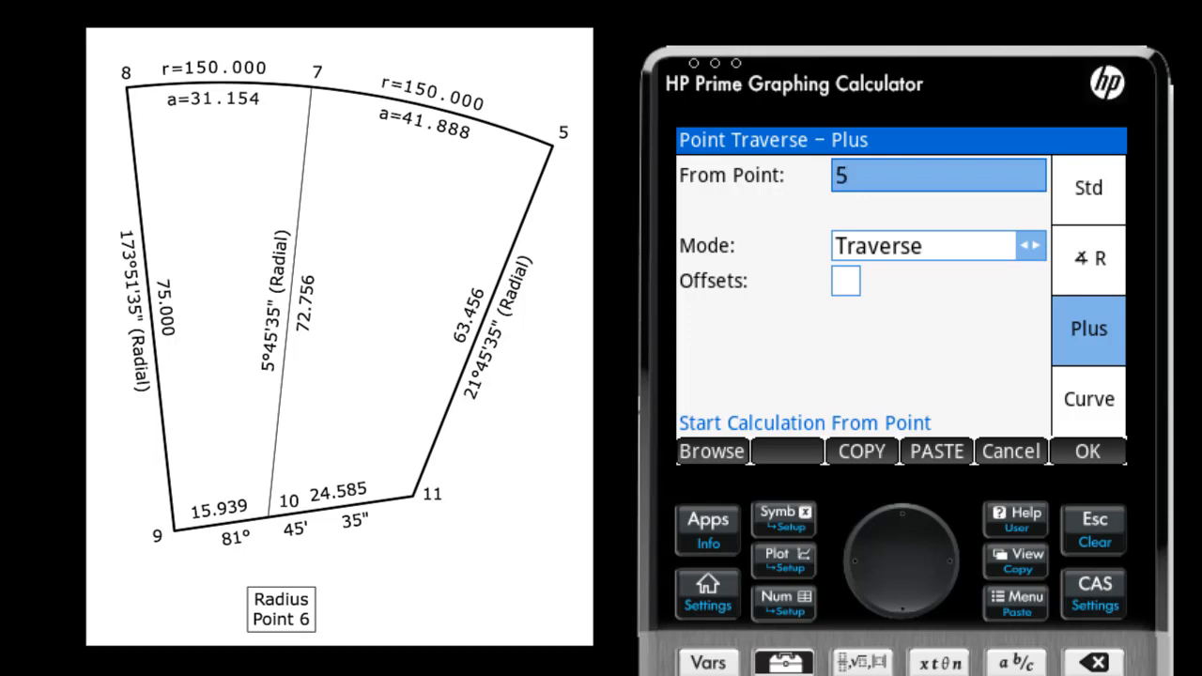
- Accept the Plus-mode setup from point 5 and move to direction entry
left_click(1086, 451)
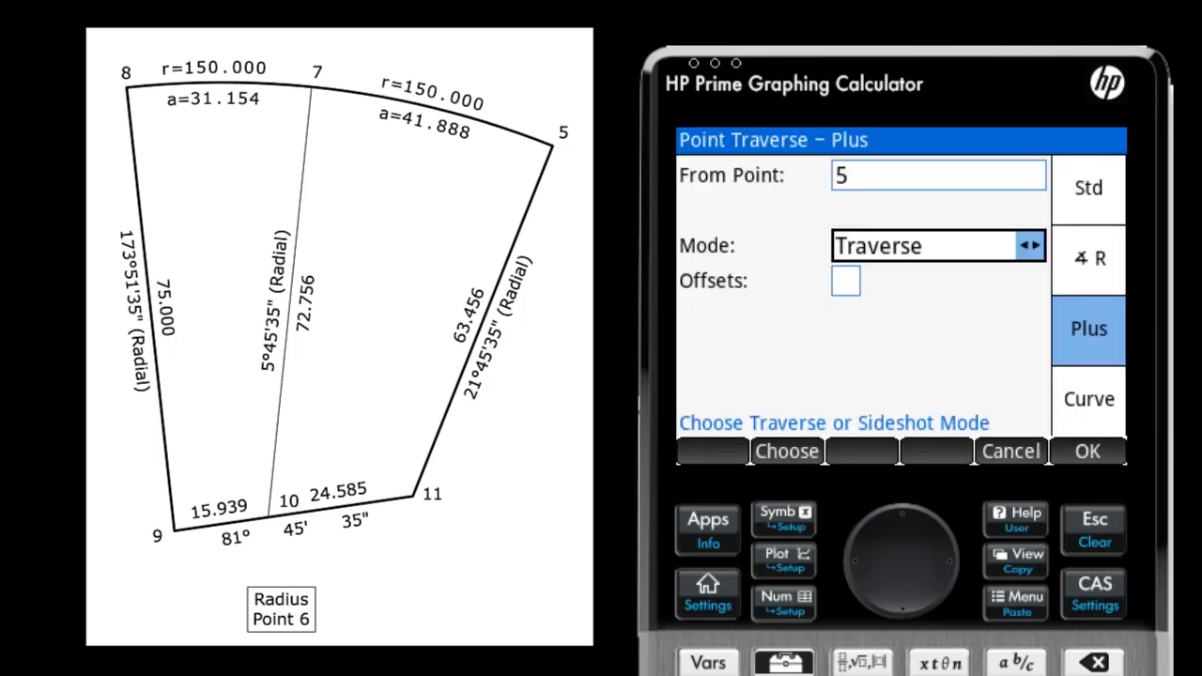
left_click(845, 282)
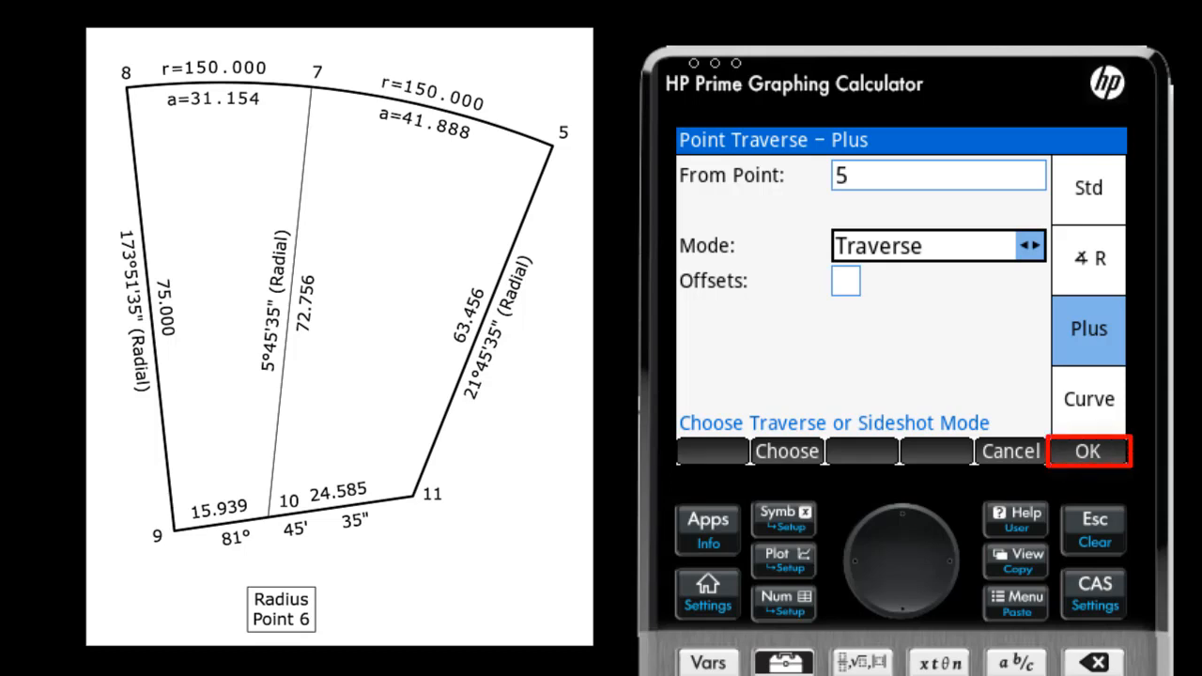
left_click(1090, 451)
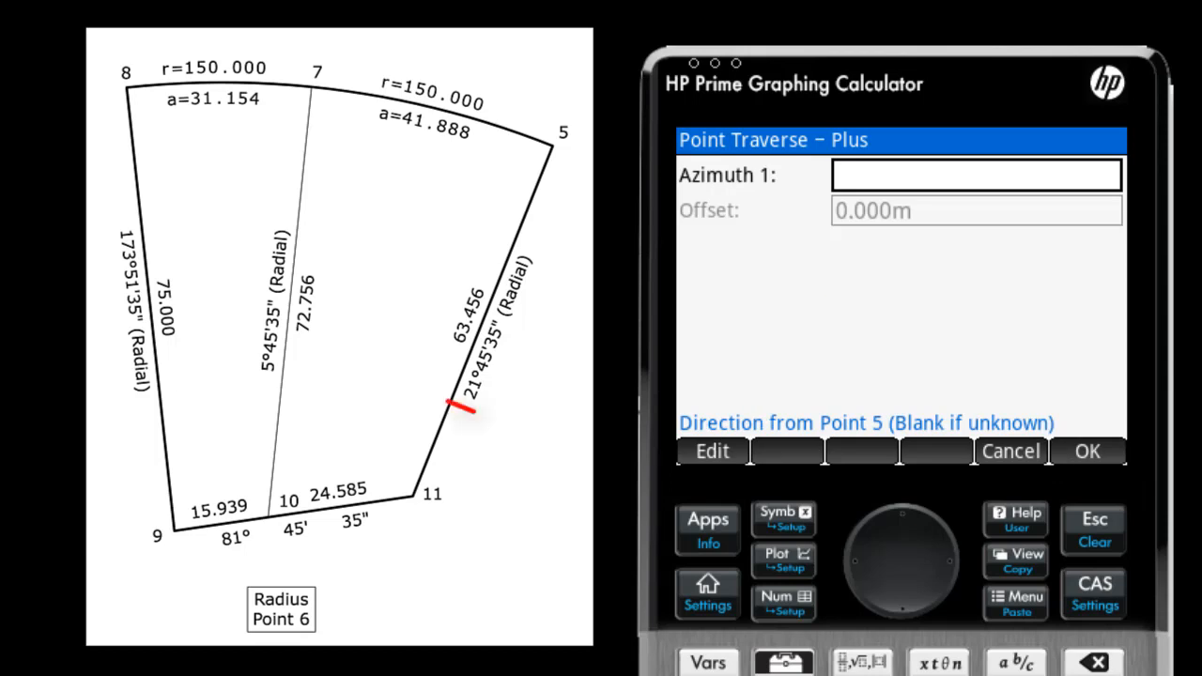
- Reverse azimuth 21.4535 to 201°45'35" and compute point 6 at 150.000 m from point 5
type("21")
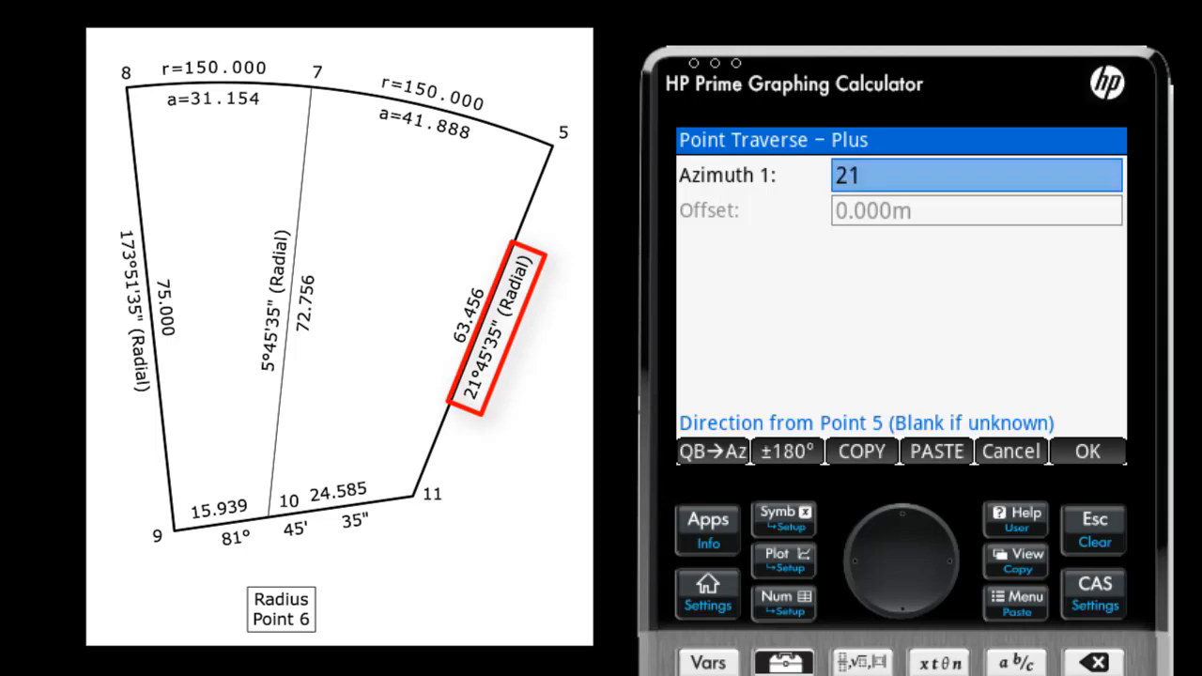
type(".4535")
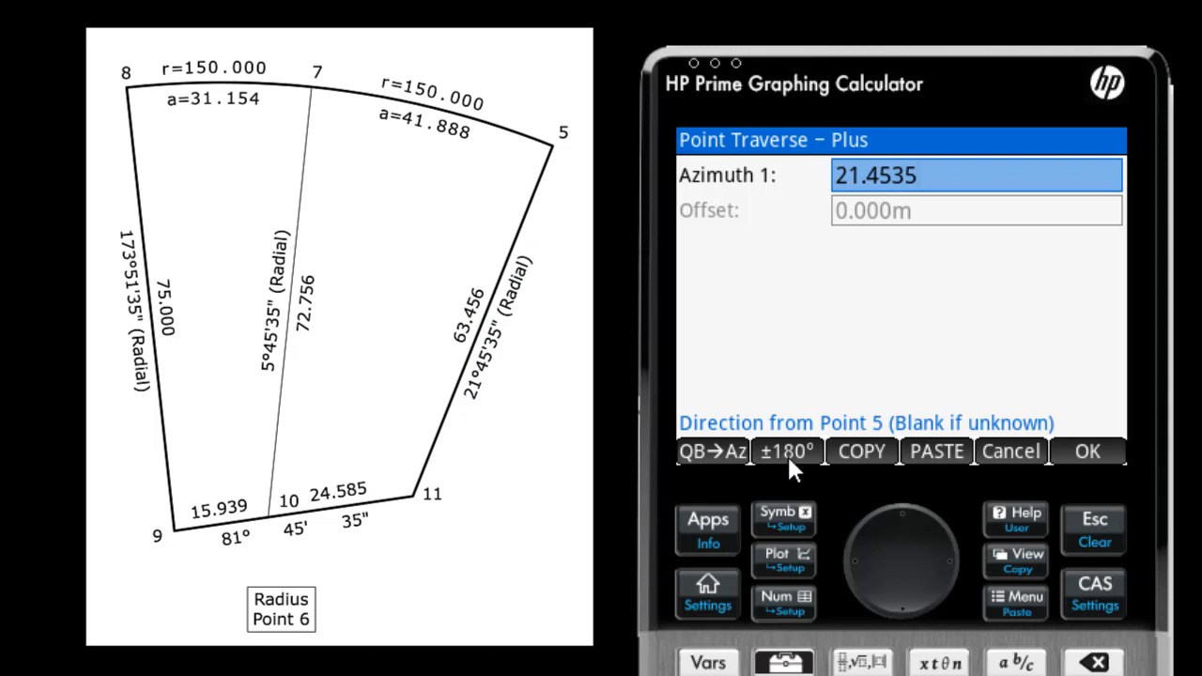
left_click(786, 451)
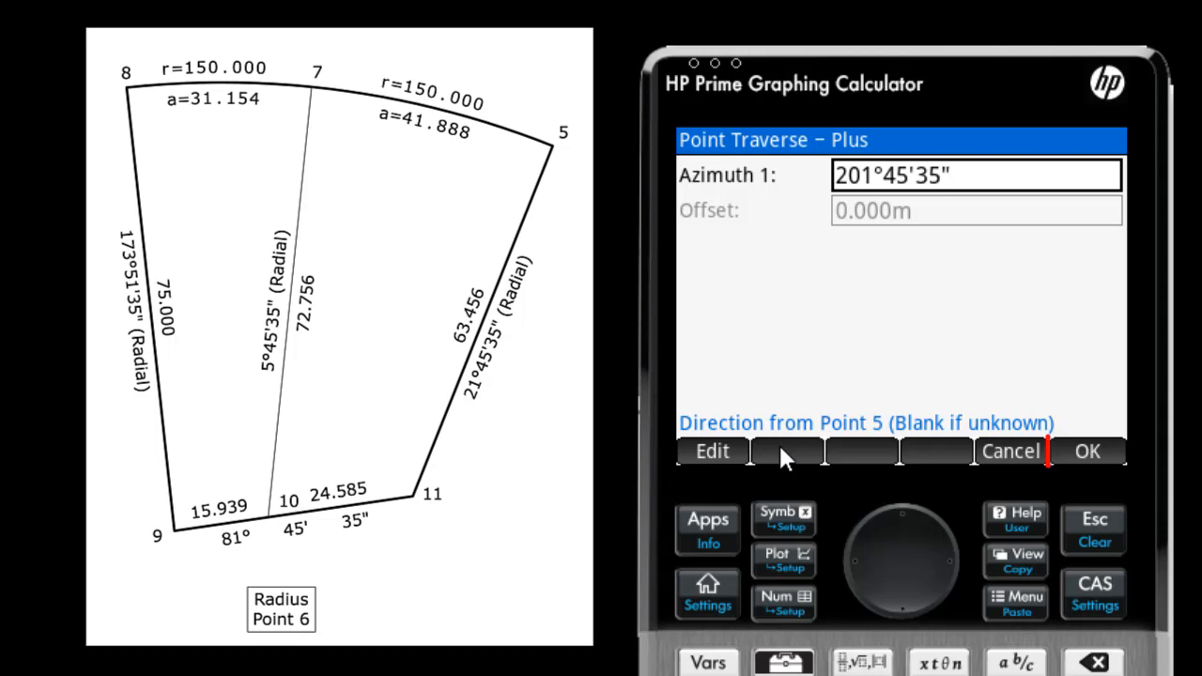
left_click(1086, 451)
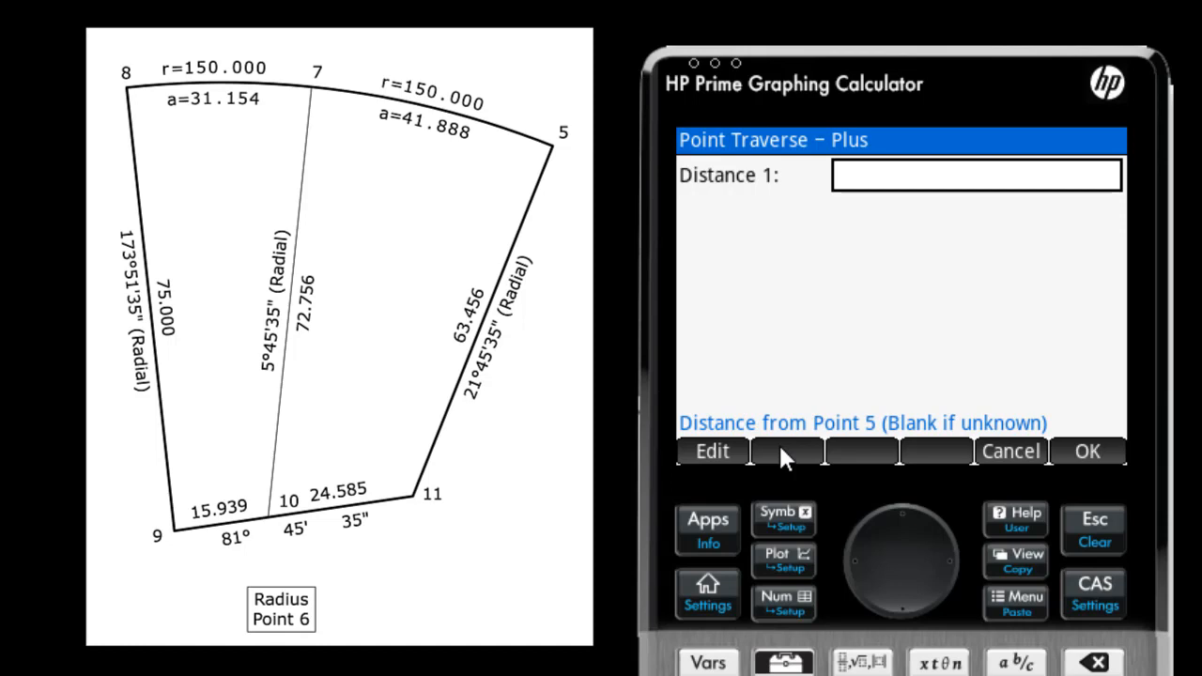
type("150.000m")
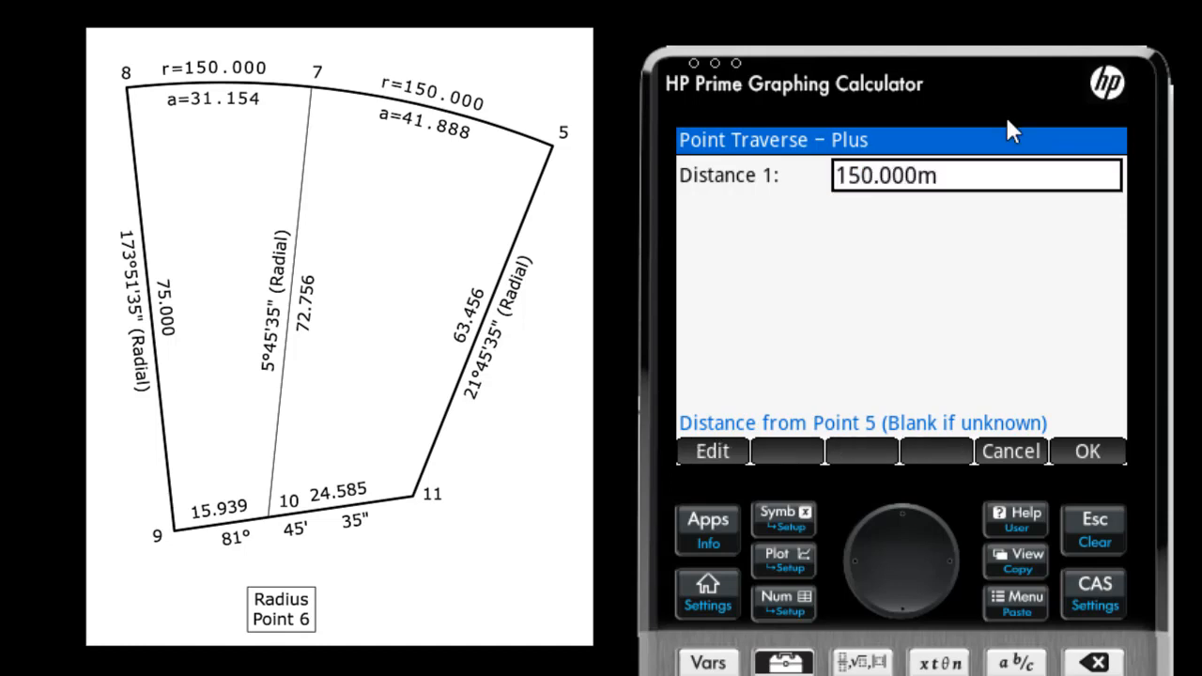
left_click(1086, 451)
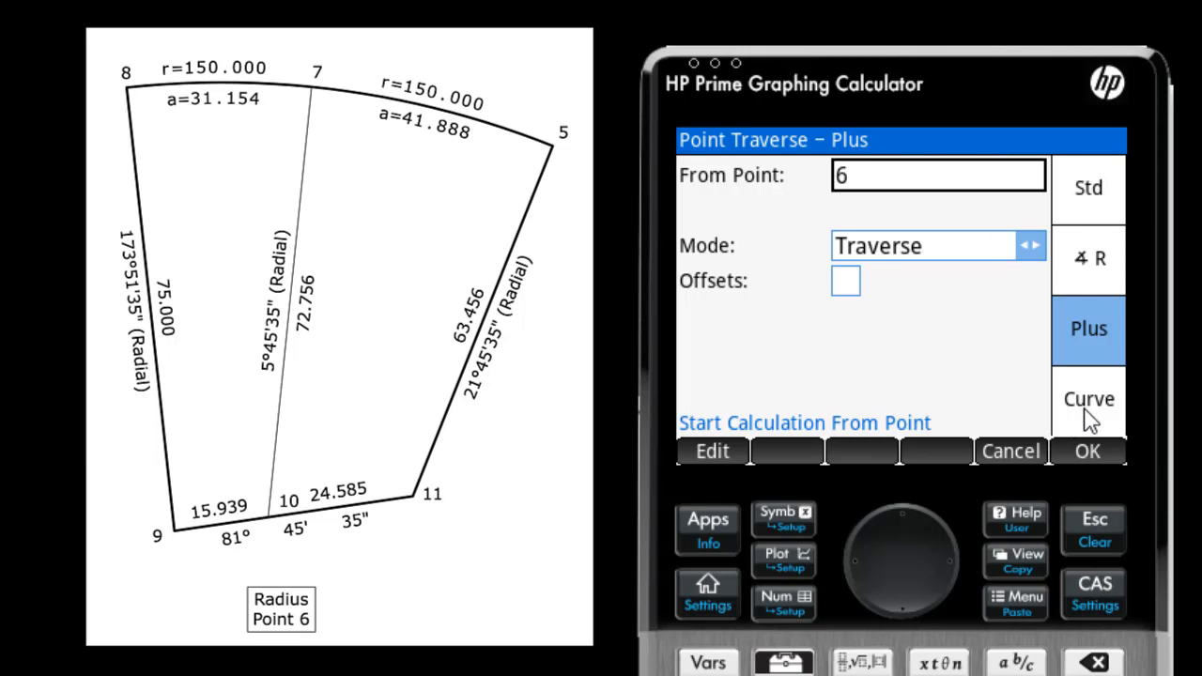
- In Curve Traverse about radius point 6, compute corner 7 from BC 5 along the 41.888 m arc
left_click(1087, 398)
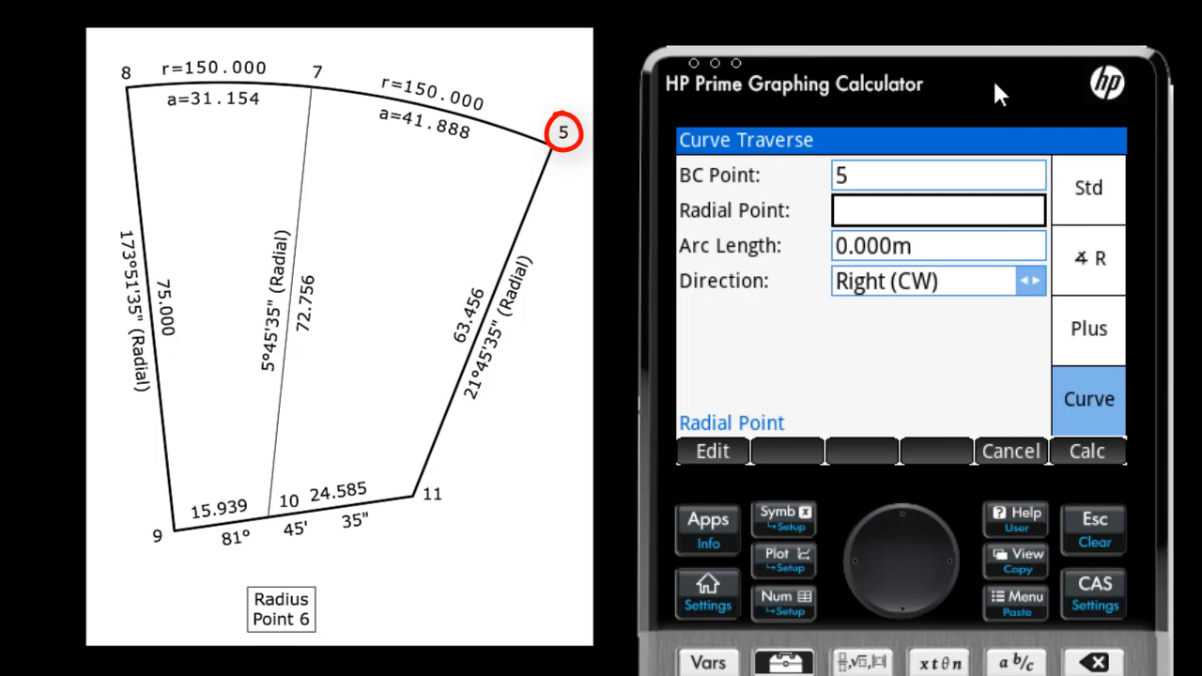
type("6")
left_click(938, 244)
type("41.888m")
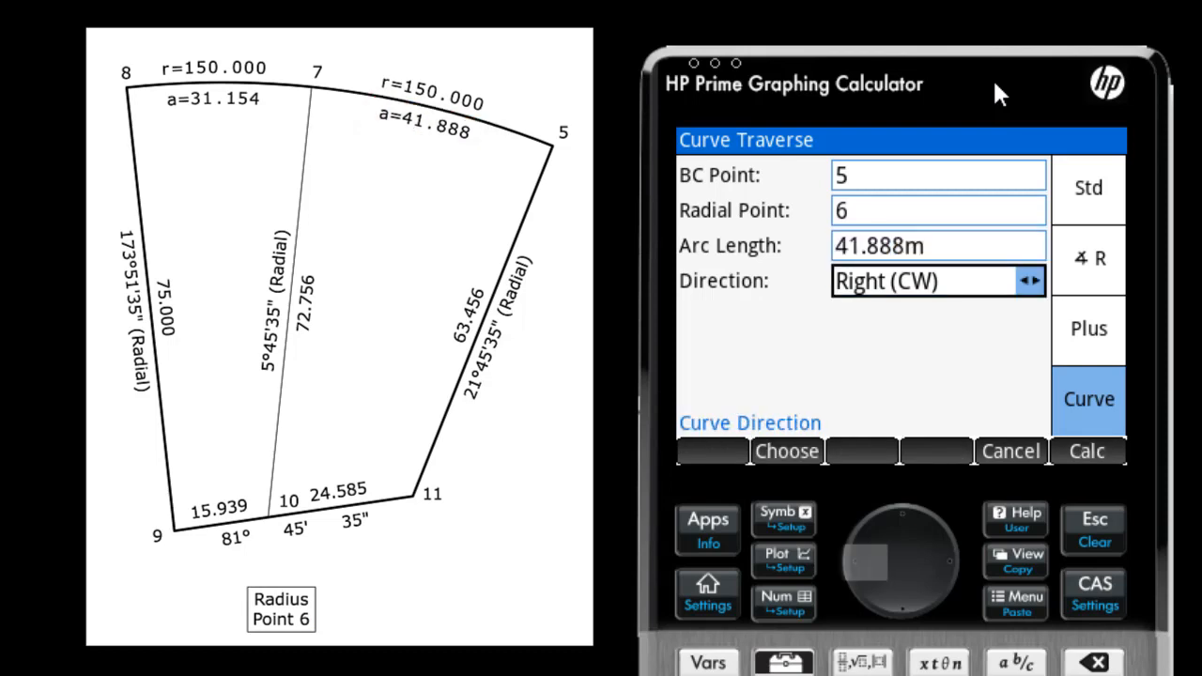
left_click(1029, 282)
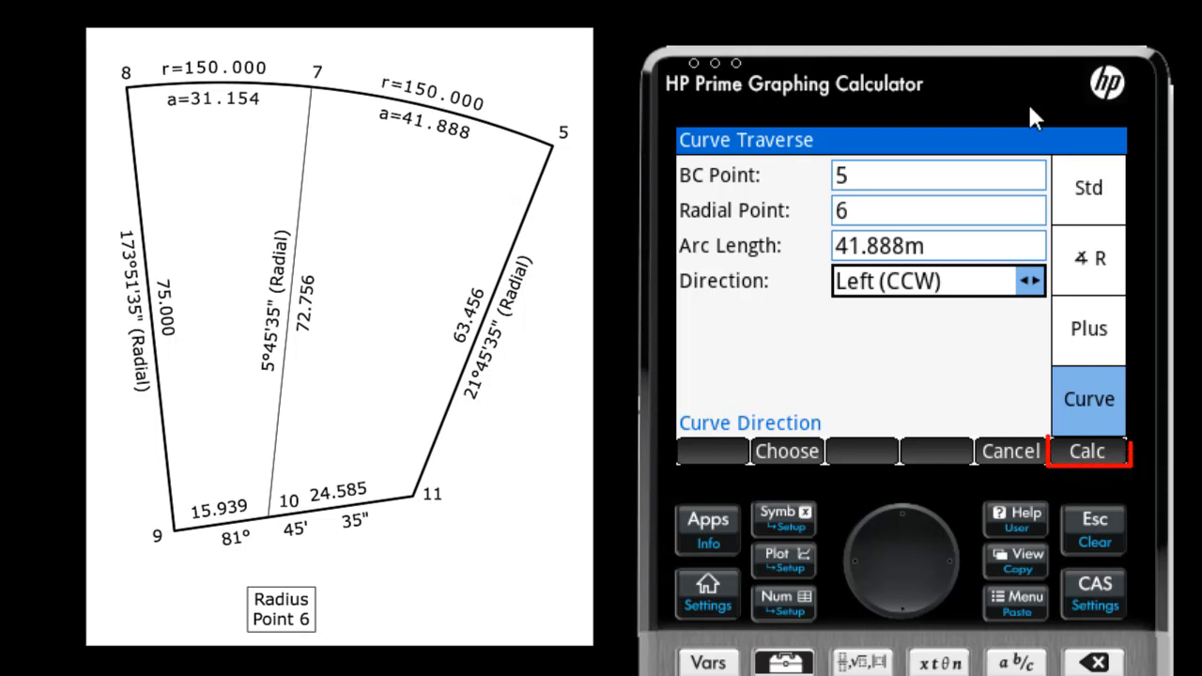
left_click(1088, 451)
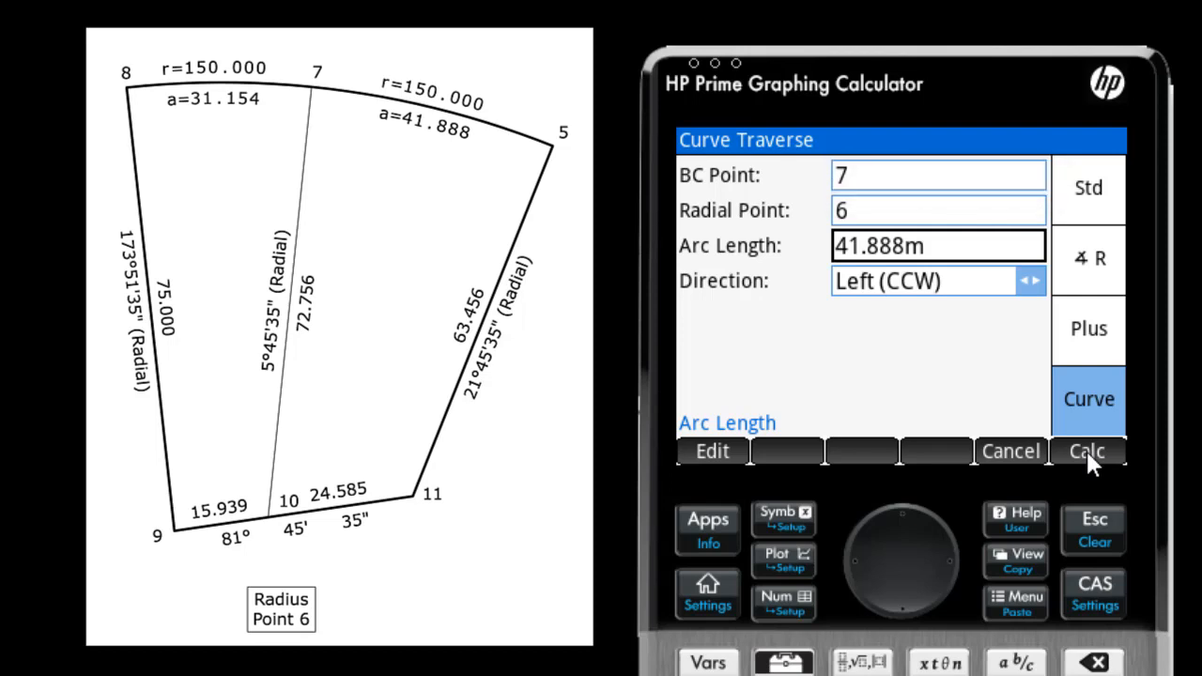
mouse_move(980, 248)
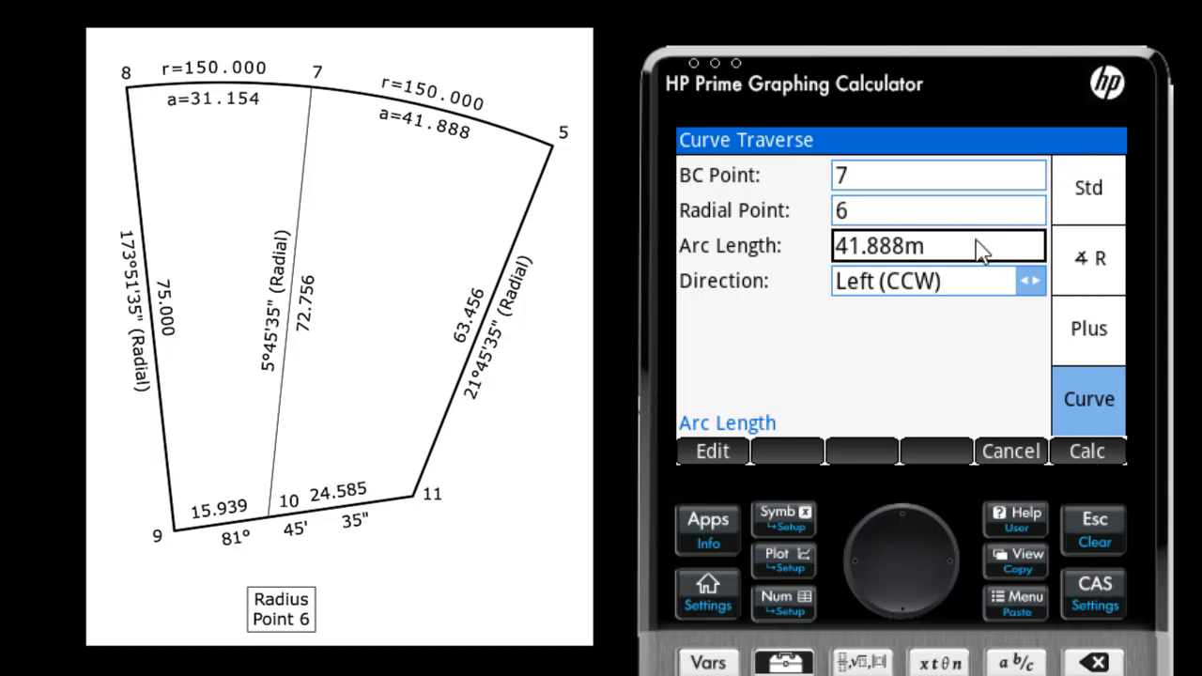
mouse_move(976, 254)
type("31.154m")
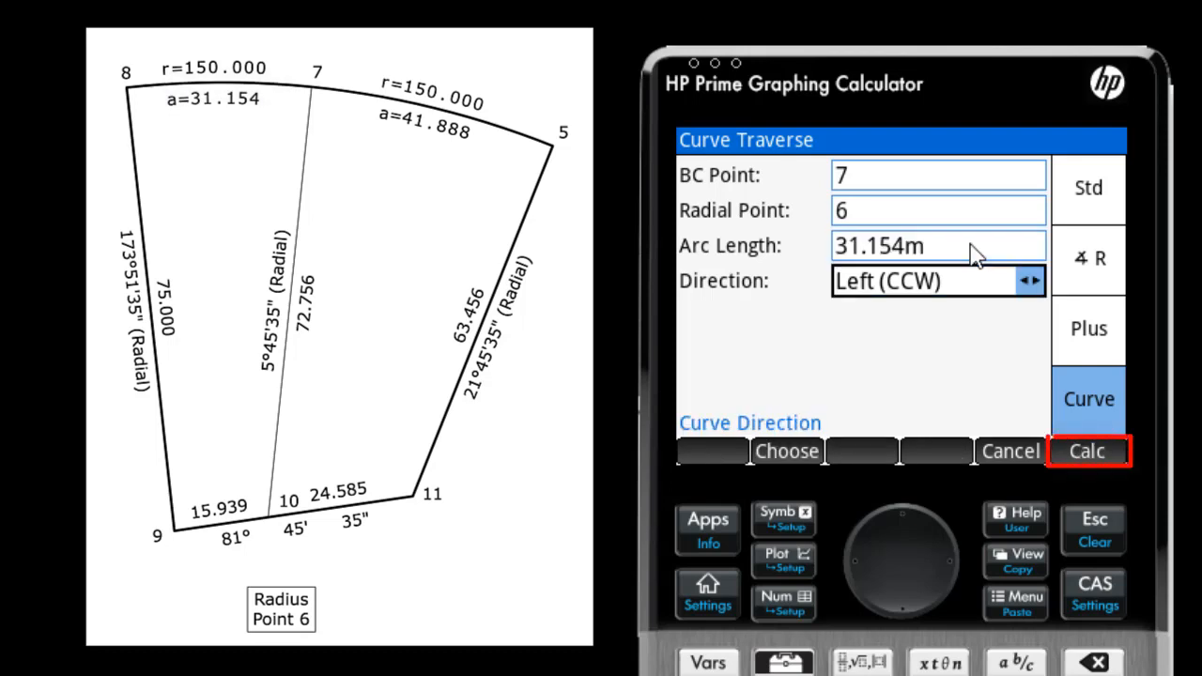
- Compute point 8 along the 31.154 m arc and store it
left_click(1090, 450)
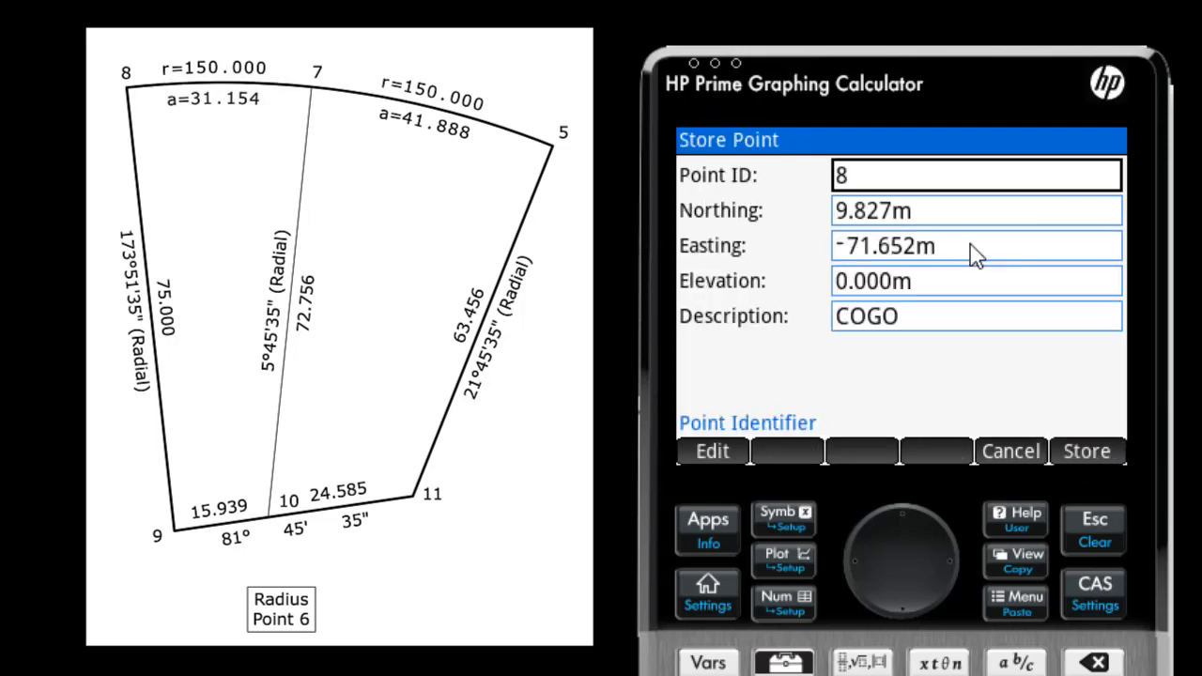
left_click(1089, 398)
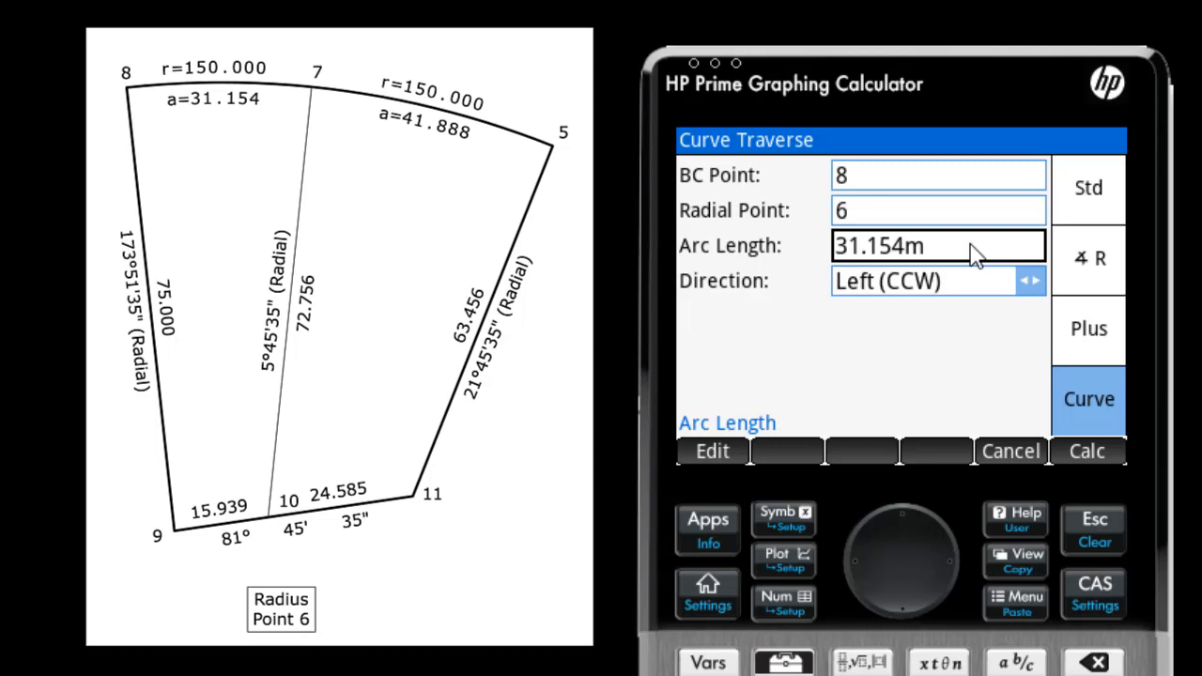
mouse_move(855, 365)
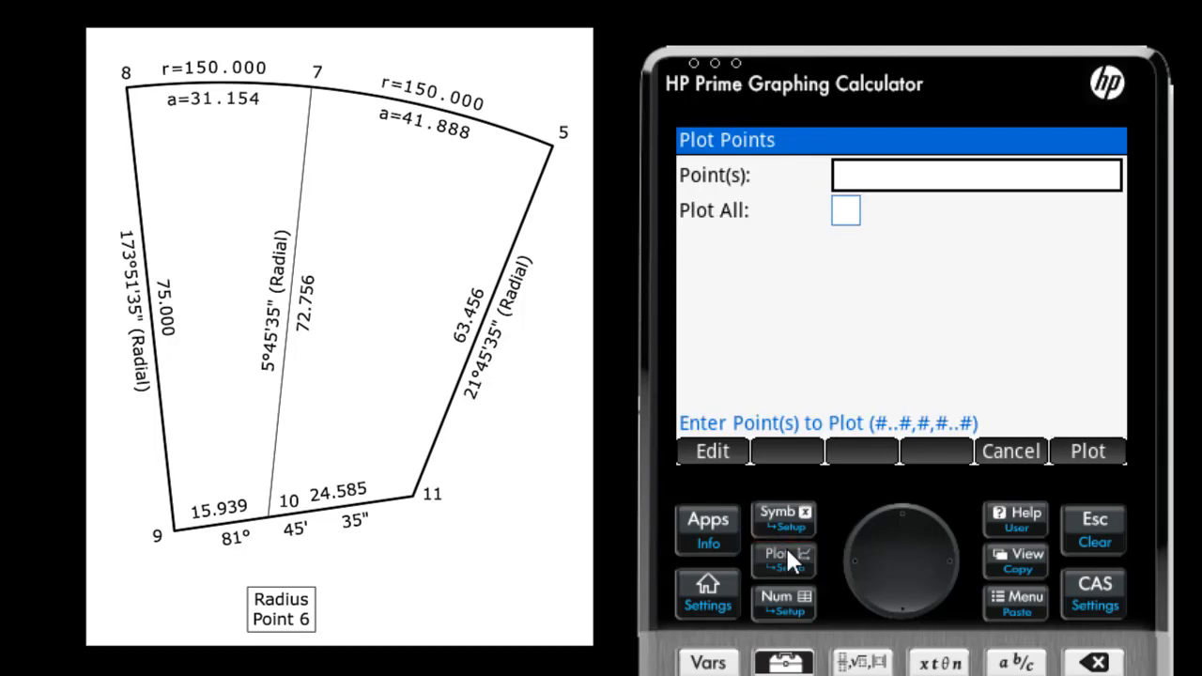
- Plot points 5..8 as a check and return to the curve traverse form
type("5..8")
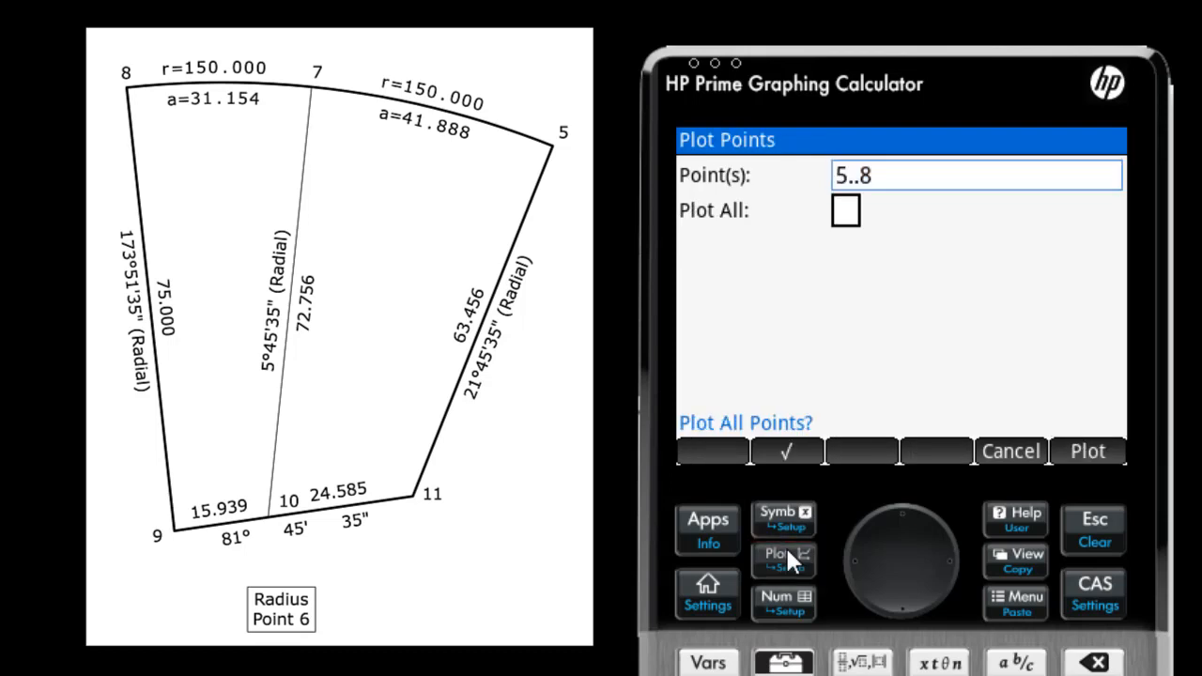
left_click(1088, 451)
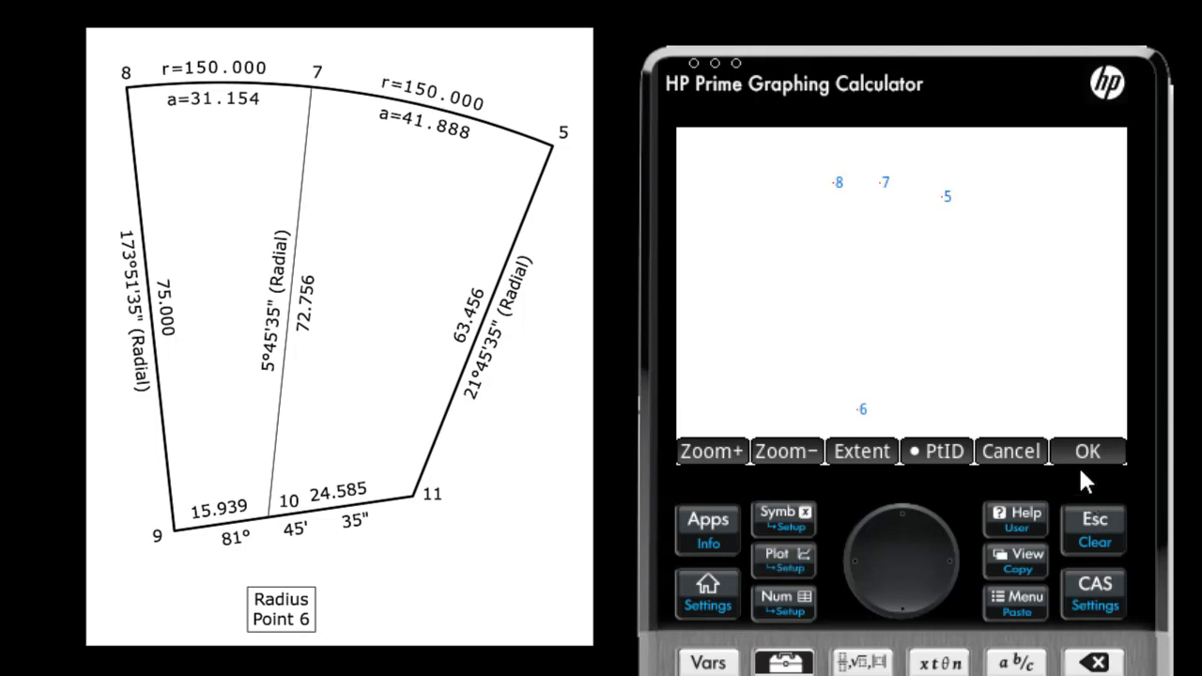
left_click(1086, 451)
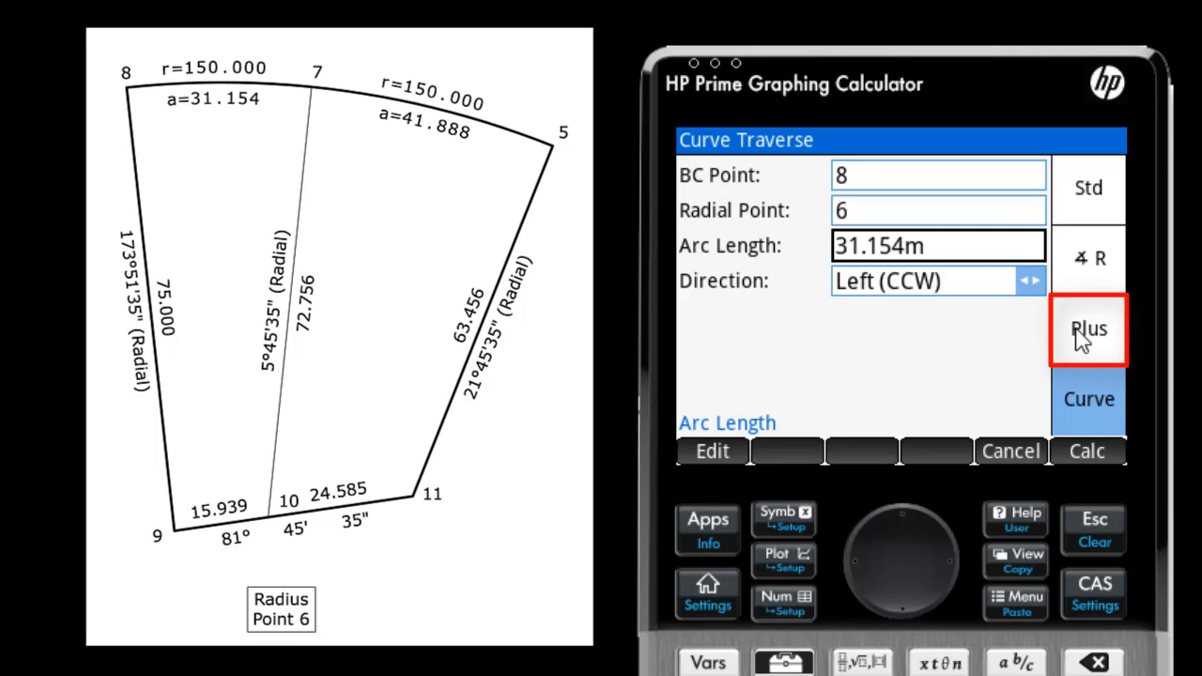
- In Plus mode from point 8, evaluate the inverse 8..6 as the direction 173°51'35" toward point 9
left_click(1087, 328)
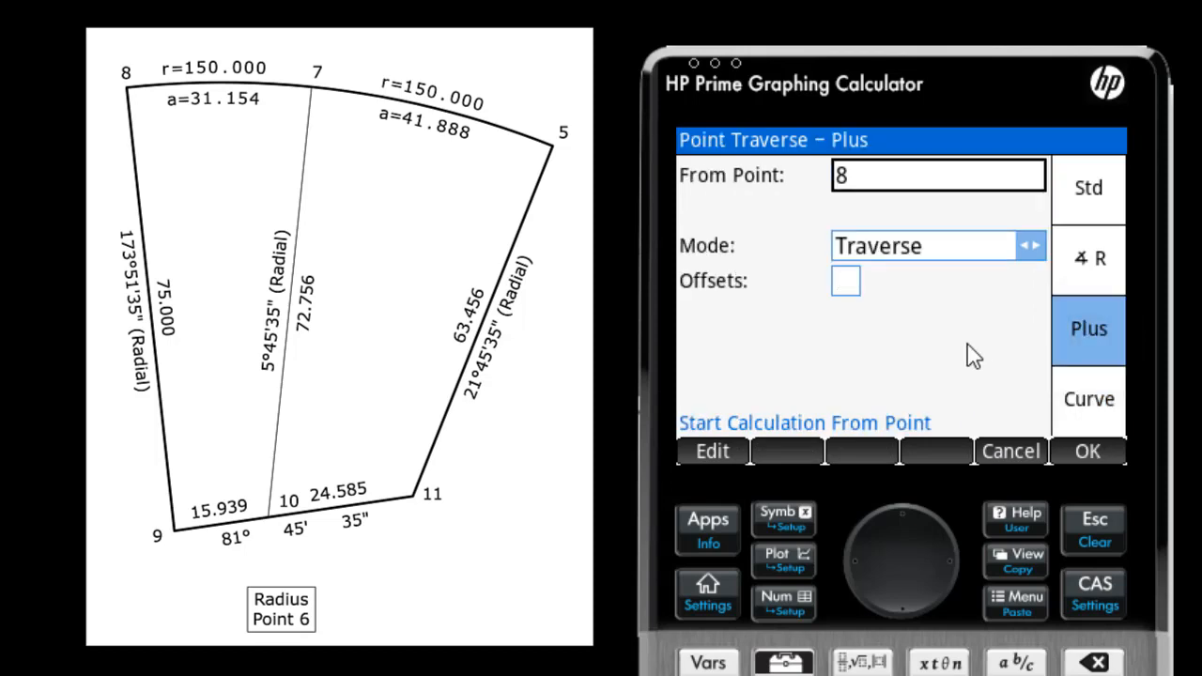
left_click(1087, 450)
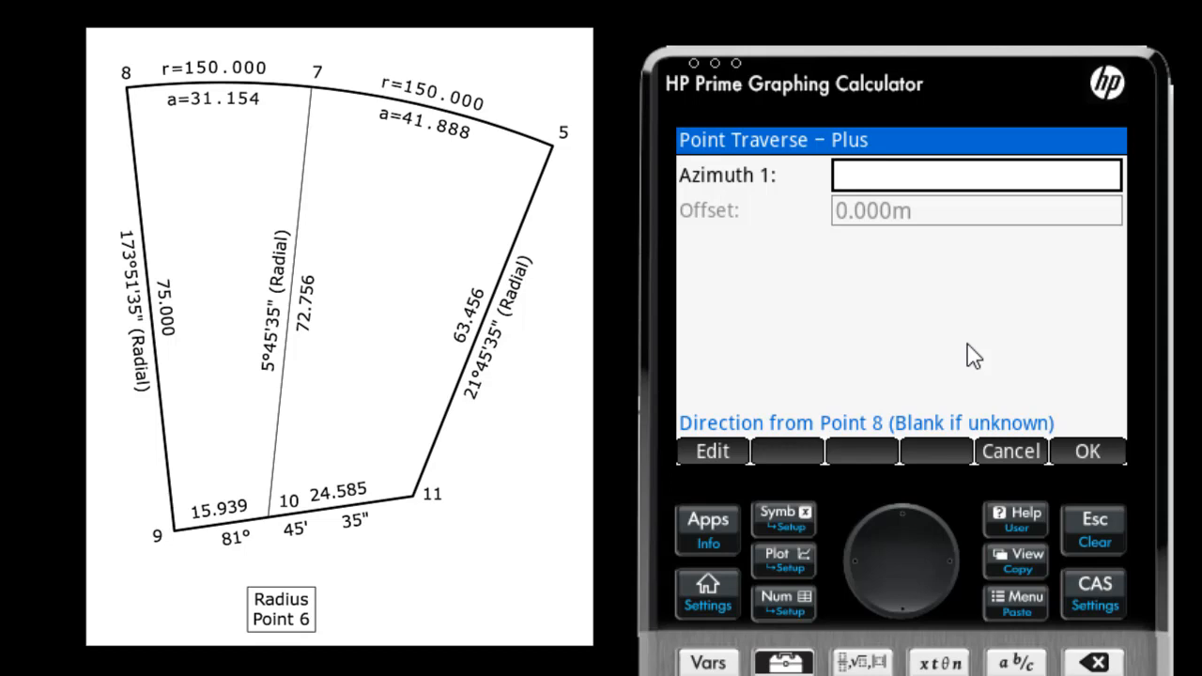
type("8")
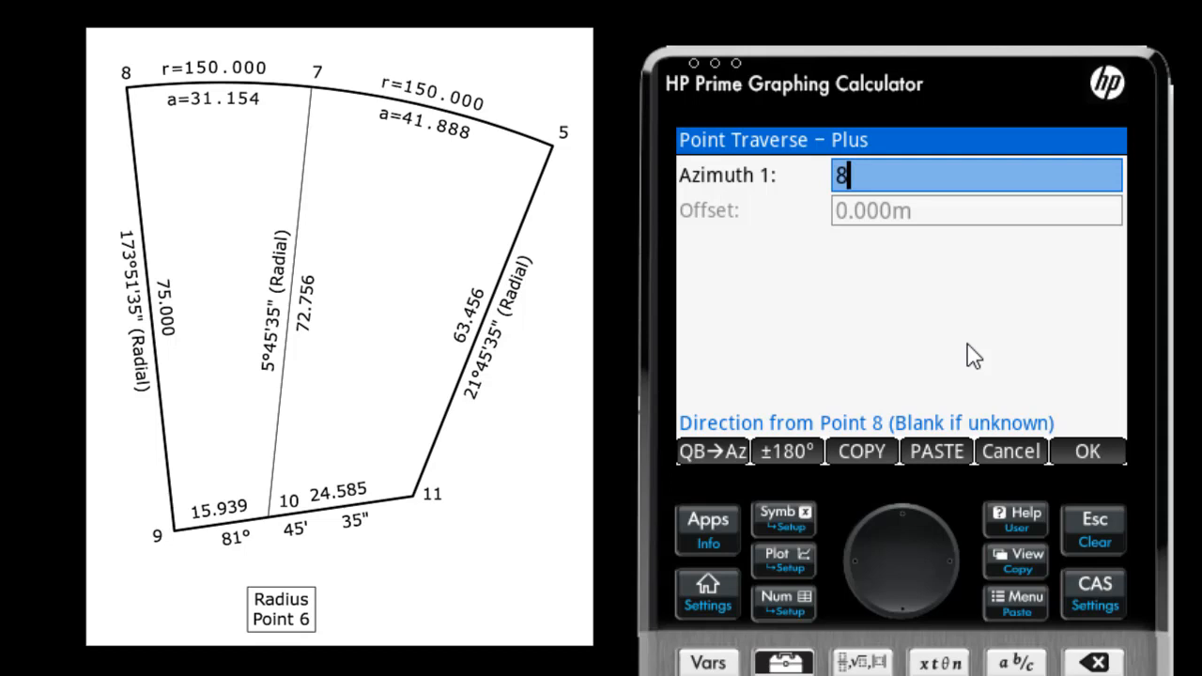
type(".")
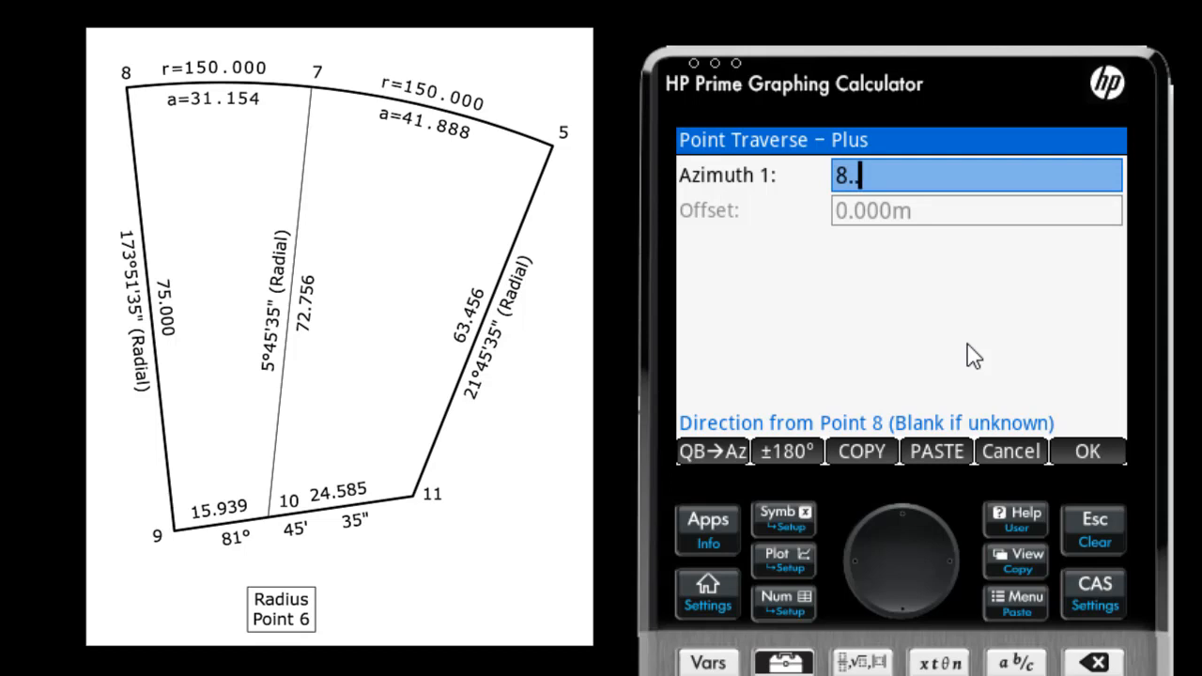
type("6")
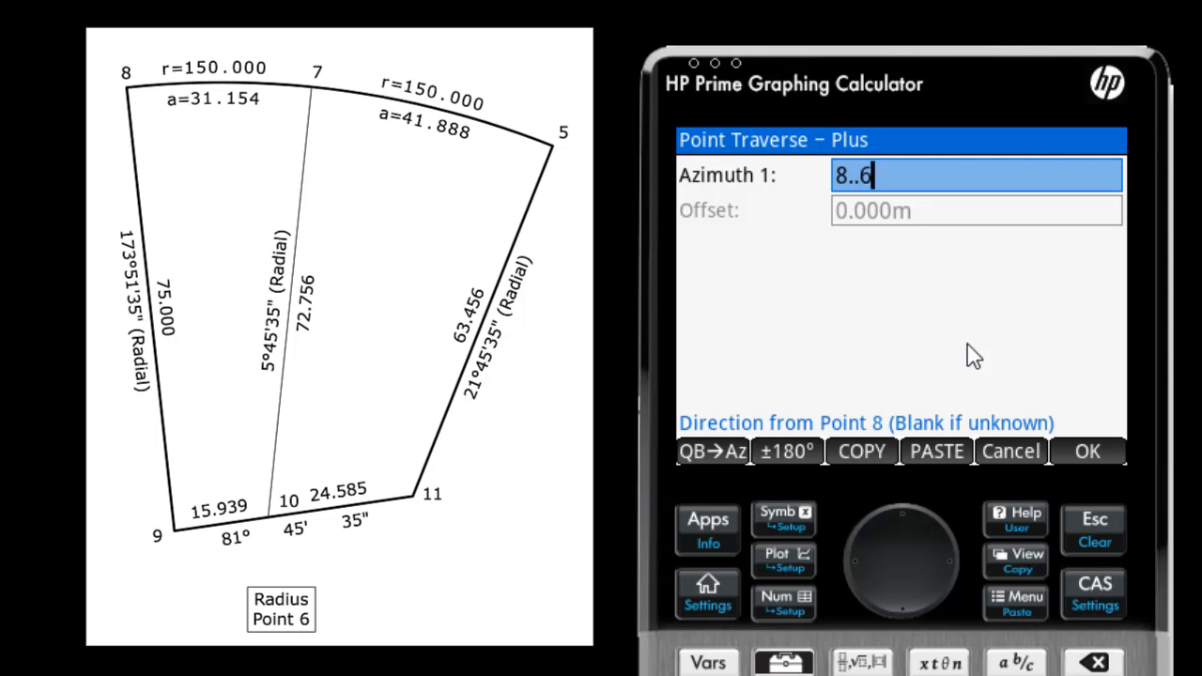
left_click(712, 450)
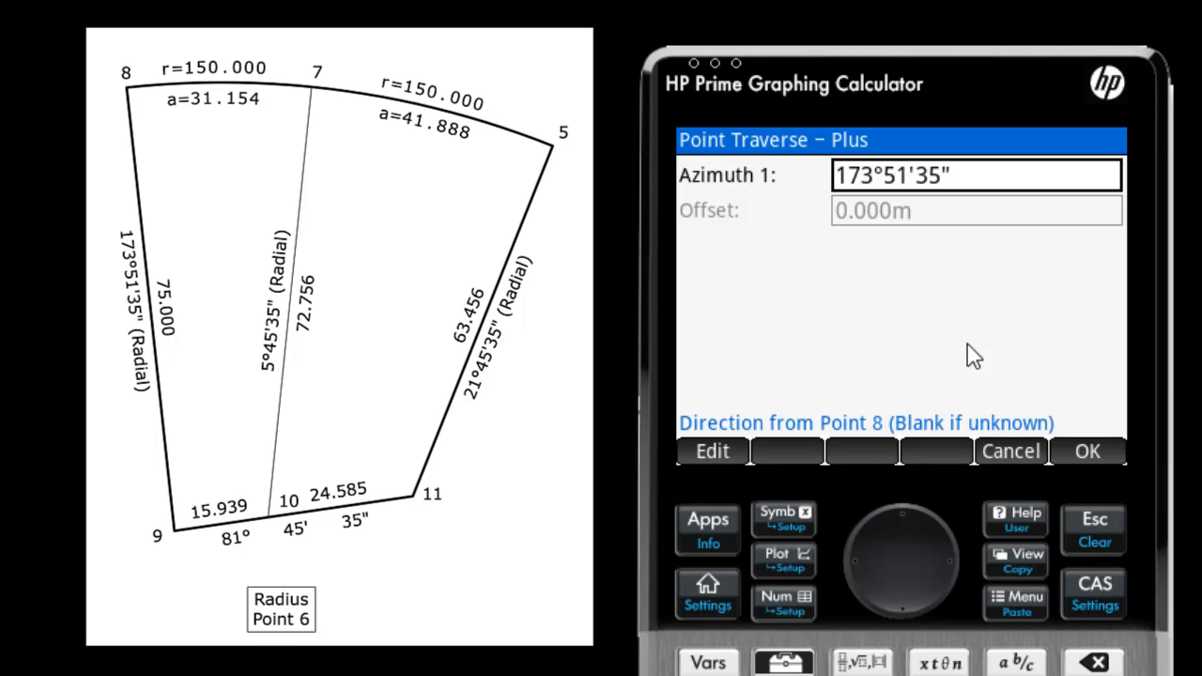
left_click(1087, 451)
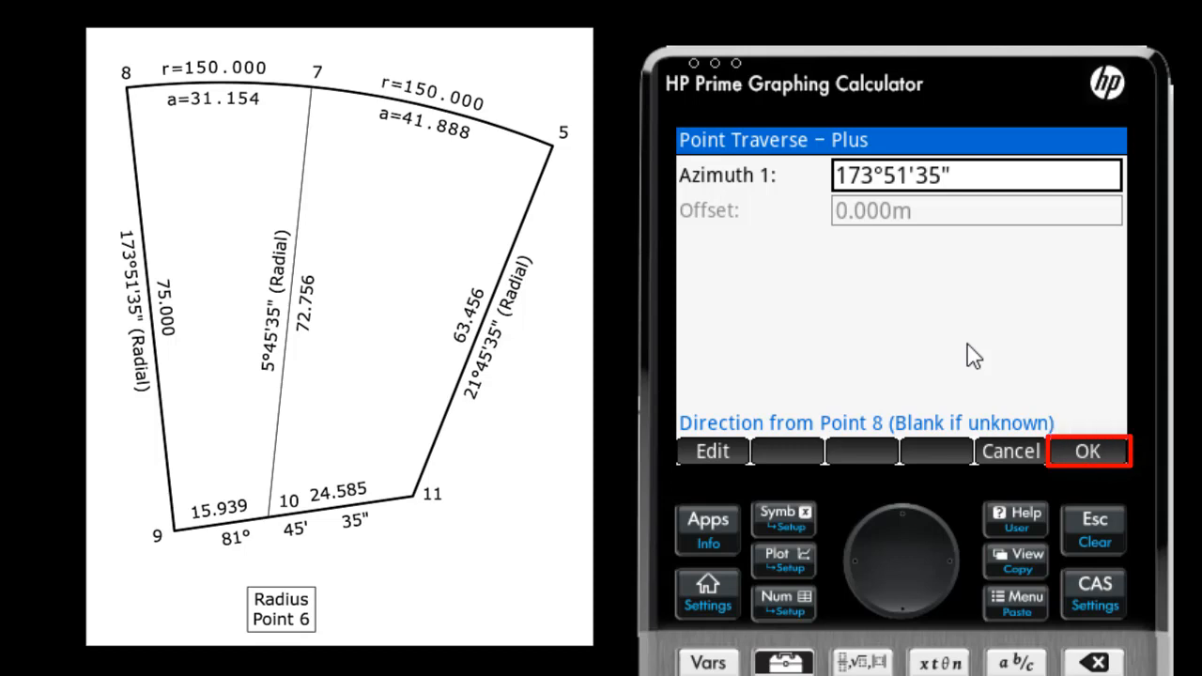
- Confirm the 75 m distance to create point 9
left_click(1085, 451)
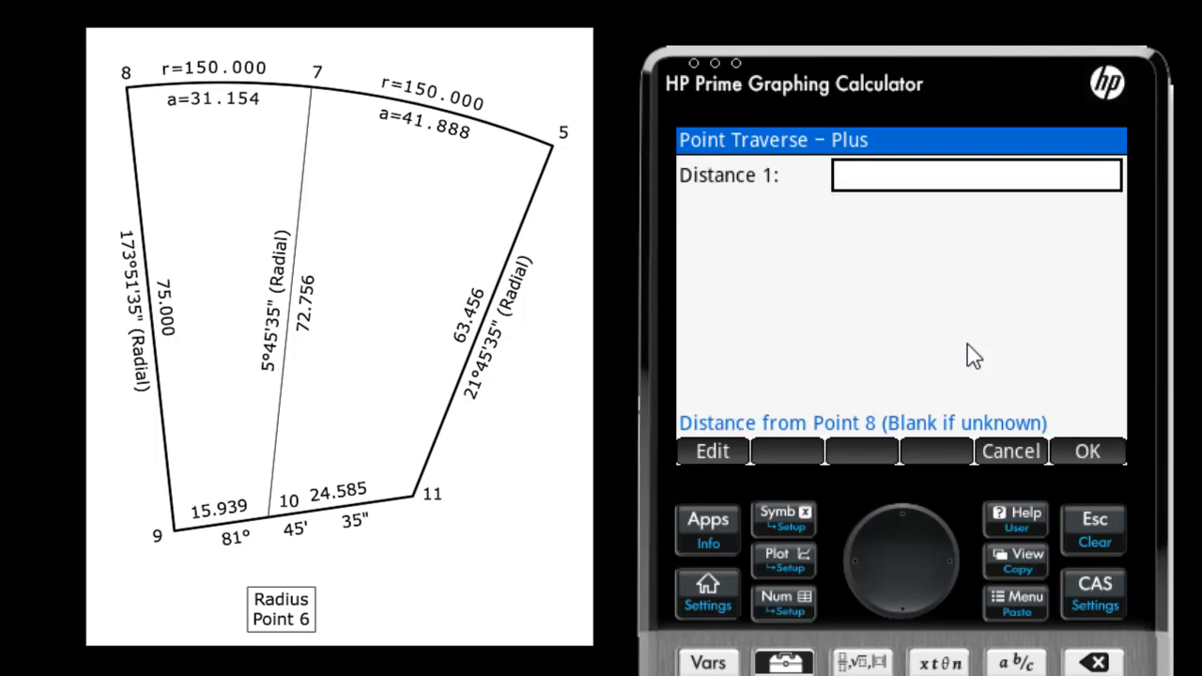
type("7")
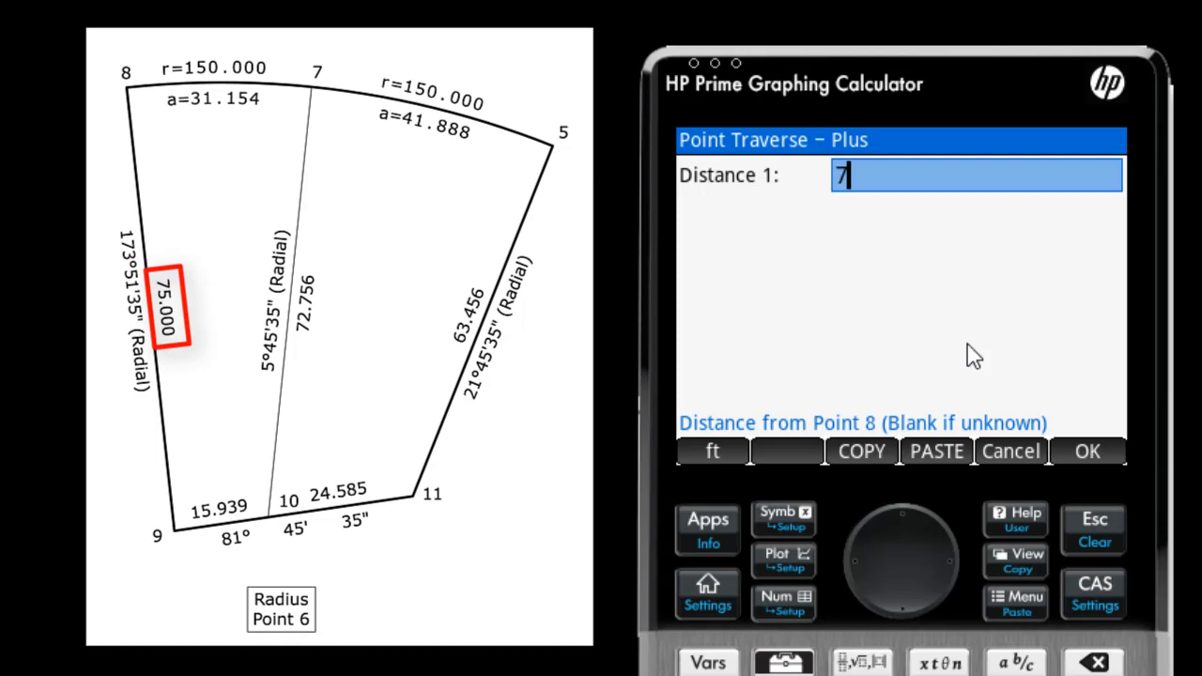
left_click(1086, 451)
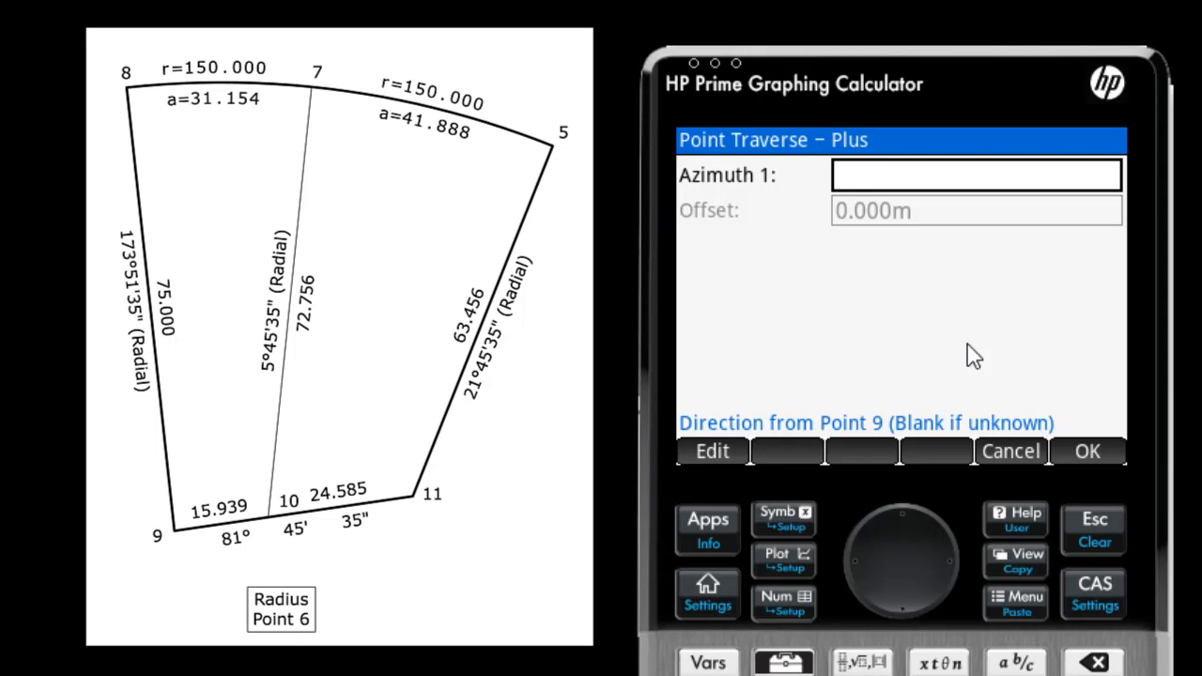
- Enter the angle-based direction from point 9, leave distance unknown, and set point 6 as the intersect point
type("81")
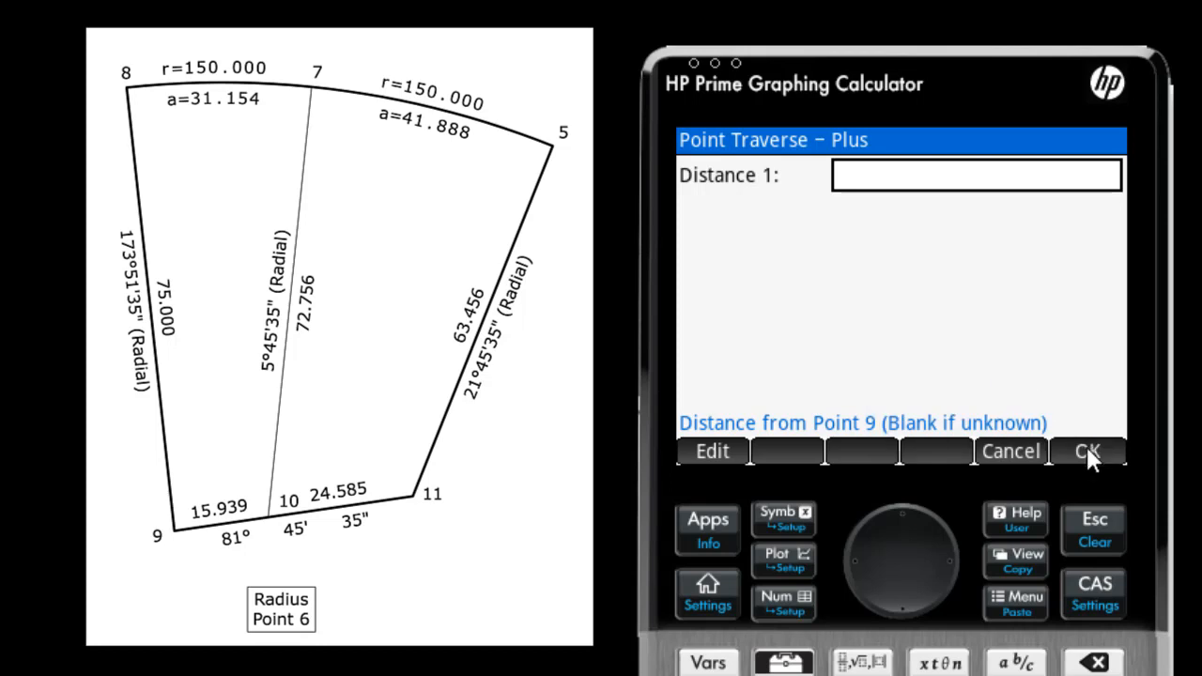
left_click(1086, 451)
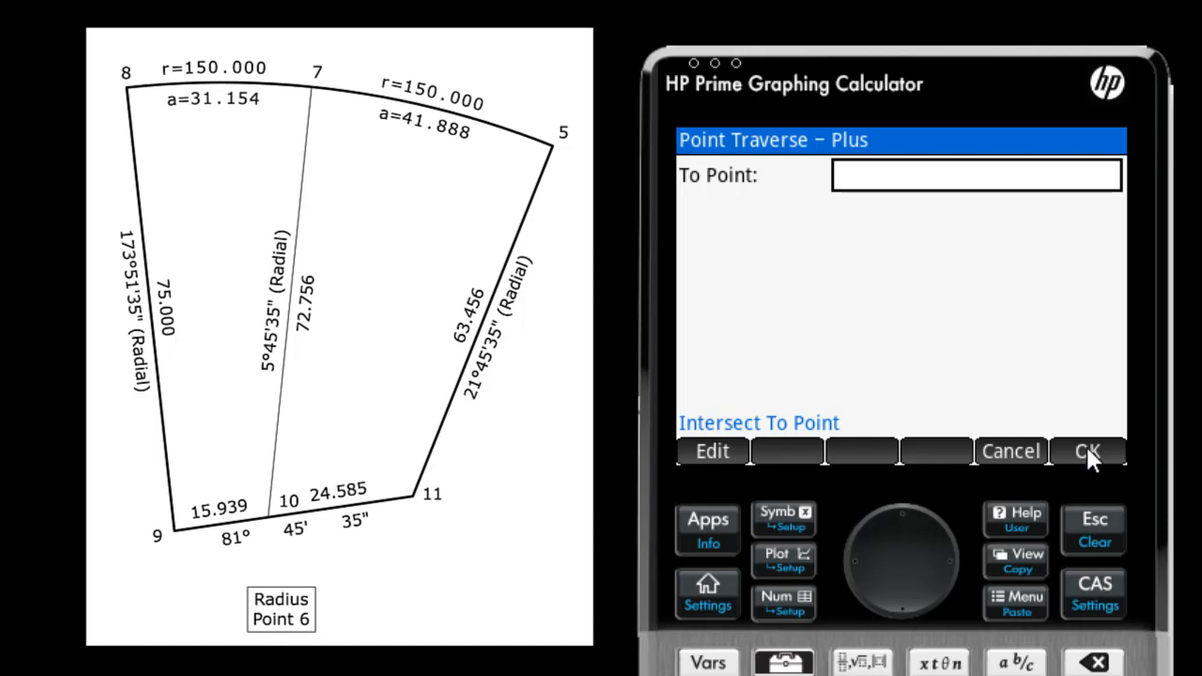
type("6")
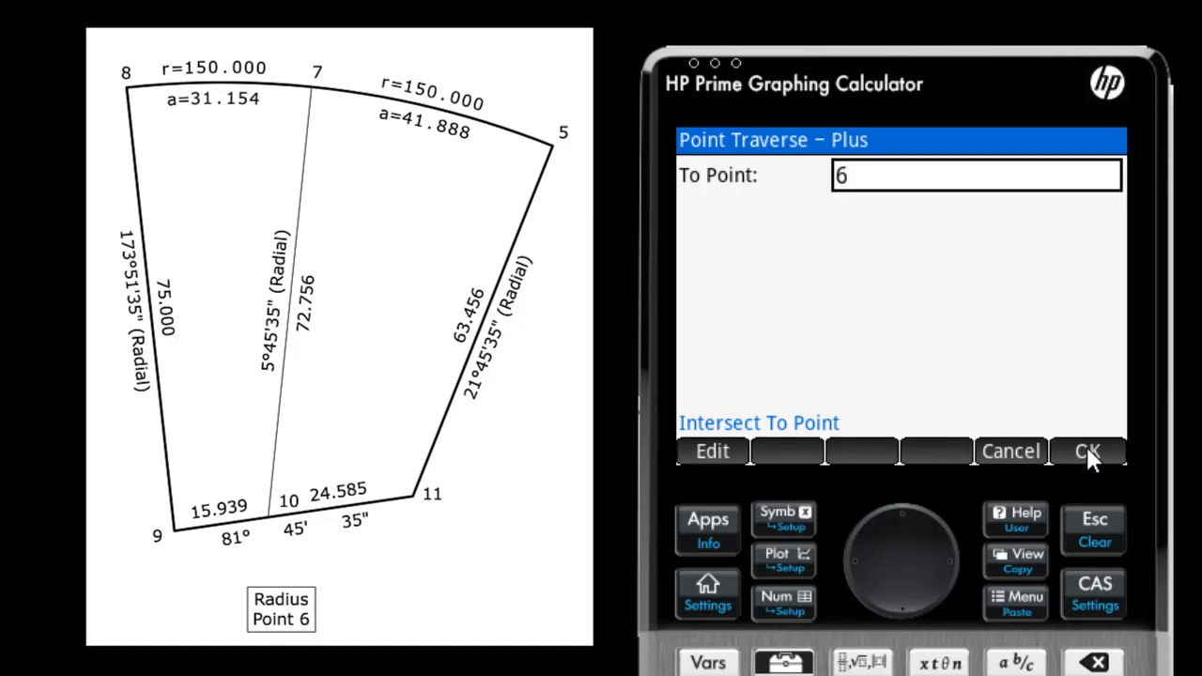
left_click(1088, 451)
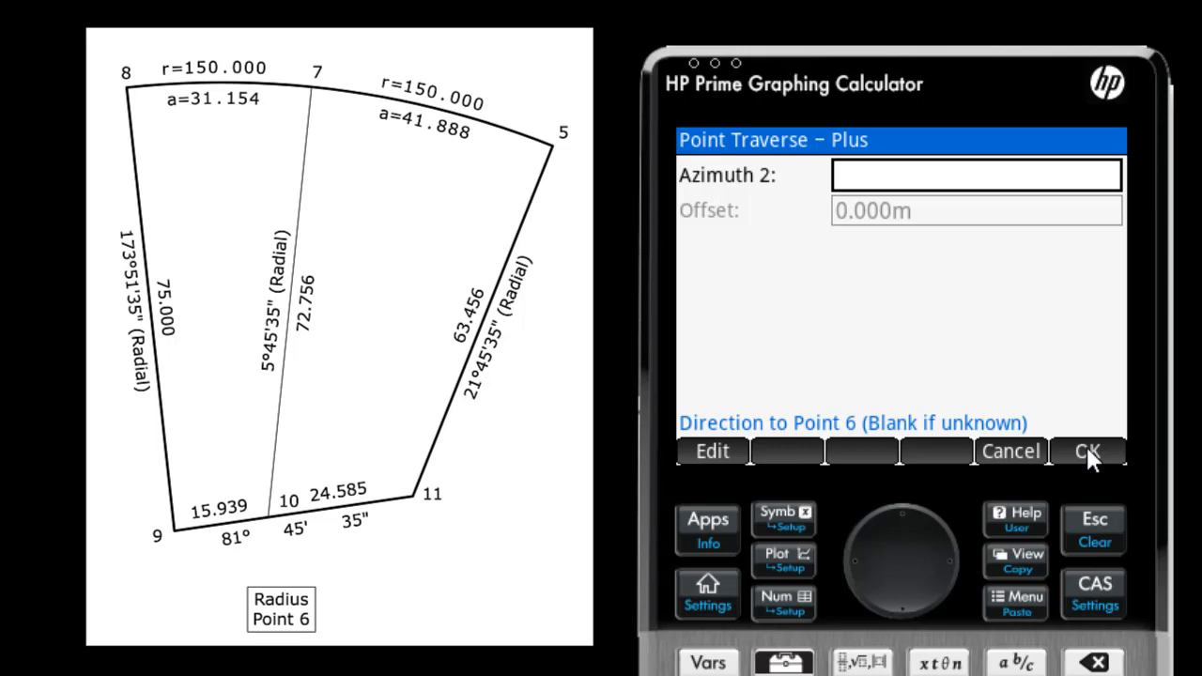
- Intersect with azimuth 185°45'35" through point 6 and store corner 10 at N -62.458 E -47.855
type("185°45'35\"")
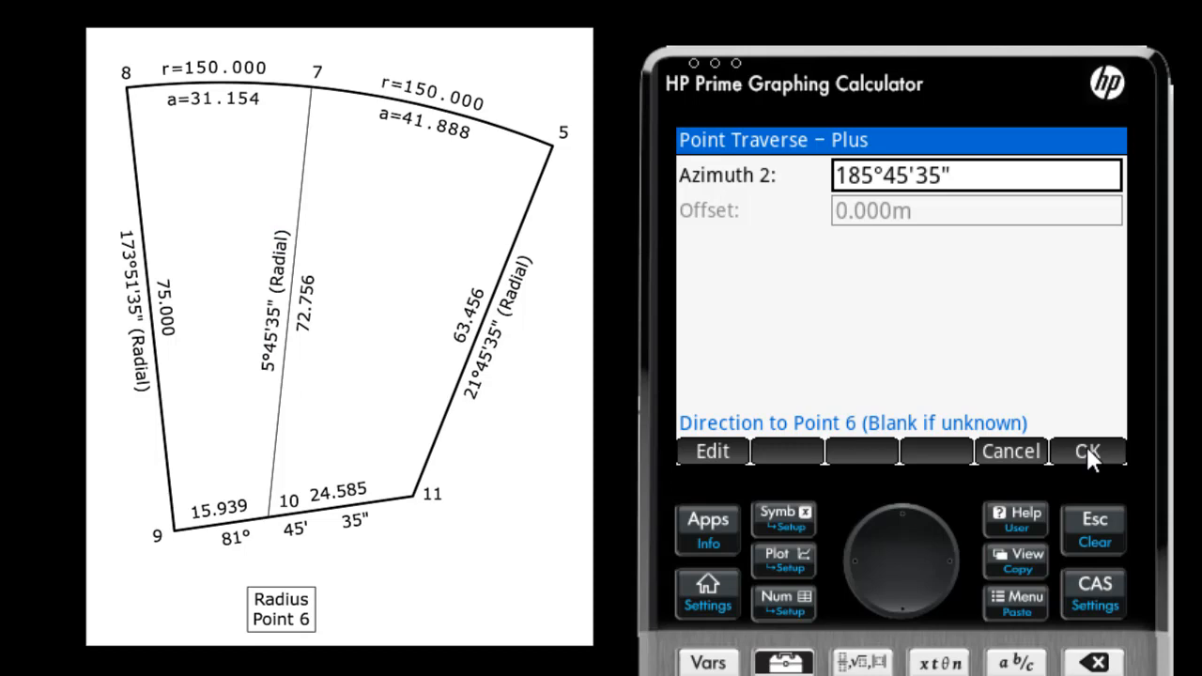
left_click(1086, 451)
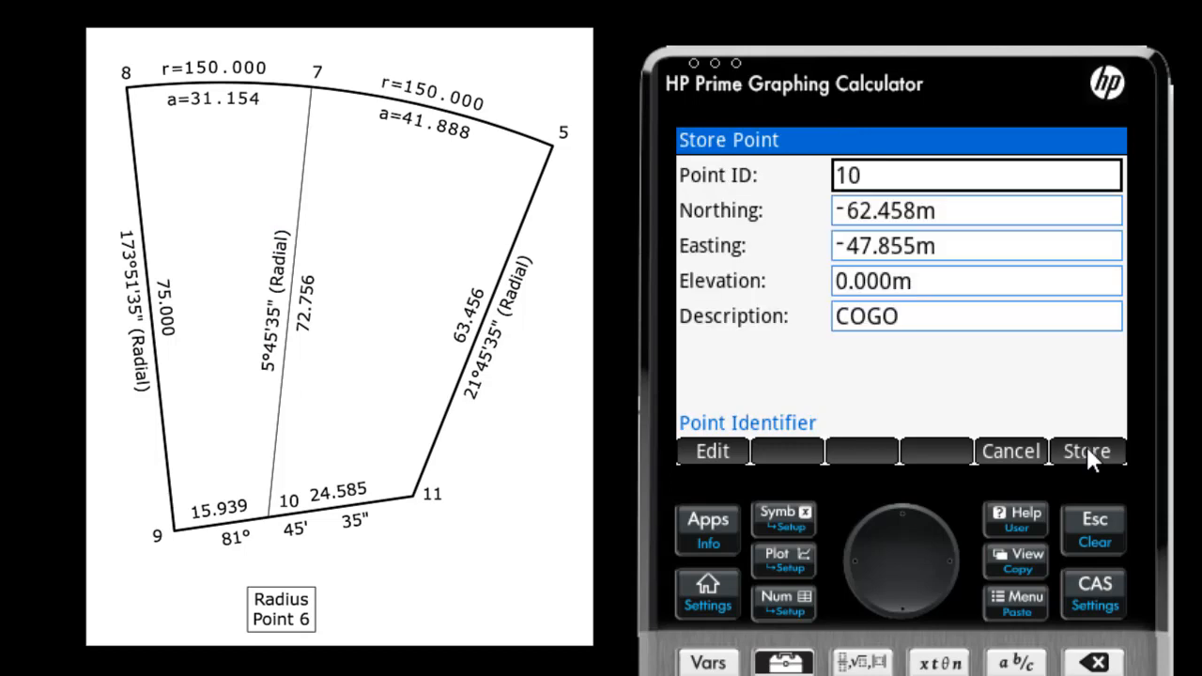
left_click(1086, 451)
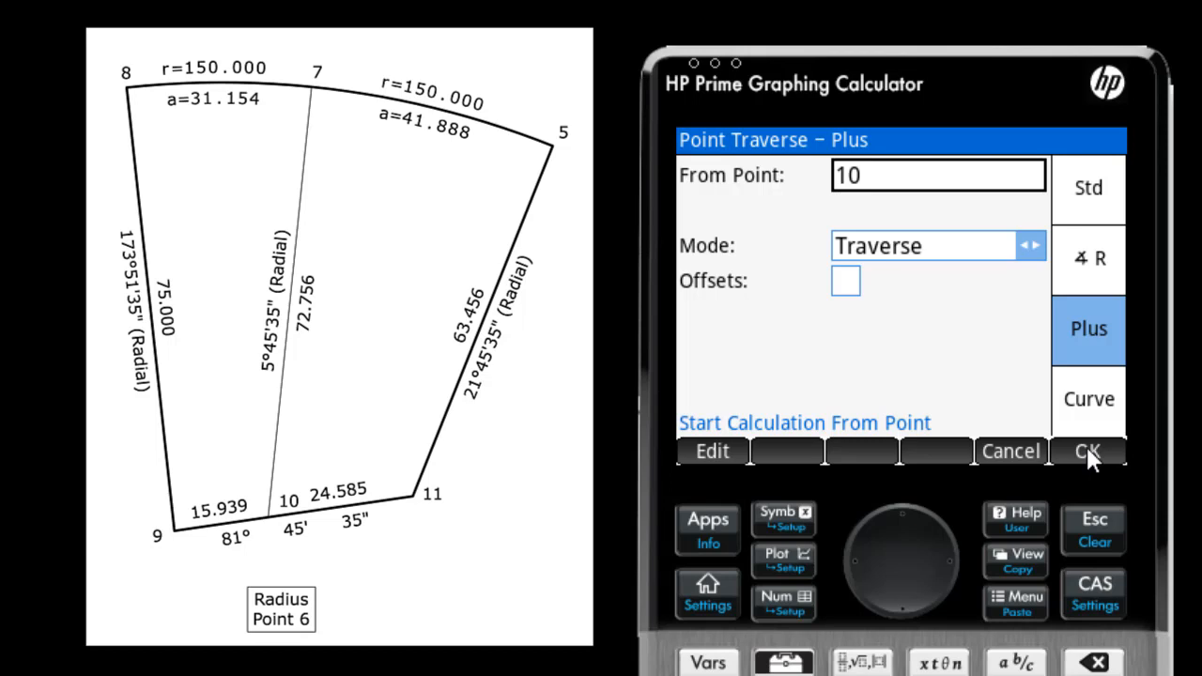
- Start from point 10 with direction unknown, To Point 5, distance 24.585 m
left_click(1088, 451)
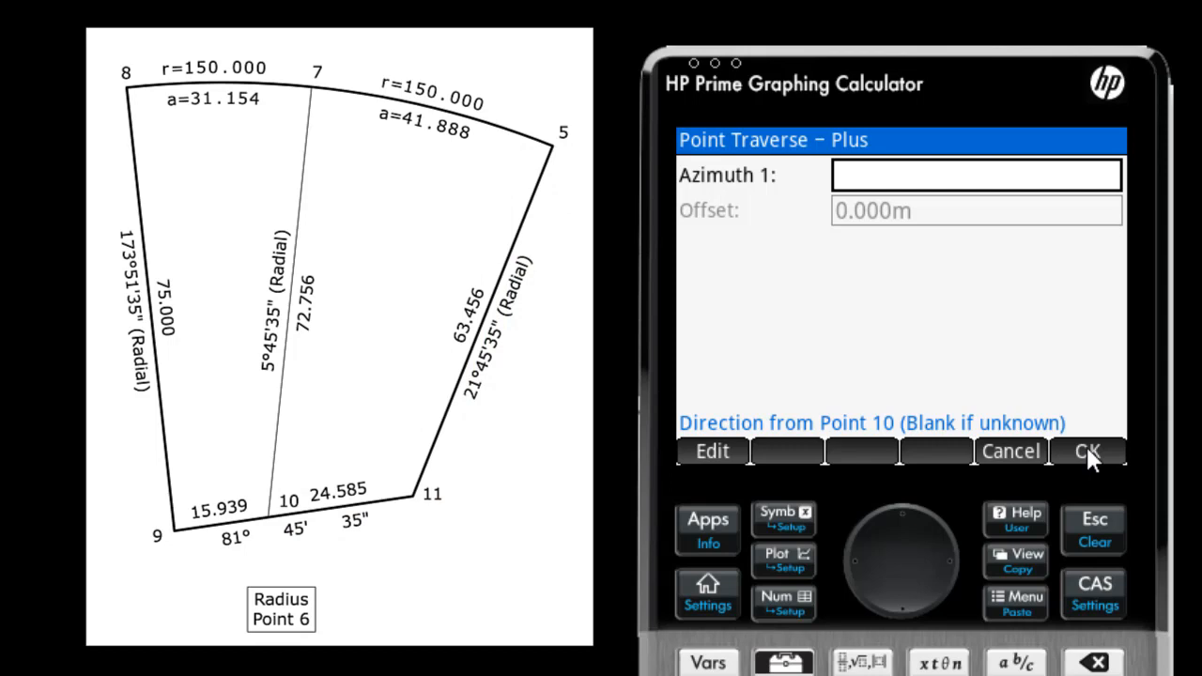
left_click(1086, 451)
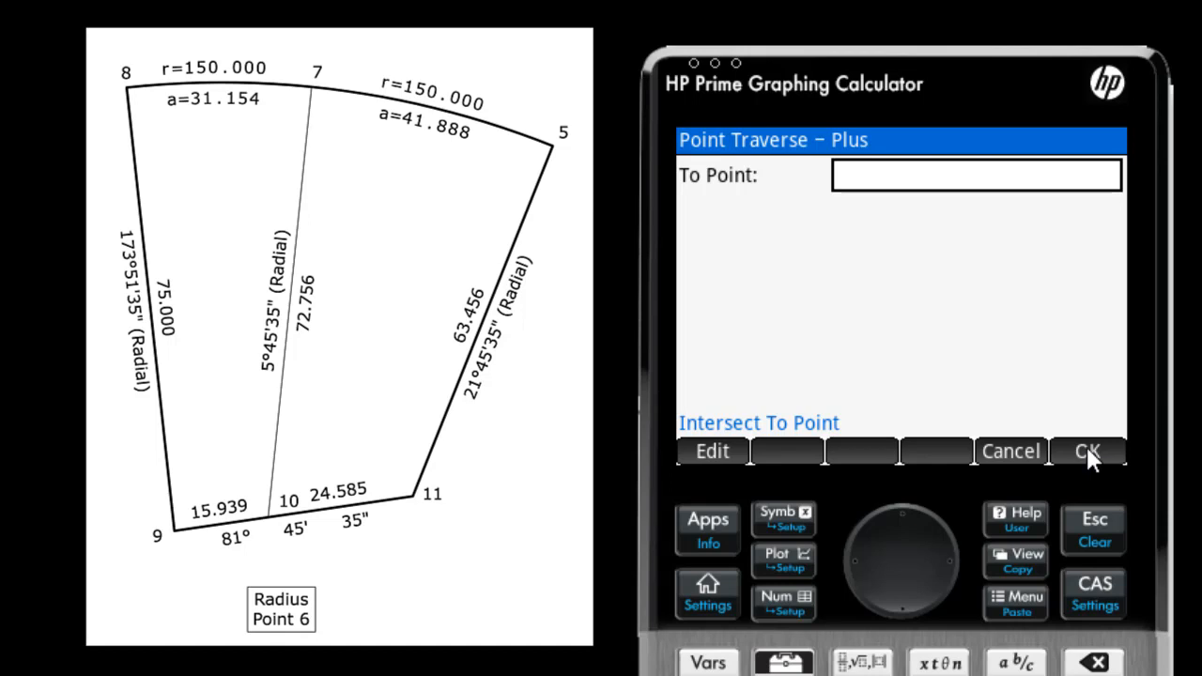
type("5")
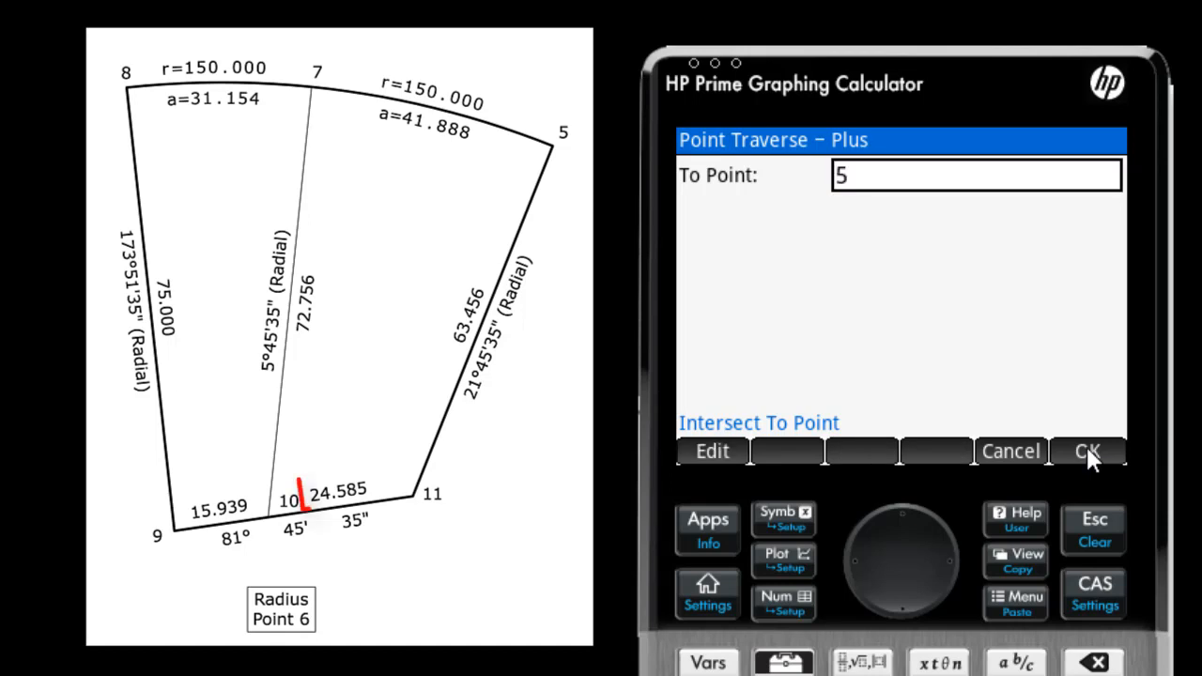
left_click(1087, 451)
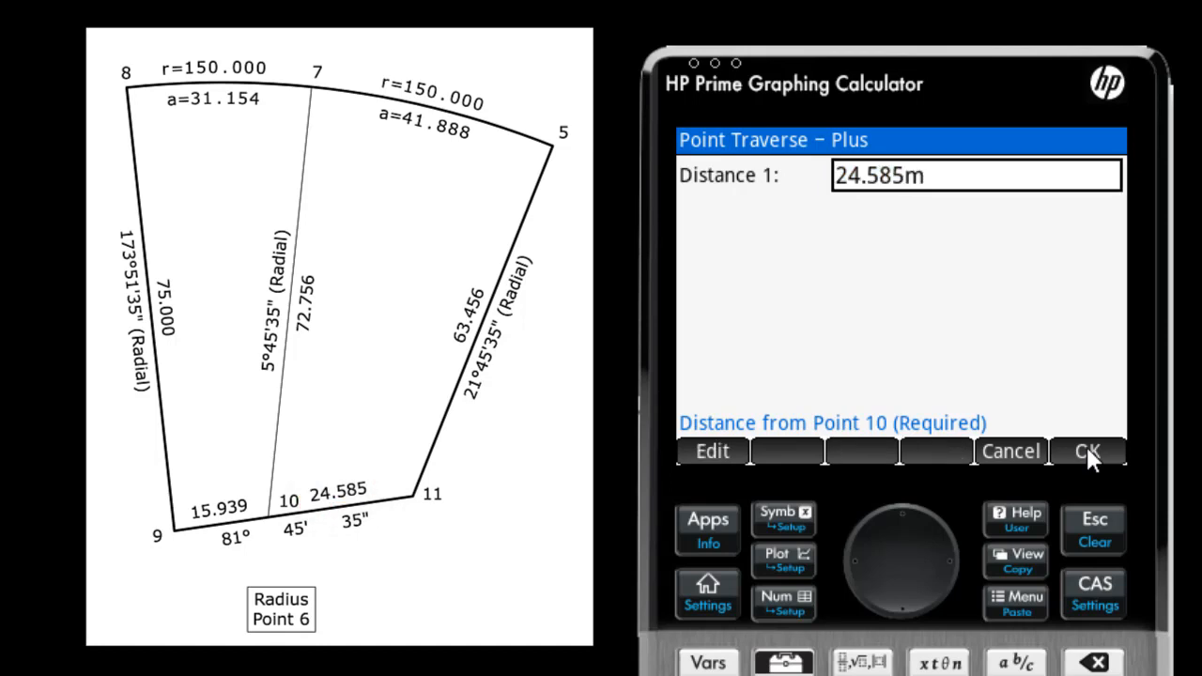
left_click(1085, 450)
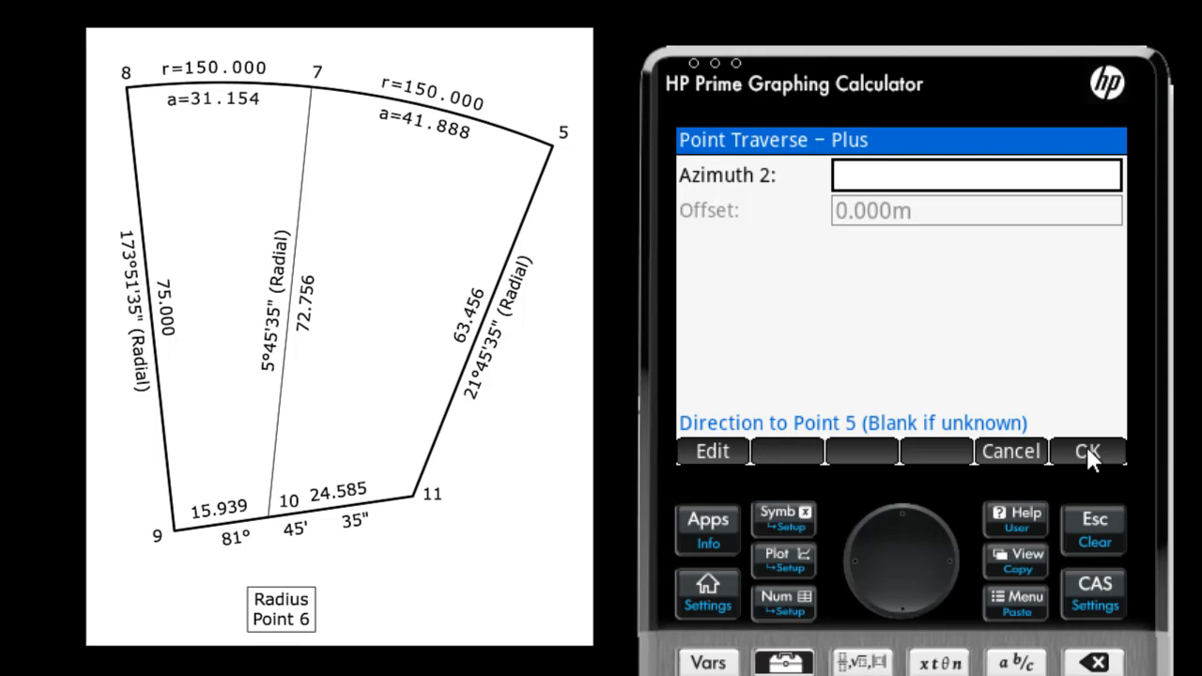
- Intersect with 63.456 m from point 5, take the second solution and store corner 11
left_click(1086, 451)
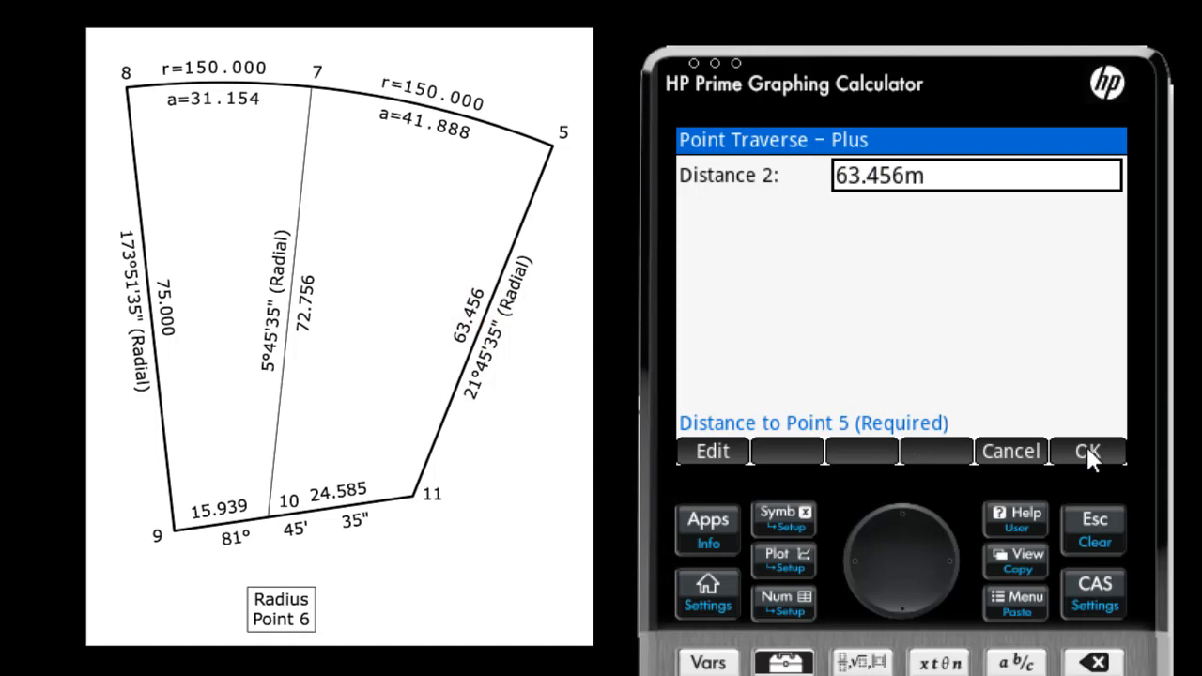
left_click(1086, 451)
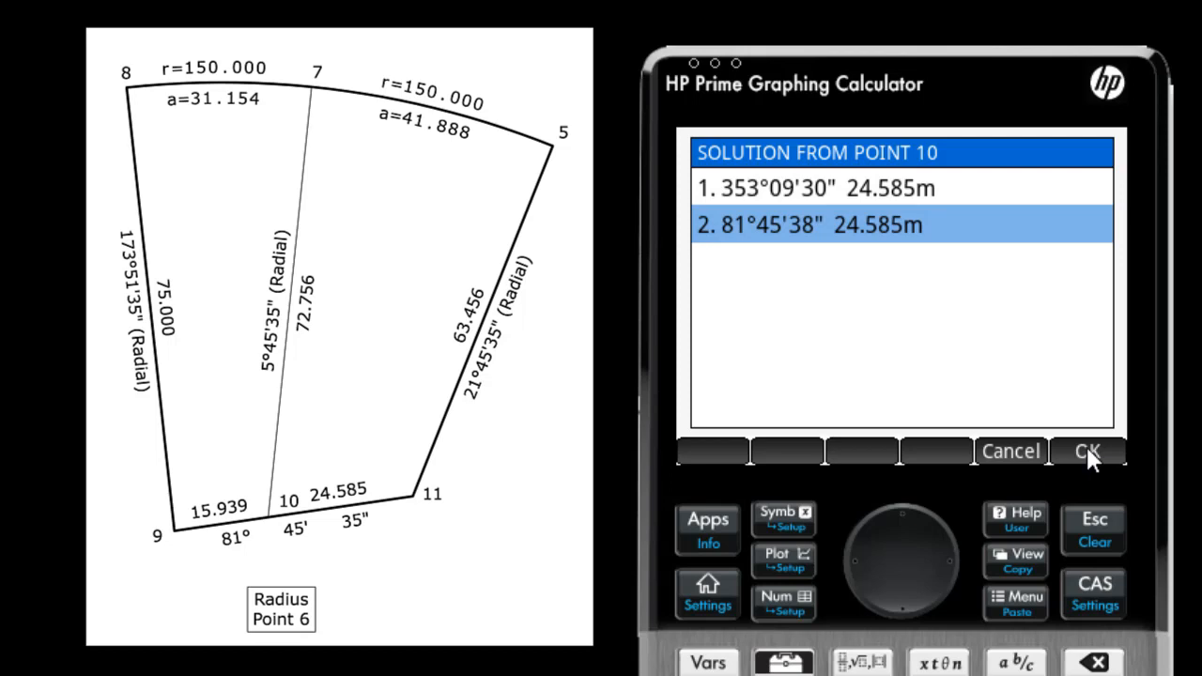
left_click(1086, 451)
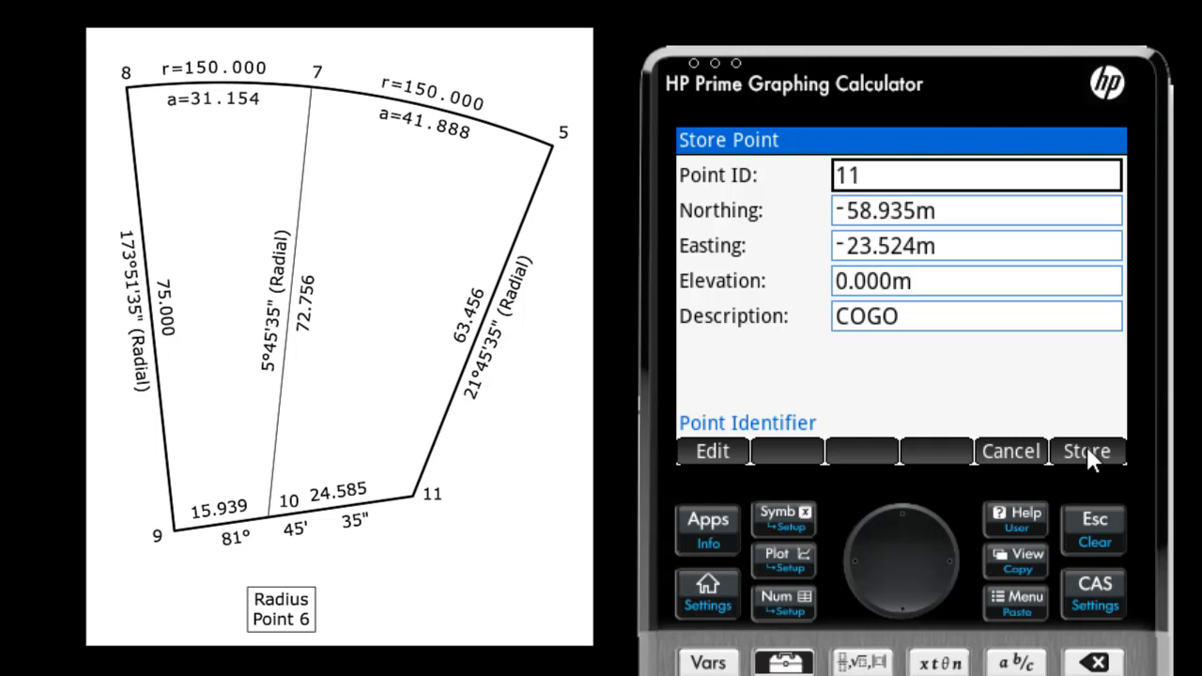
left_click(1086, 451)
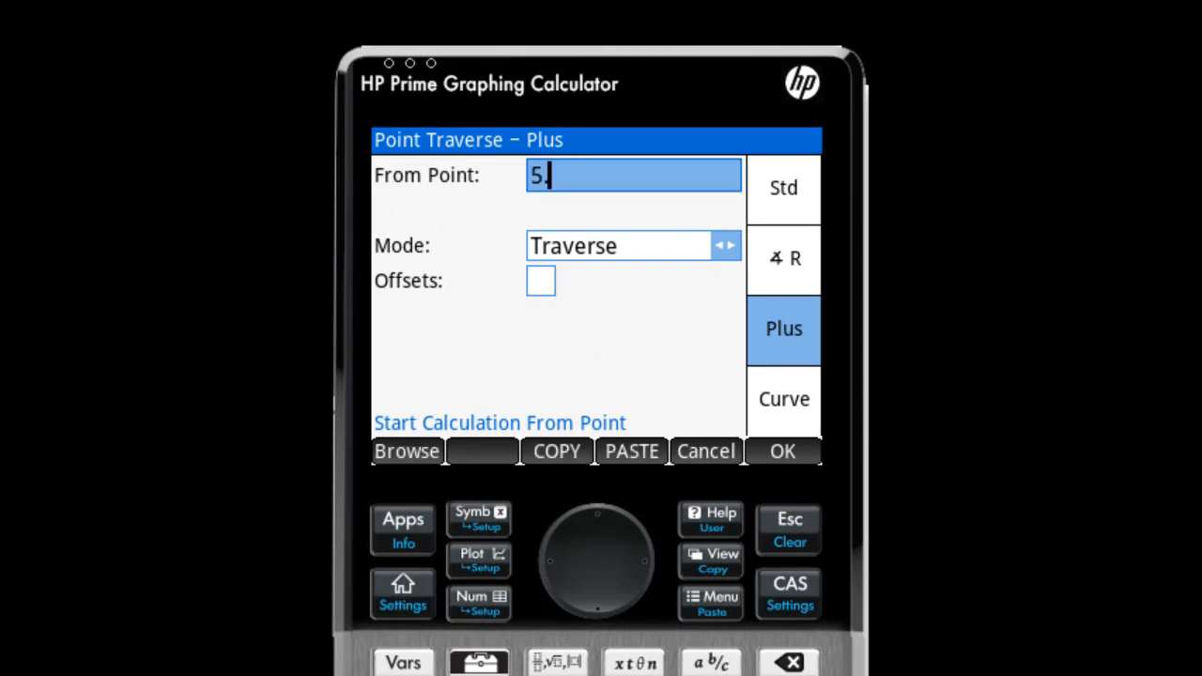
- Enter the From Point as expressions like 11 and 7+4, each evaluating to point 11
left_click(782, 451)
type(".6")
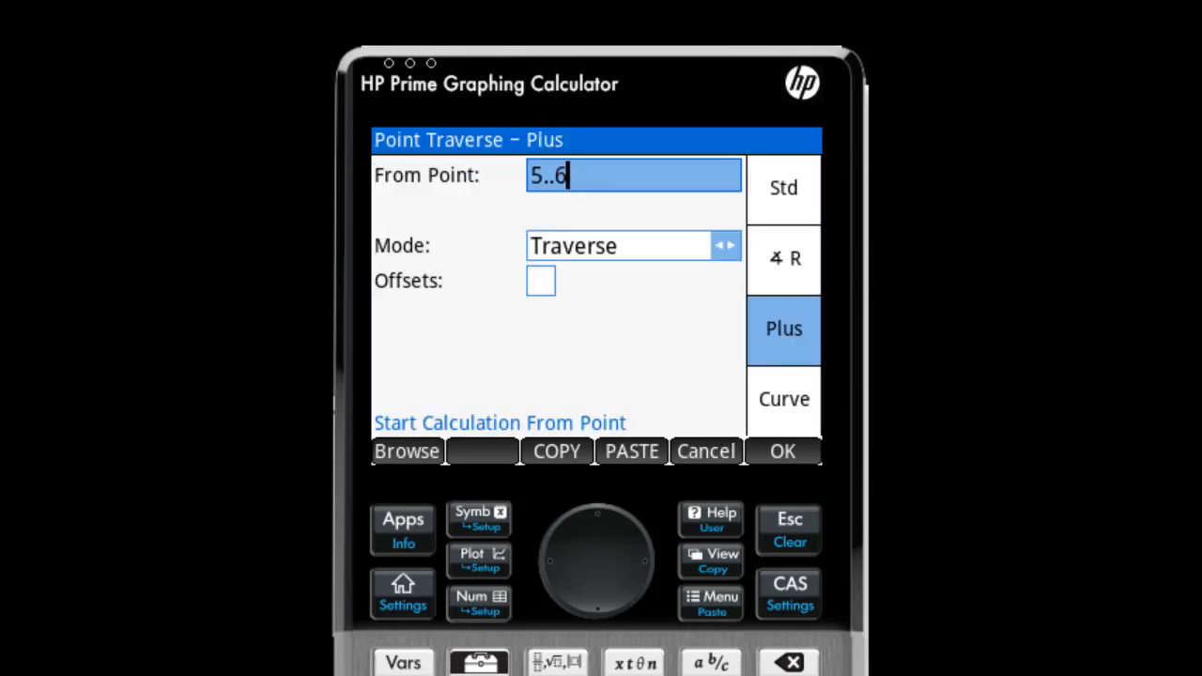
type("11")
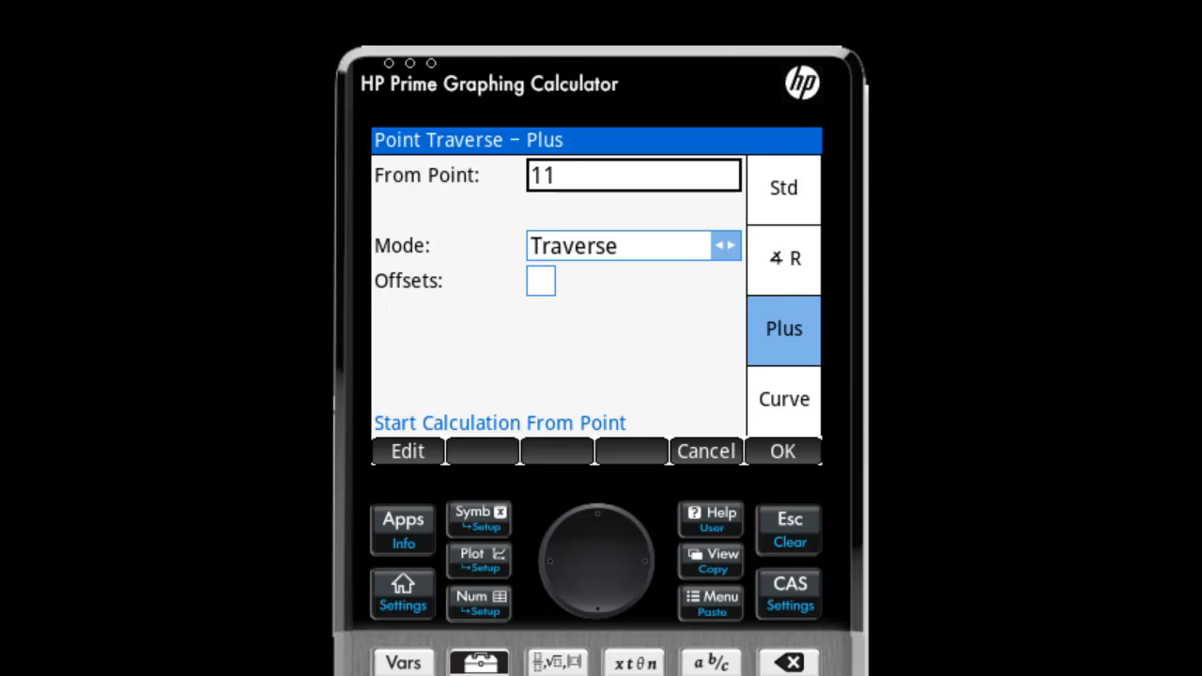
type("7+")
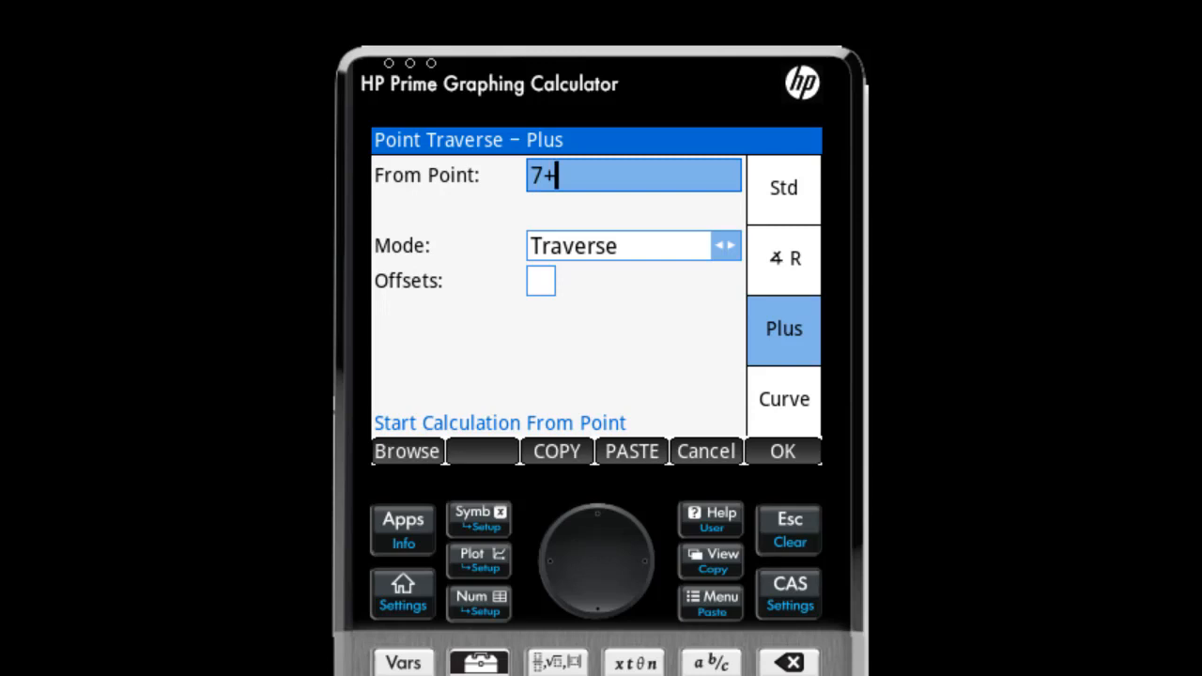
left_click(782, 451)
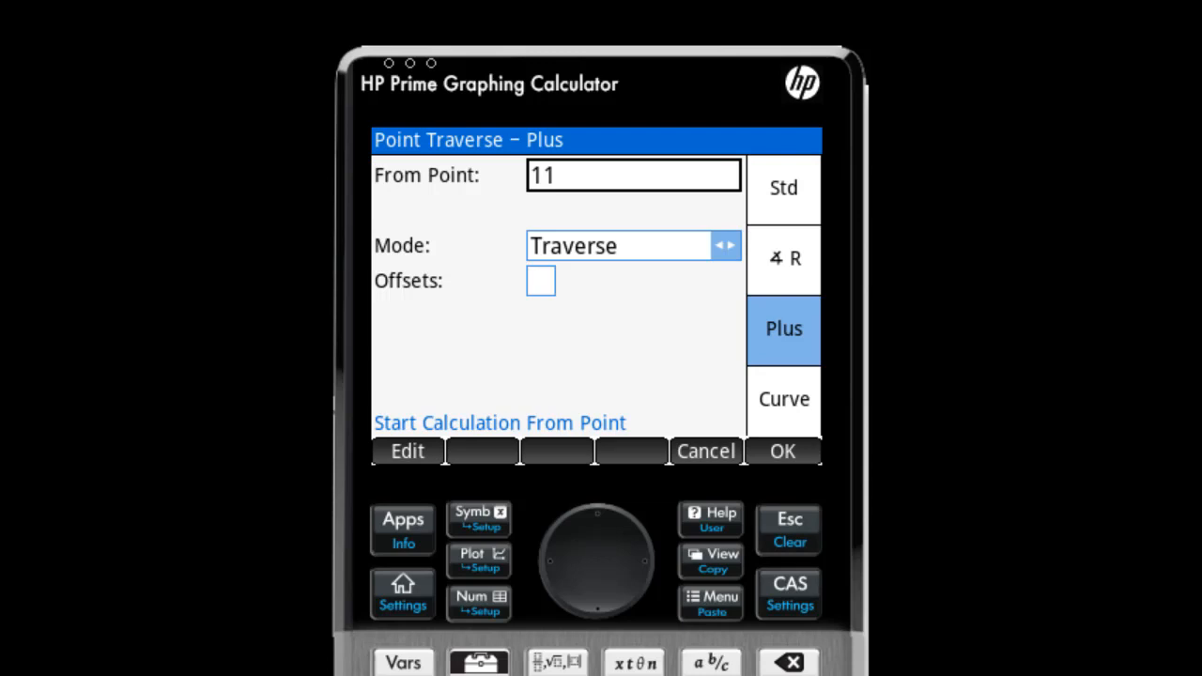
left_click(635, 175)
type("5")
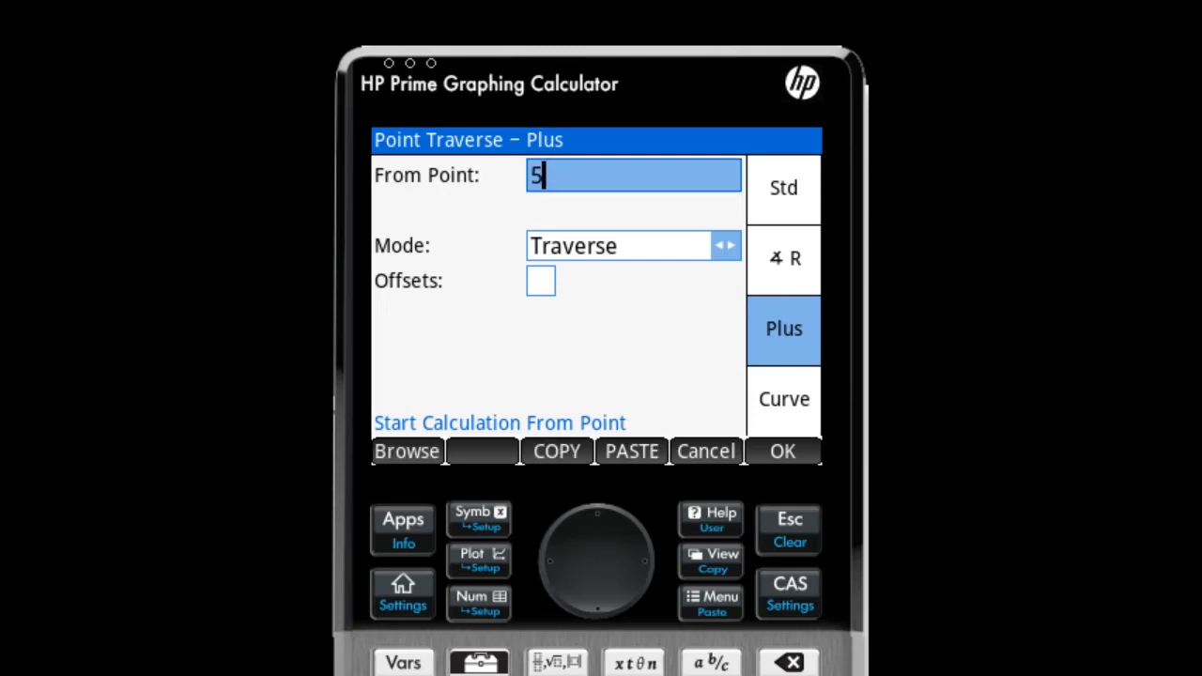
left_click(782, 451)
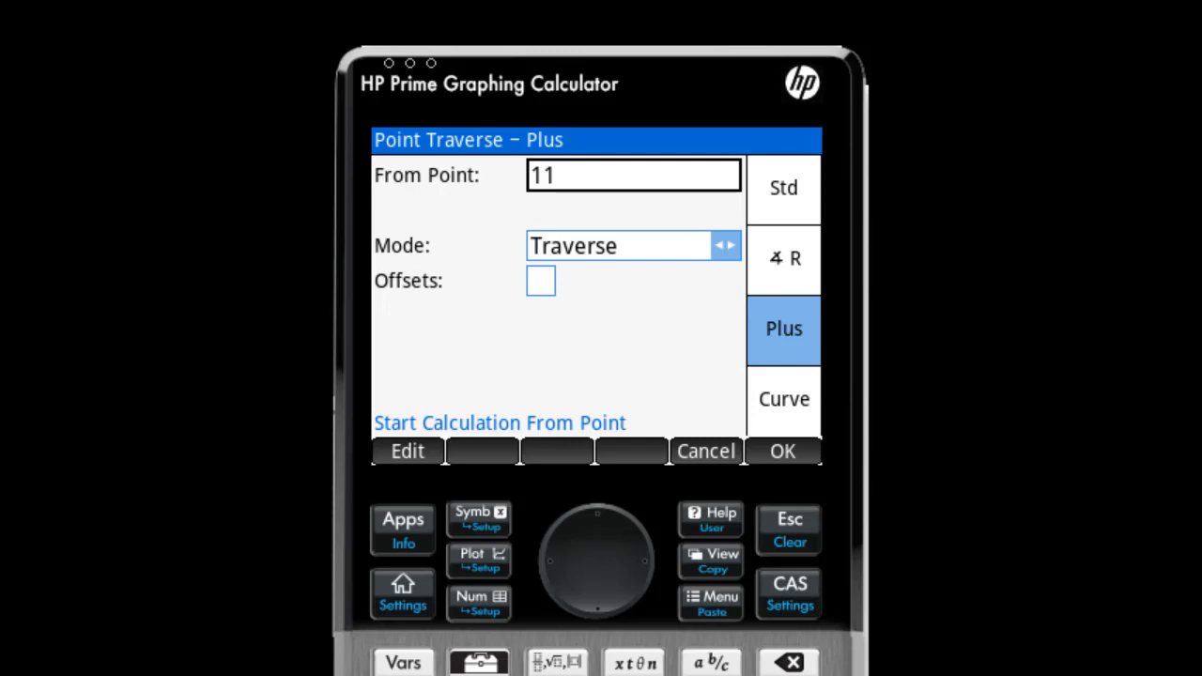
- Switch to the Std traverse and enter the azimuth as 30+15-5.3, evaluating to 39°30'00"
left_click(784, 187)
type("5")
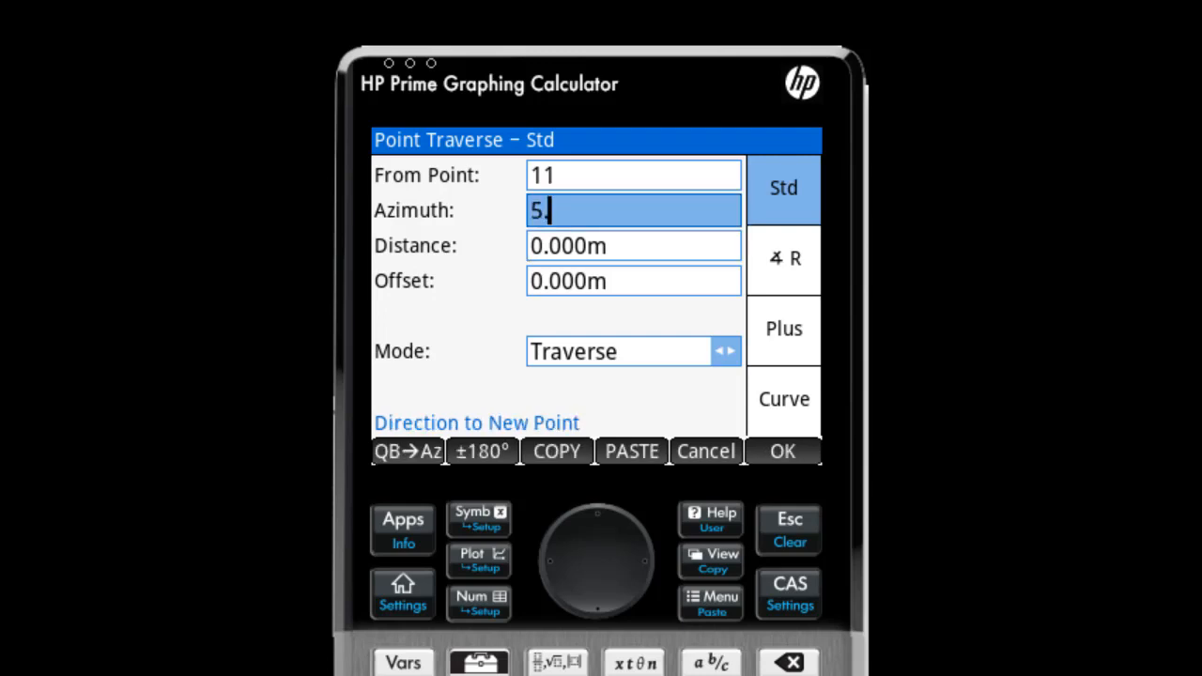
type(".6+")
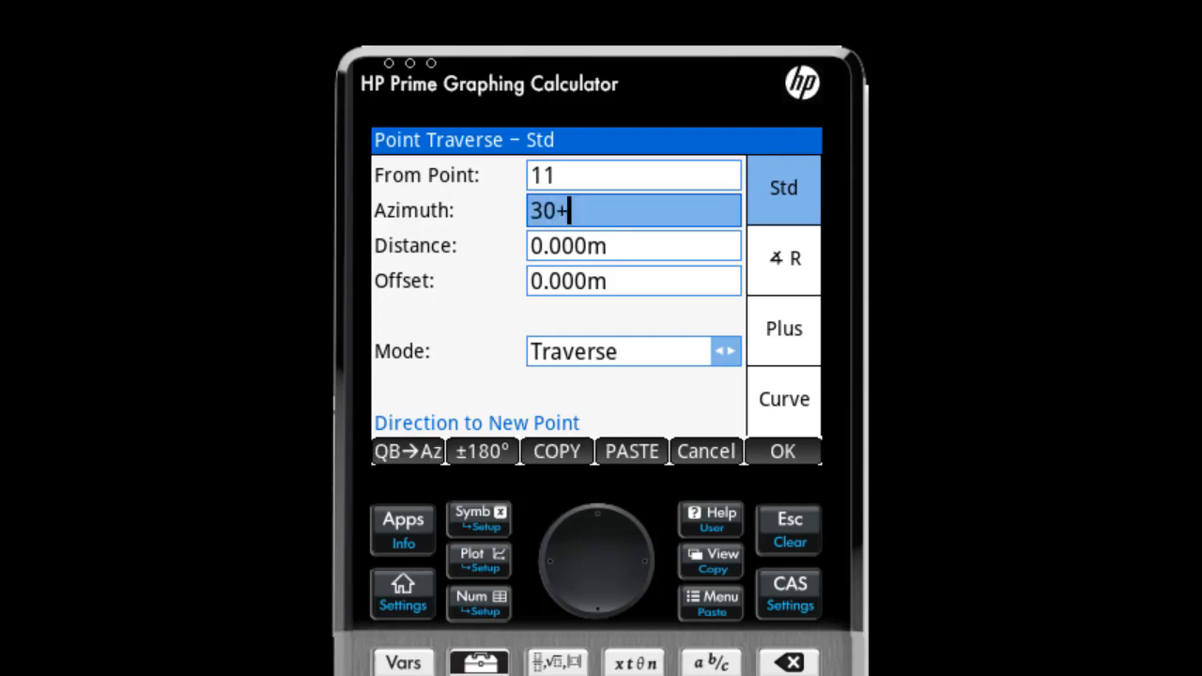
type("15-")
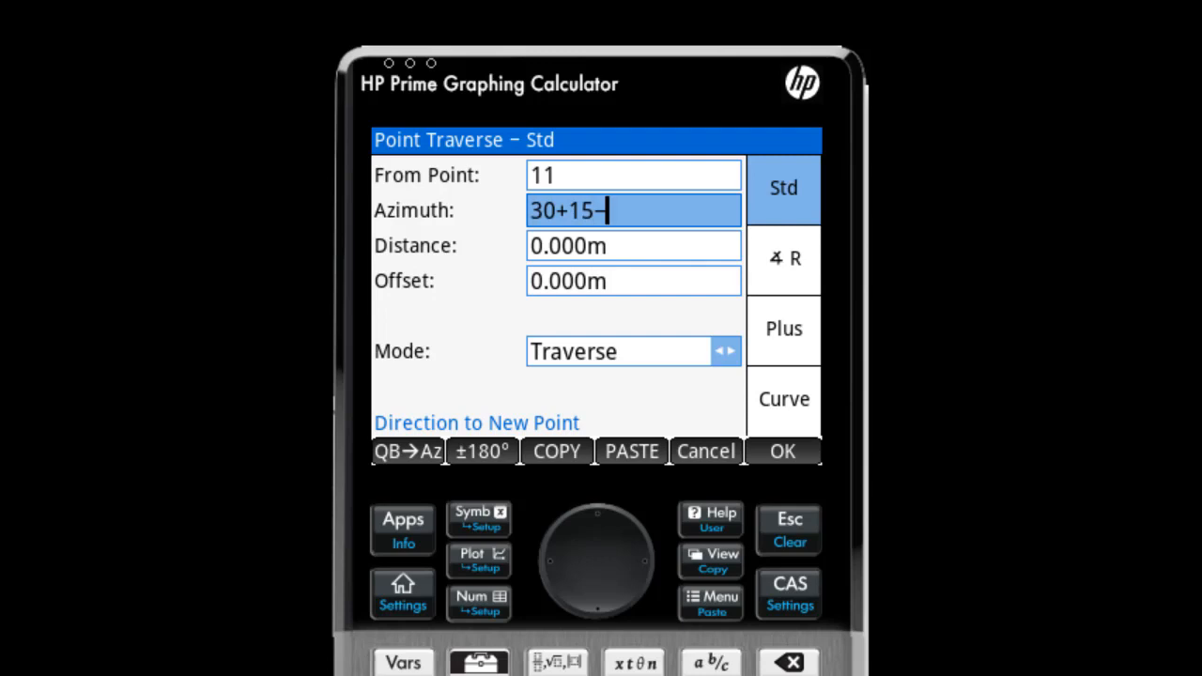
type("5.3")
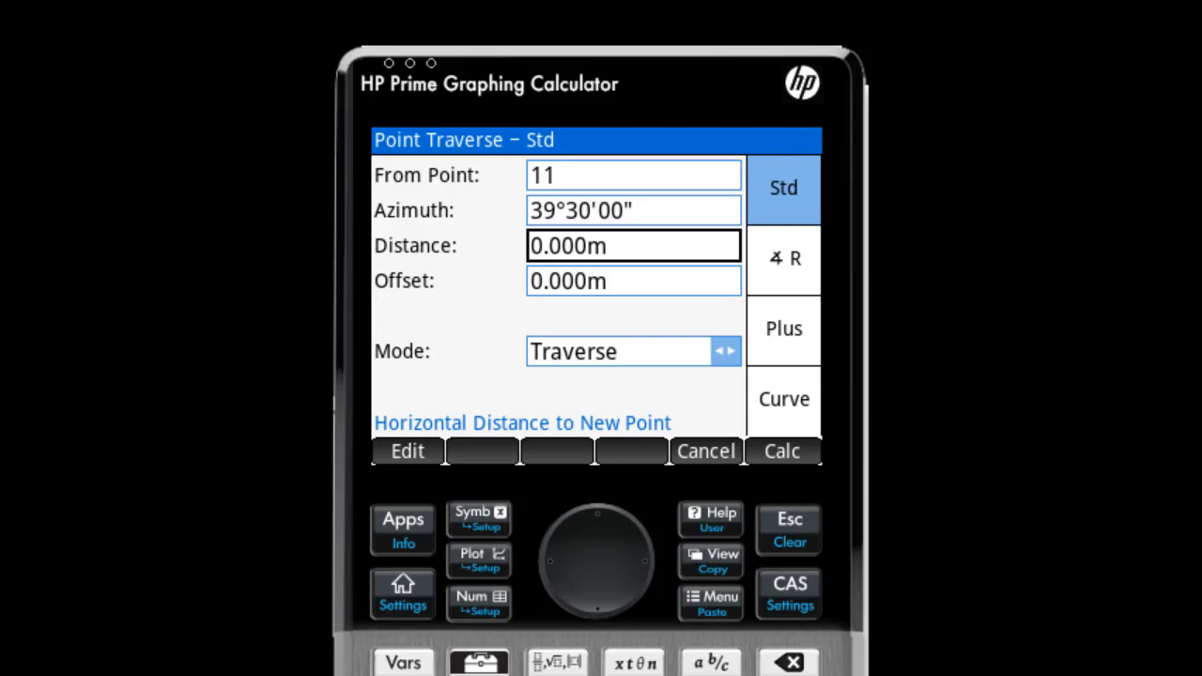
- Enter the distance as the point-range expression 5..6/2 and evaluate it
type("5.")
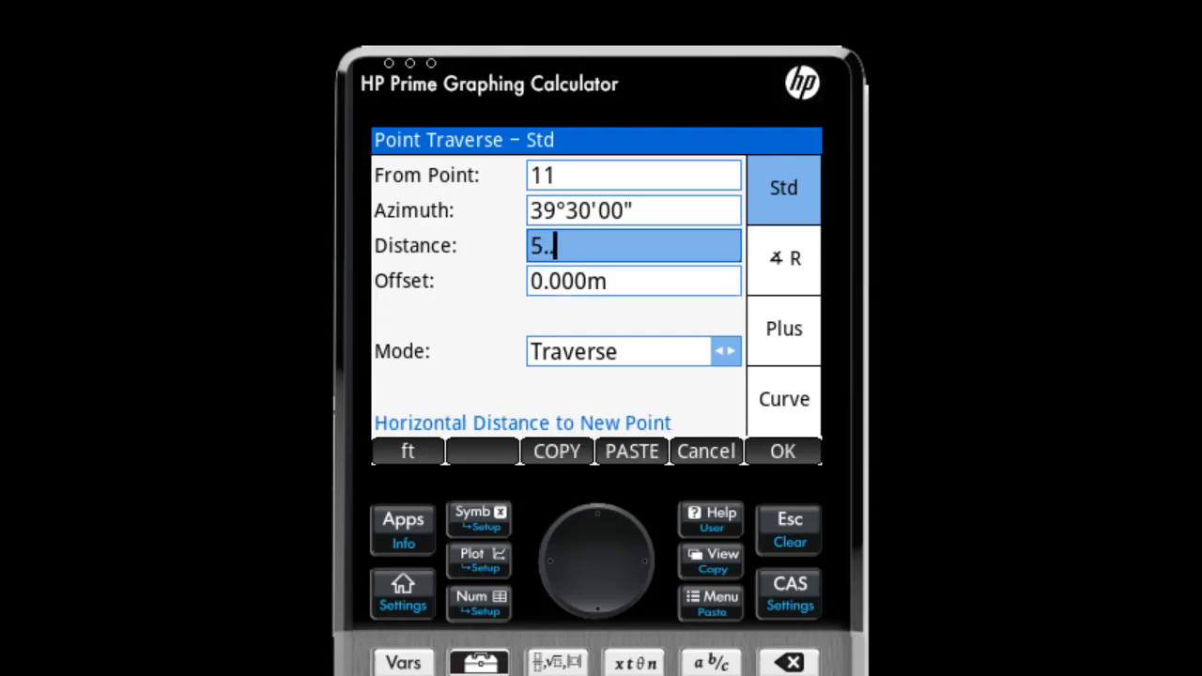
type(".6/2")
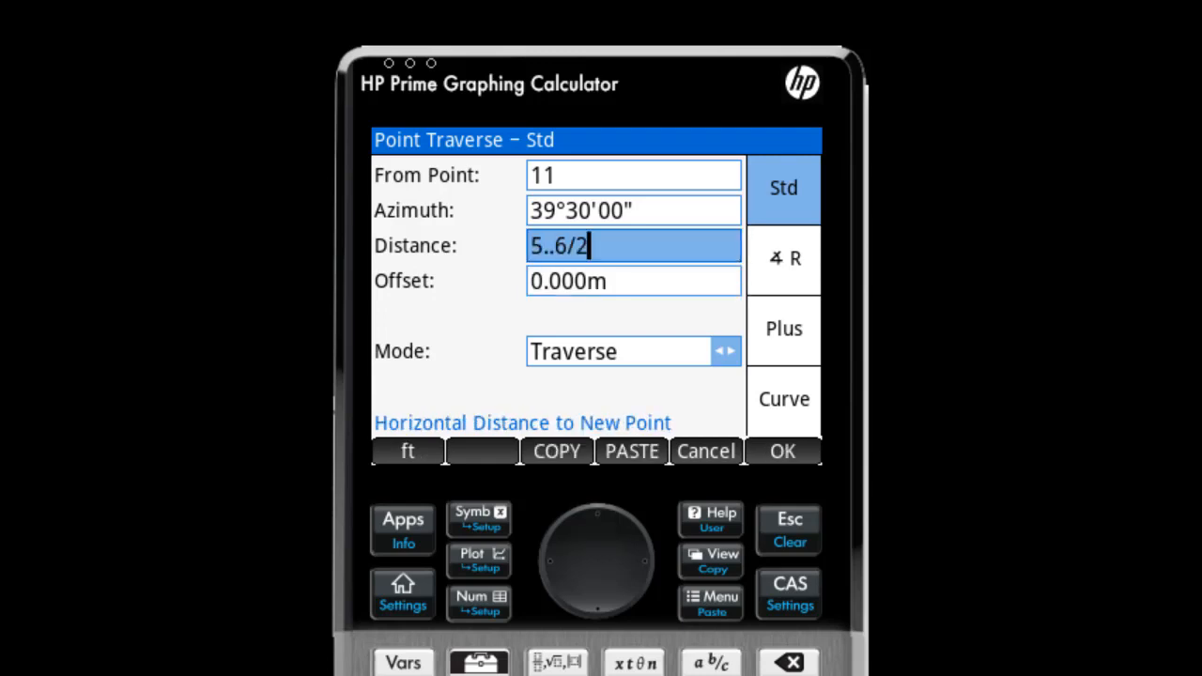
key("Enter")
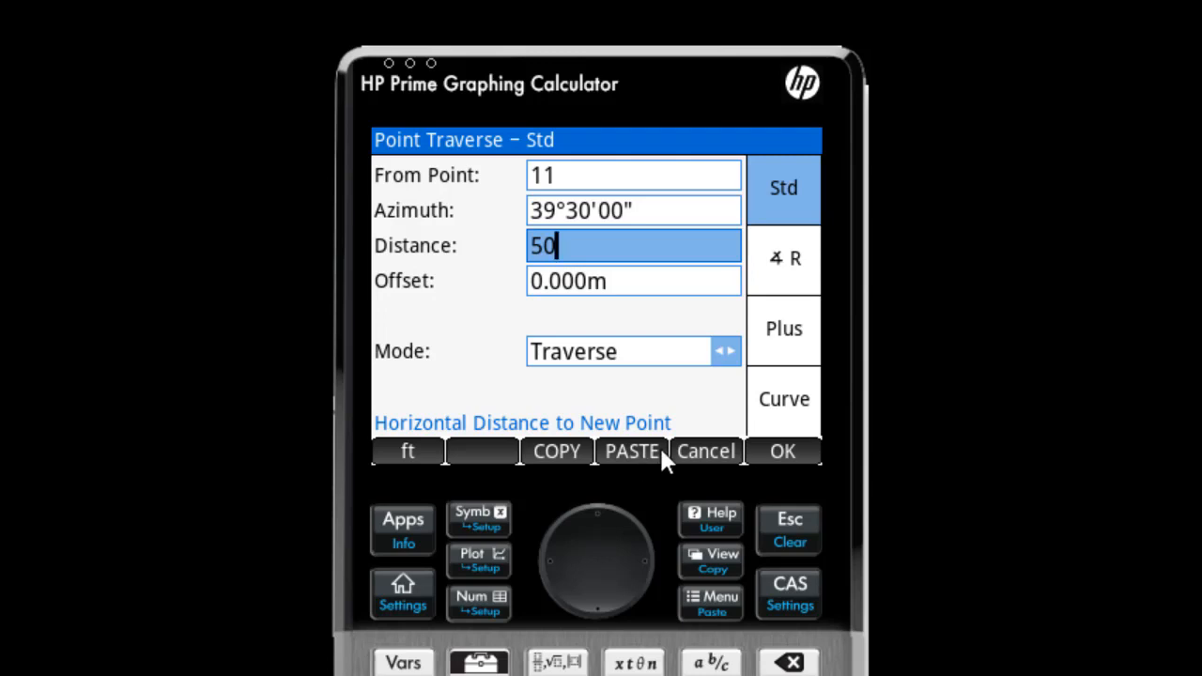
mouse_move(408, 460)
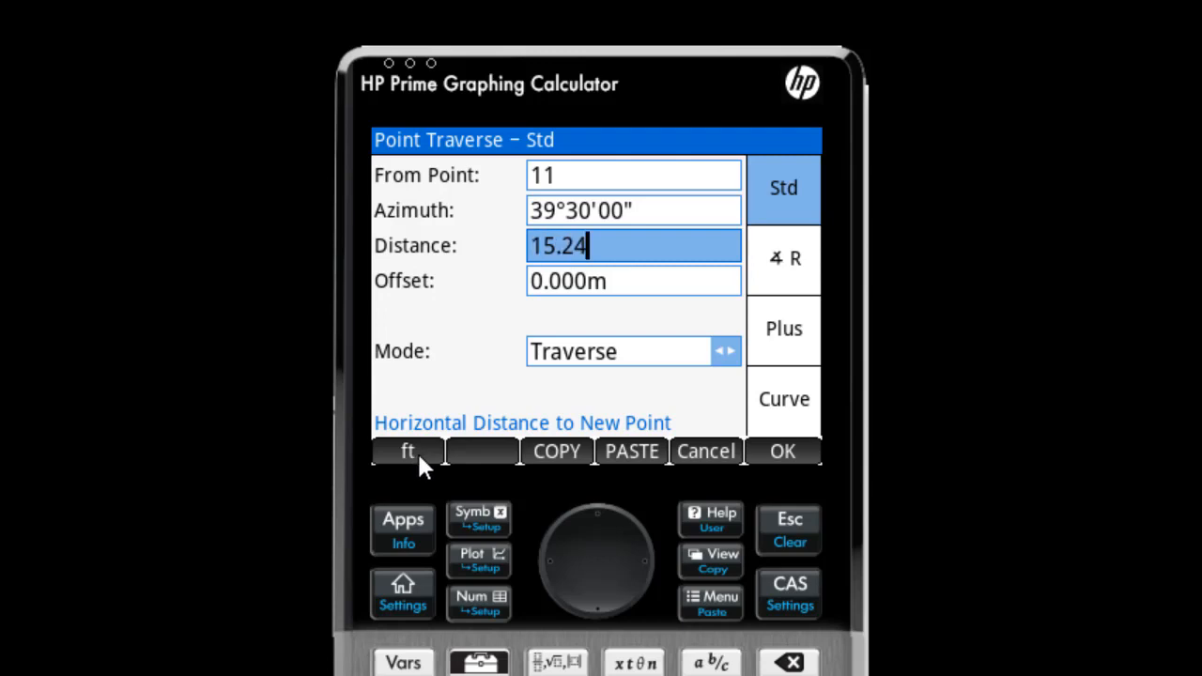
mouse_move(800, 466)
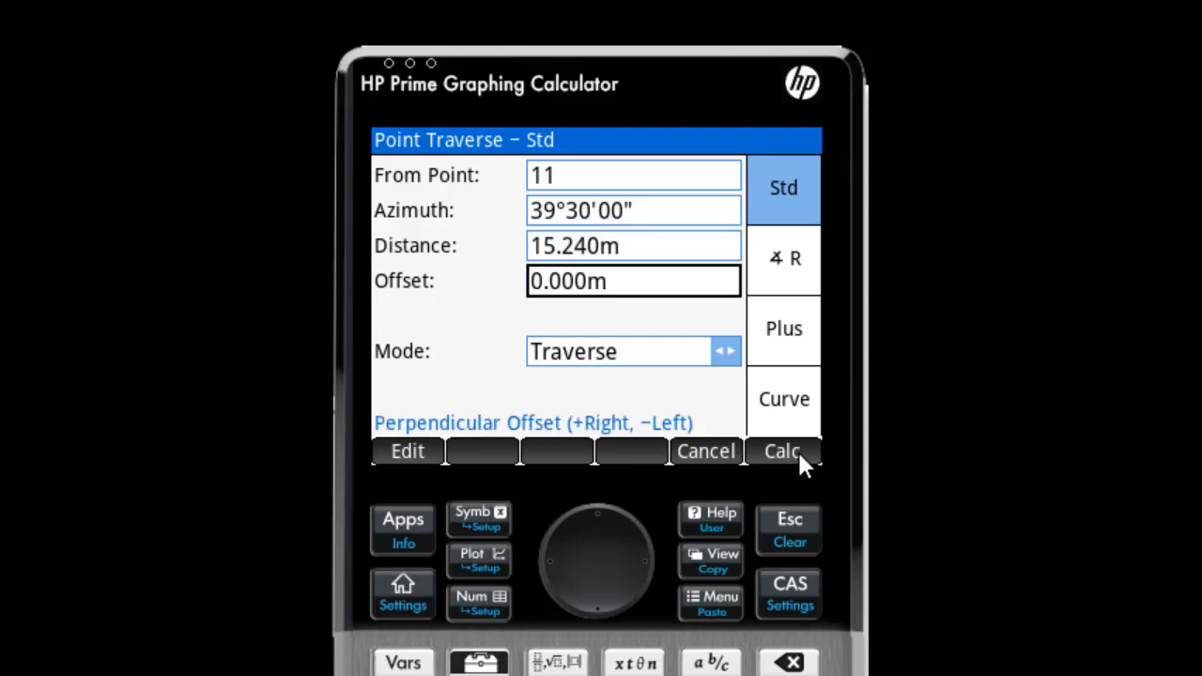
mouse_move(638, 507)
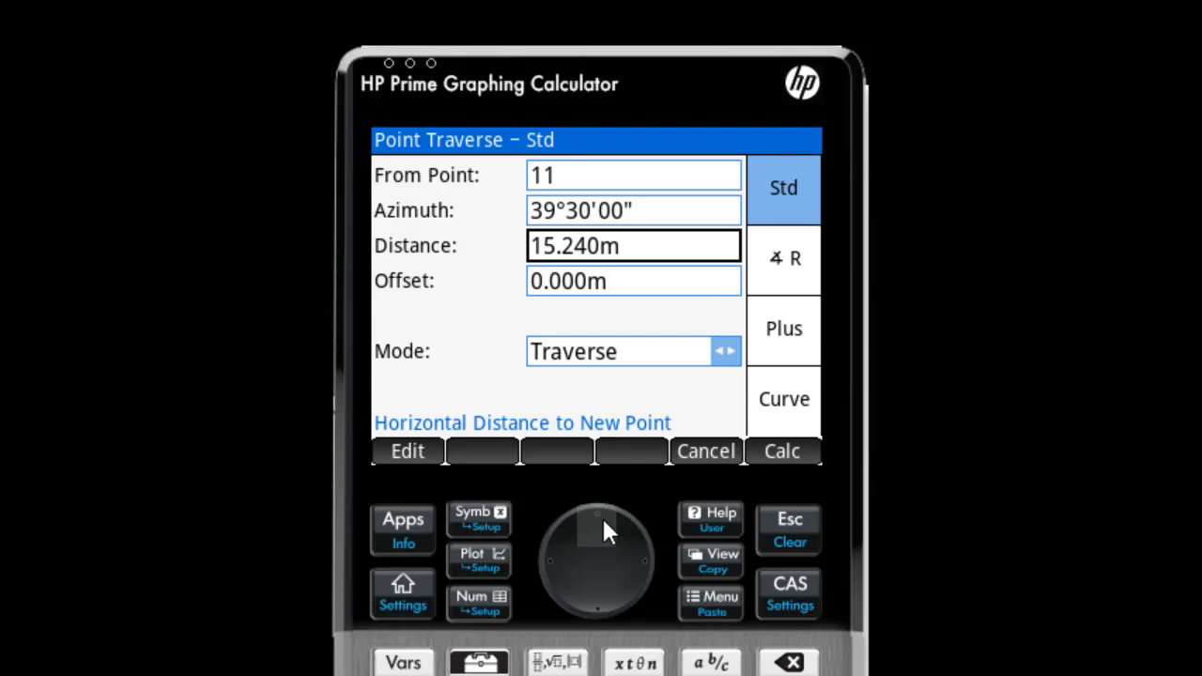
- Re-enter the distance as the feet-inches-fraction value 5,5,1/8
type("5")
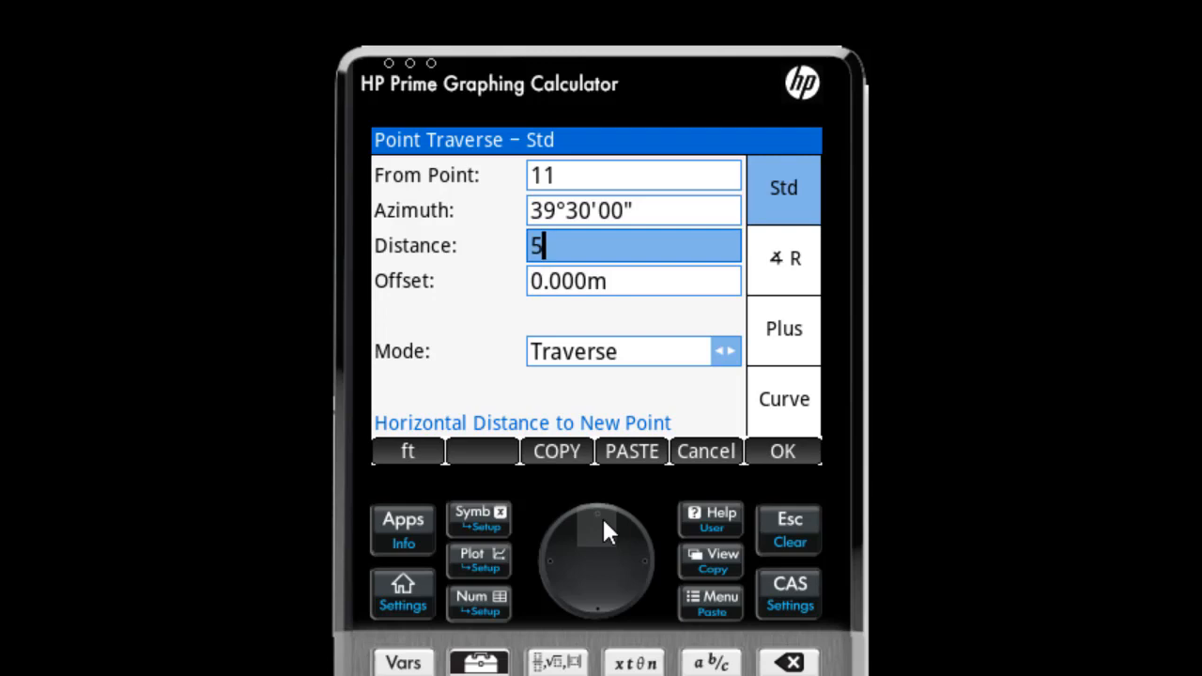
type(",5")
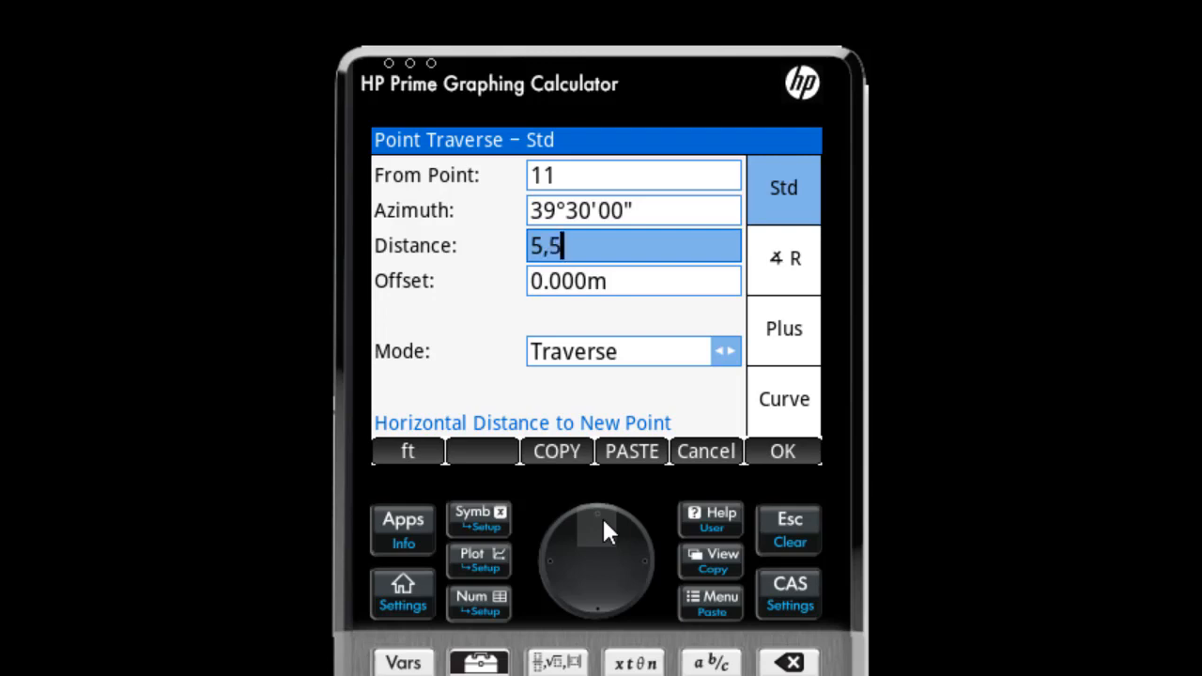
type("1/")
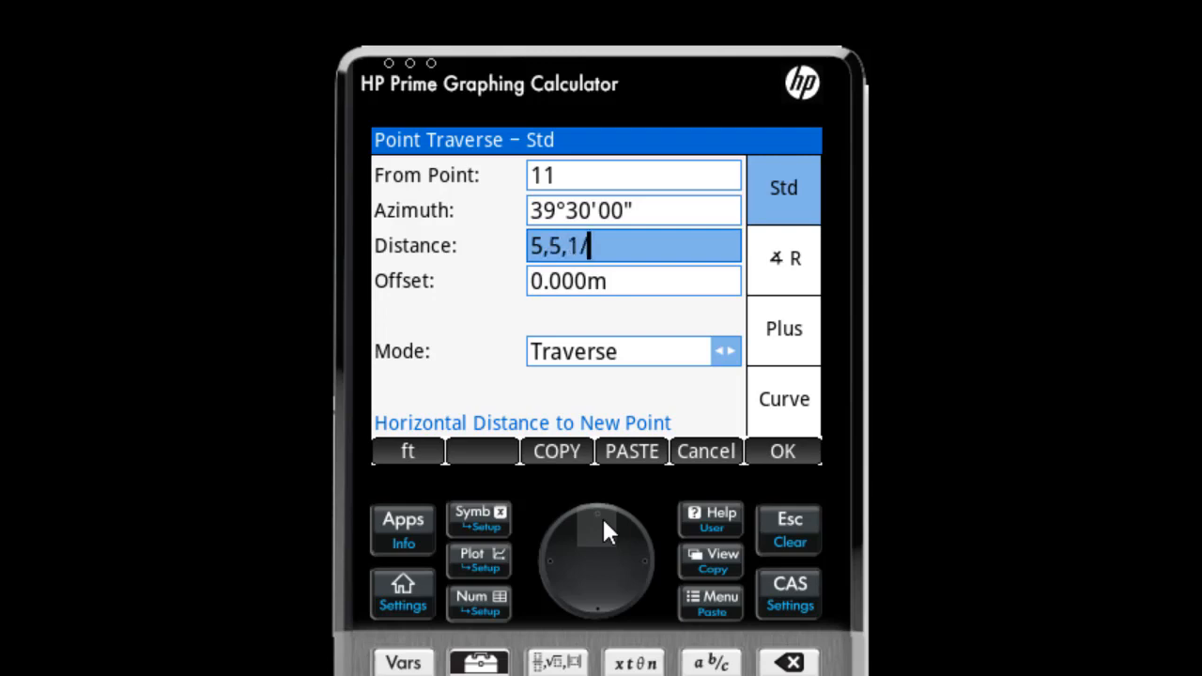
type("8")
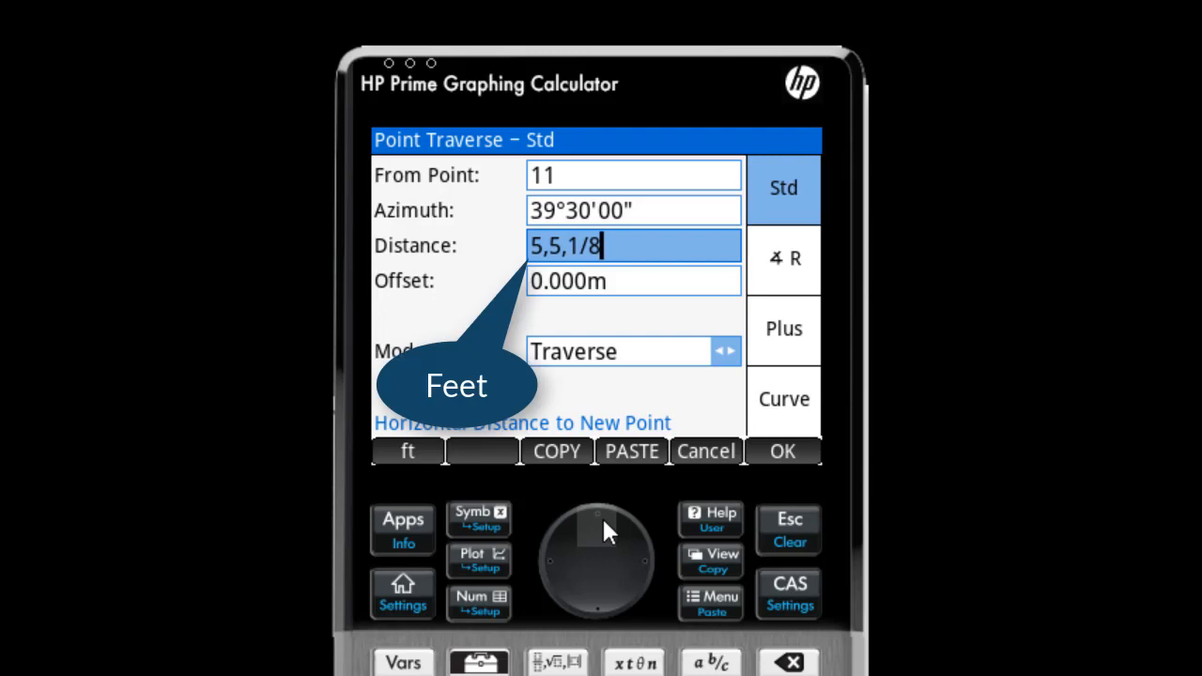